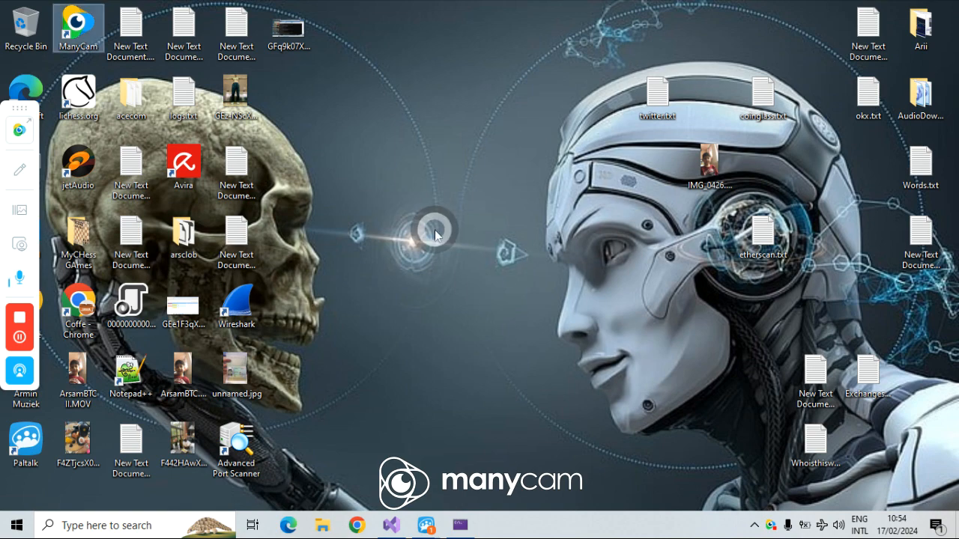
{"action": "mouse_move", "coordinate": [469, 257]}
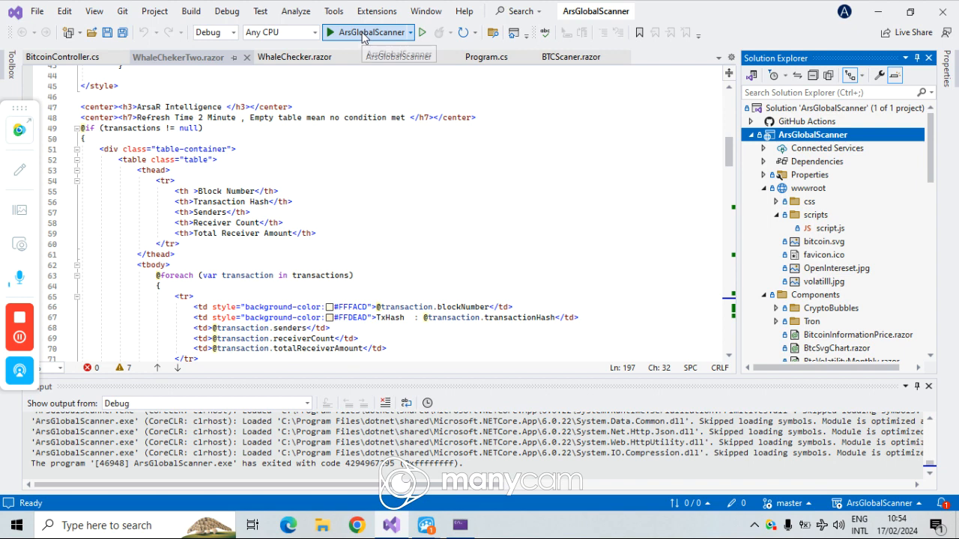
Launch ArsGlobalScanner in debug mode from Visual Studio and minimize the editor.
{"action": "left_click", "coordinate": [330, 33]}
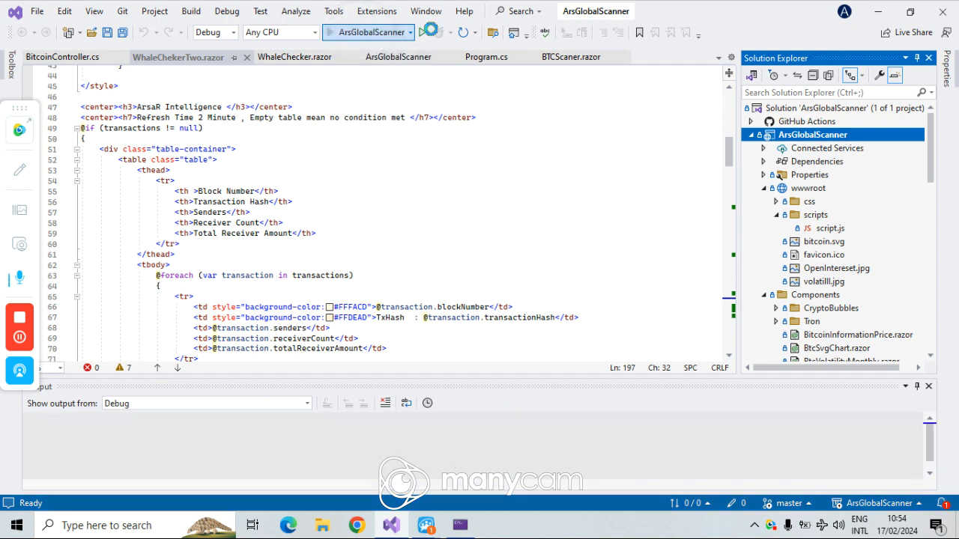
{"action": "left_click", "coordinate": [427, 33]}
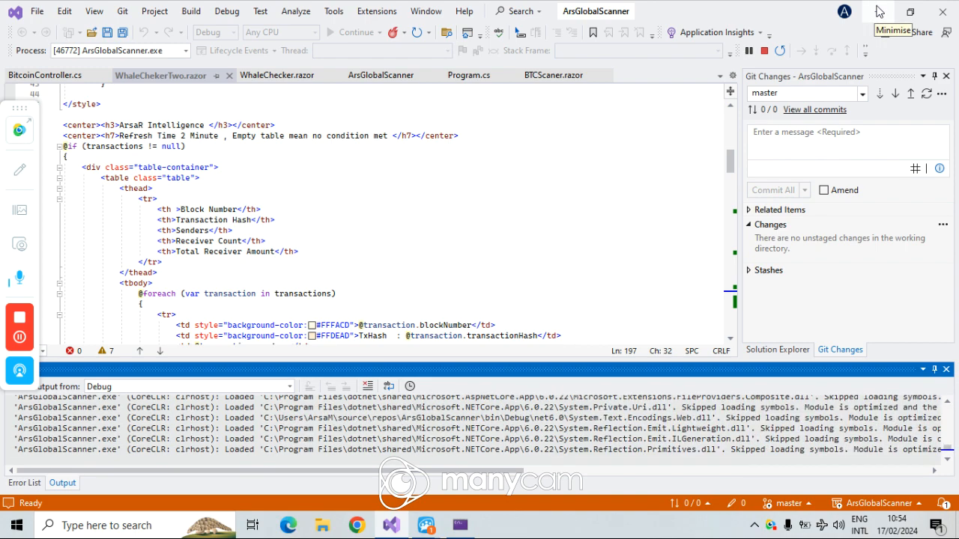
{"action": "left_click", "coordinate": [885, 9]}
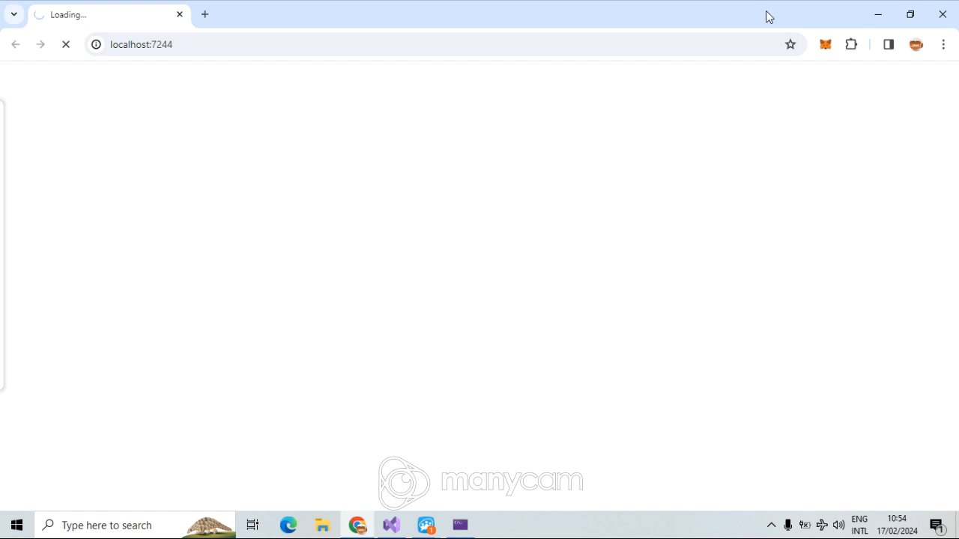
{"action": "mouse_move", "coordinate": [718, 15]}
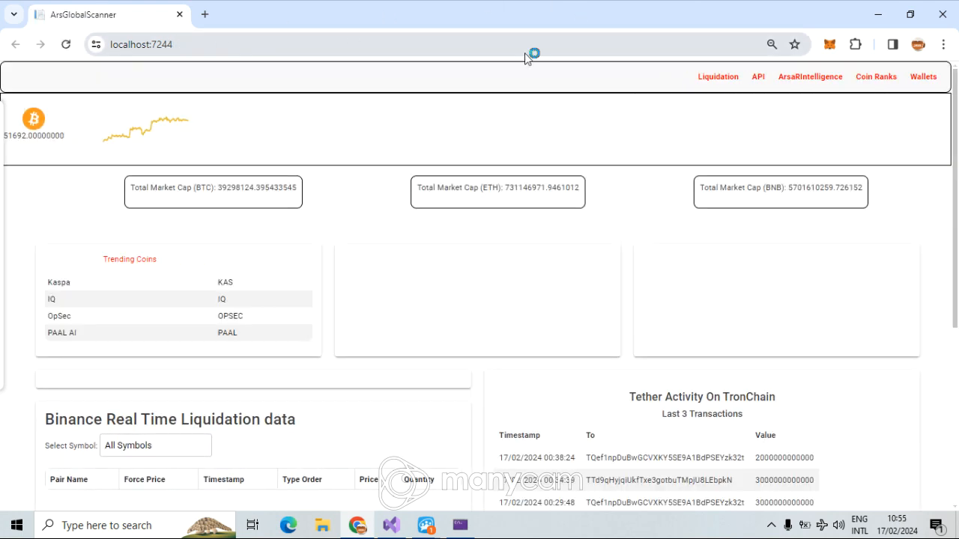
Review the Binance Real Time Liquidation table for all symbols, then go to the API docs.
{"action": "scroll", "scroll_direction": "down", "scroll_amount": 3}
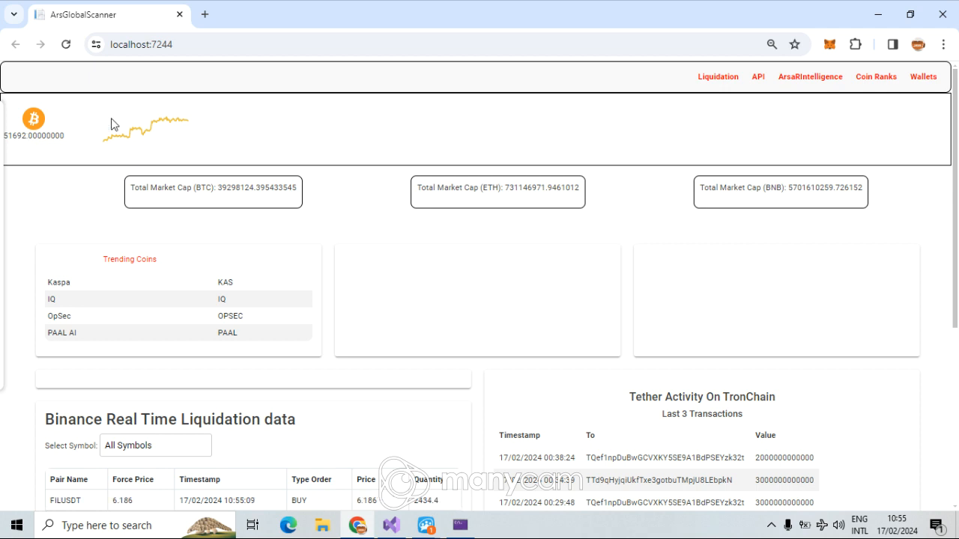
{"action": "mouse_move", "coordinate": [298, 120]}
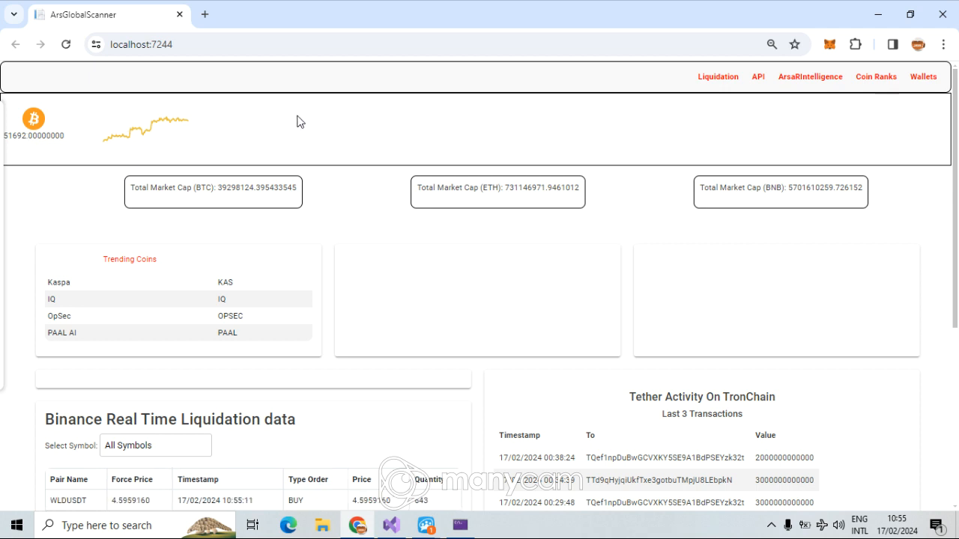
{"action": "scroll", "scroll_direction": "down", "scroll_amount": 3}
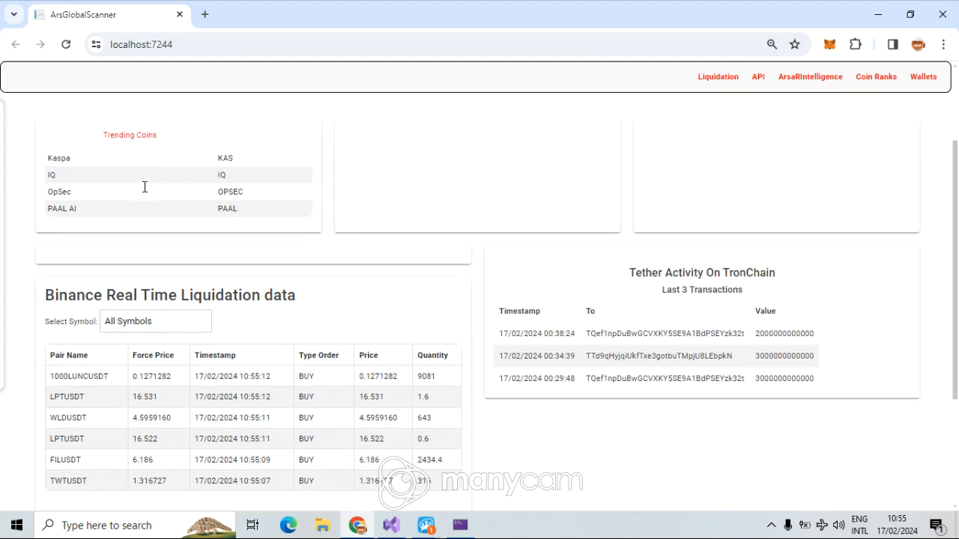
{"action": "scroll", "scroll_direction": "down", "scroll_amount": 3}
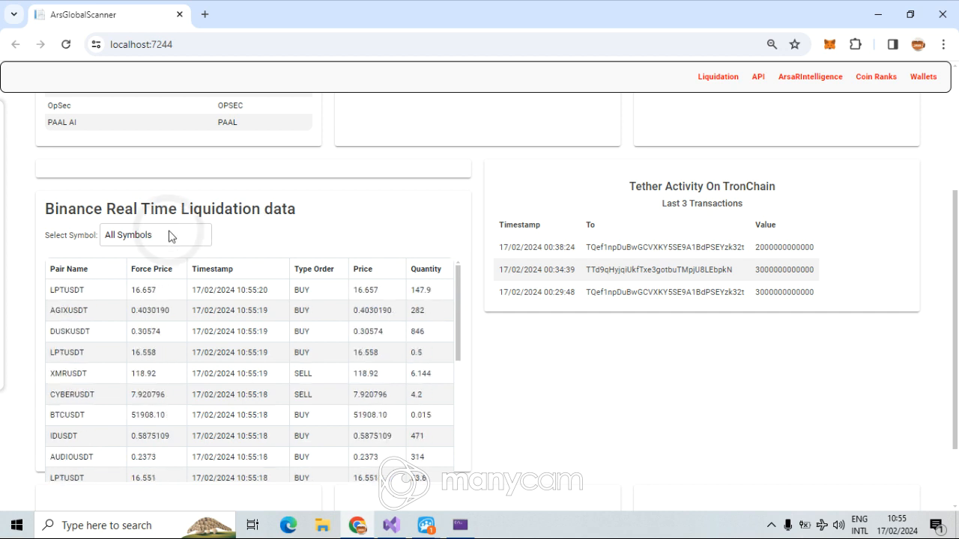
{"action": "left_click", "coordinate": [140, 235]}
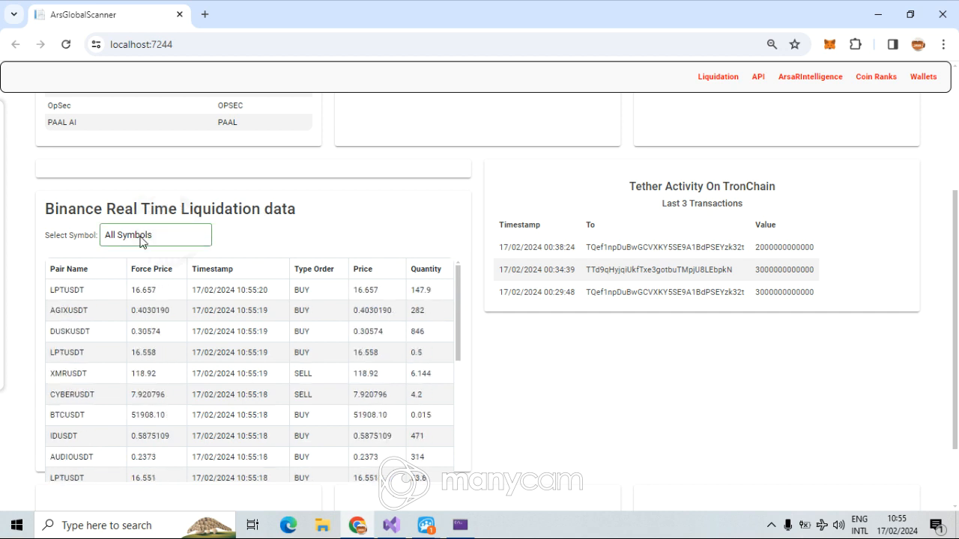
{"action": "left_click", "coordinate": [156, 234]}
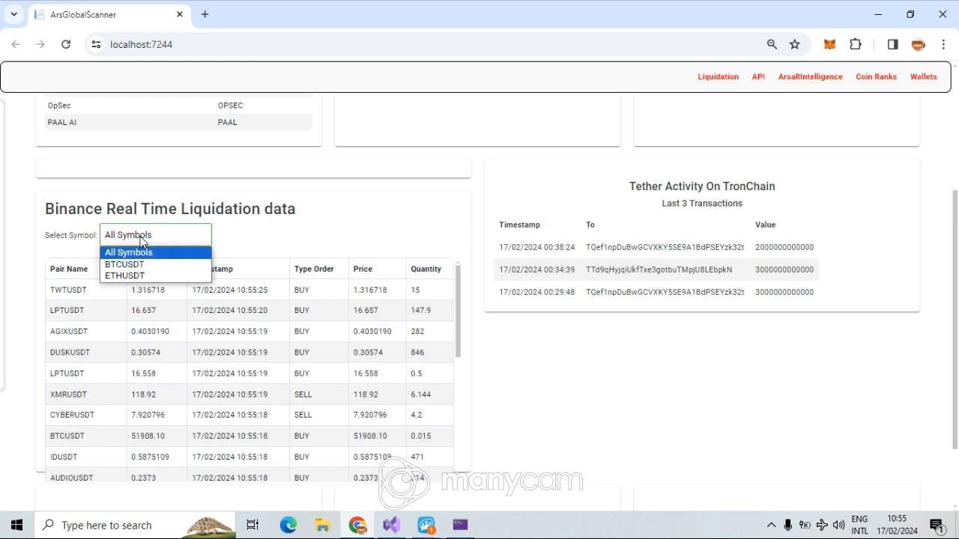
{"action": "left_click", "coordinate": [138, 252]}
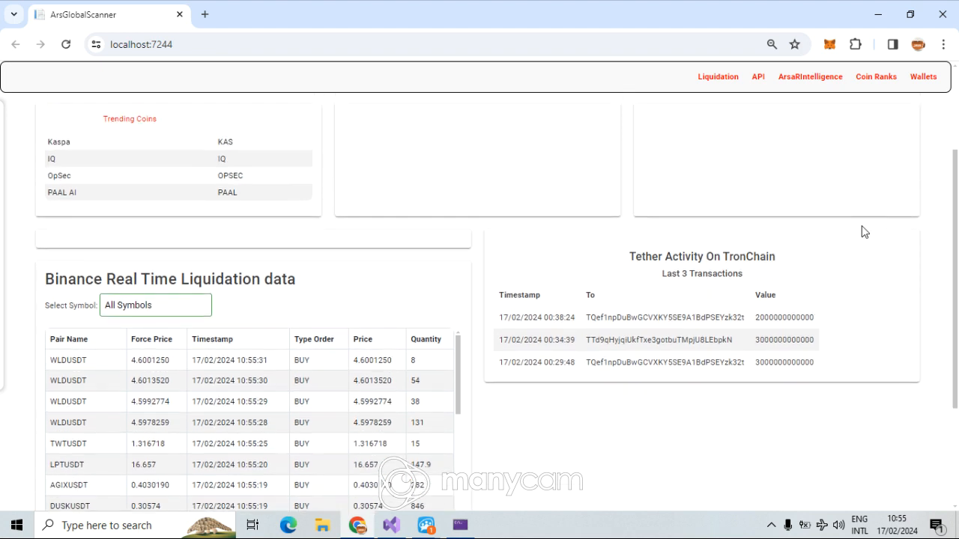
{"action": "mouse_move", "coordinate": [762, 229]}
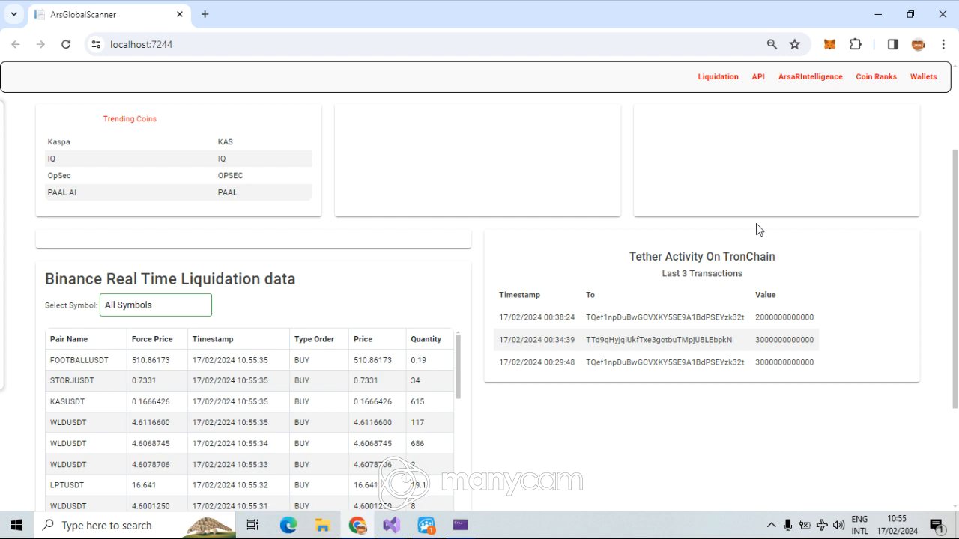
{"action": "mouse_move", "coordinate": [692, 290]}
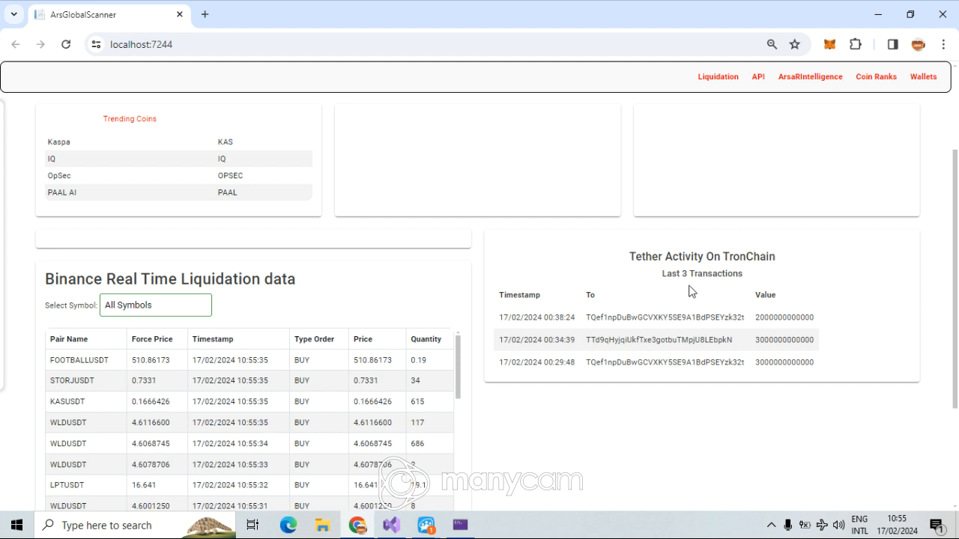
{"action": "mouse_move", "coordinate": [707, 271]}
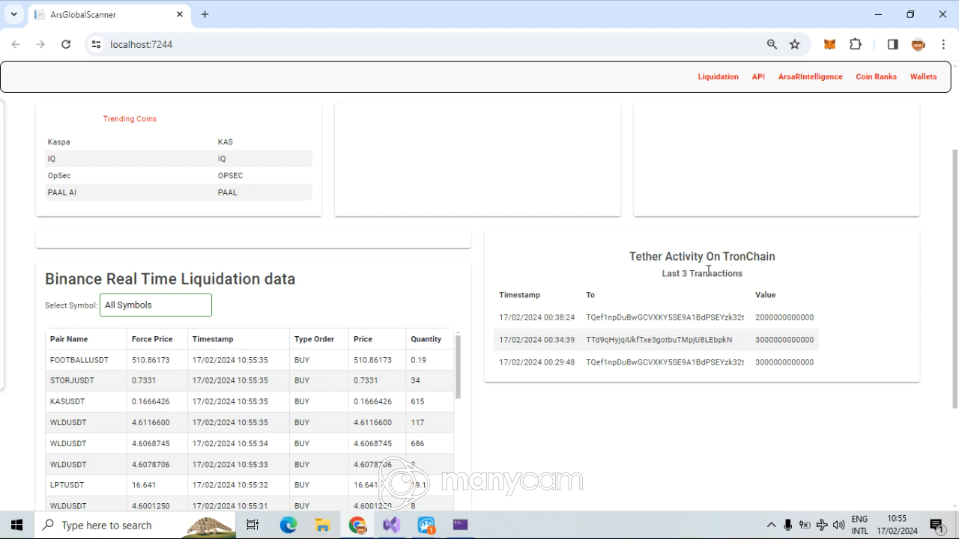
{"action": "mouse_move", "coordinate": [758, 255]}
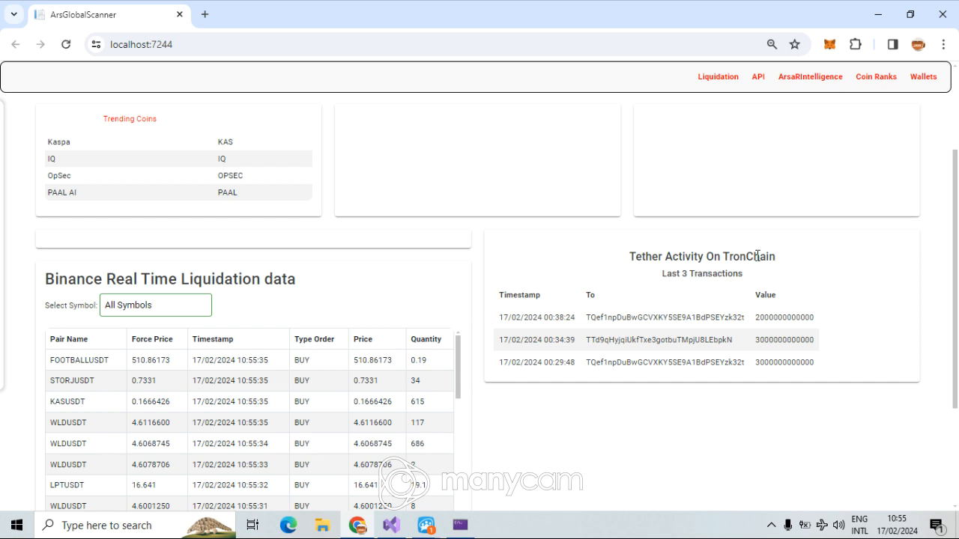
{"action": "mouse_move", "coordinate": [755, 82]}
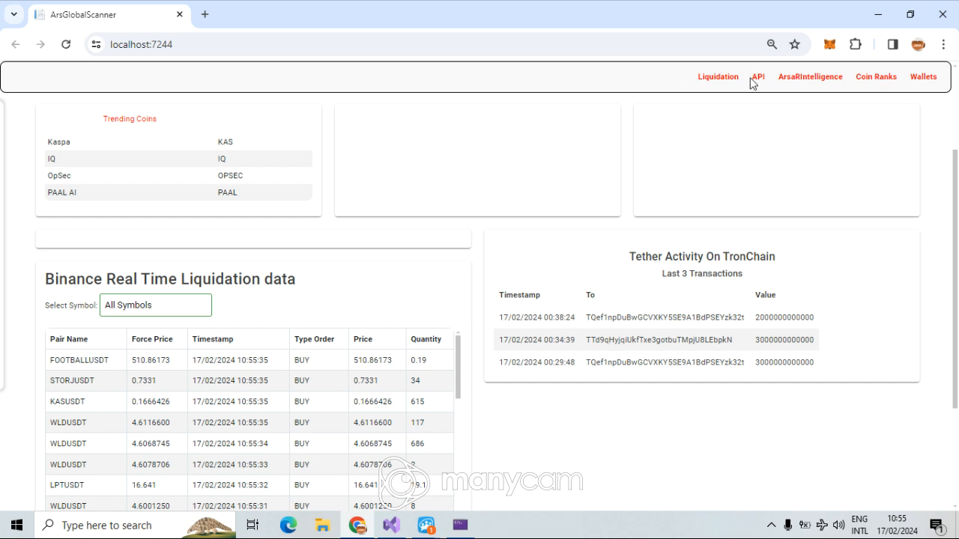
{"action": "left_click", "coordinate": [760, 75]}
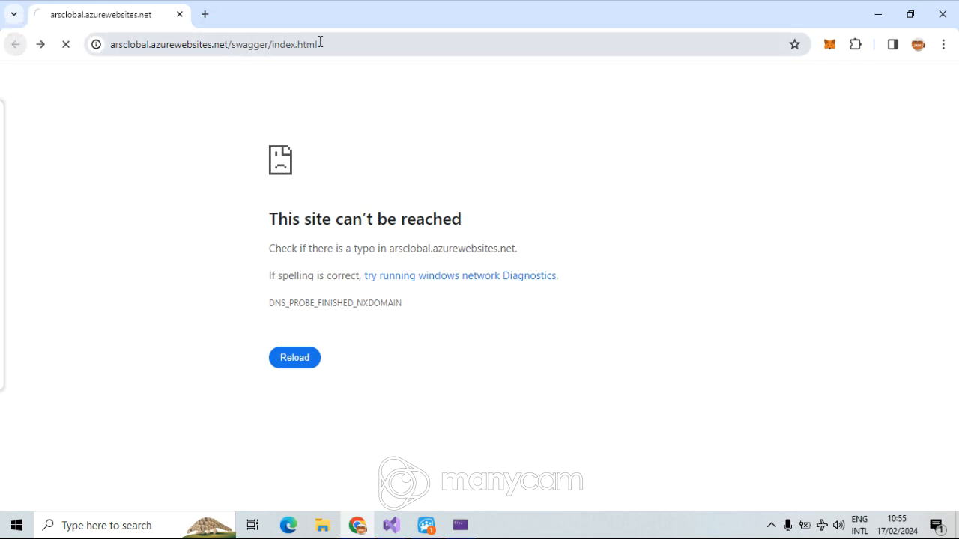
{"action": "type", "text": "https://localhost:7244"}
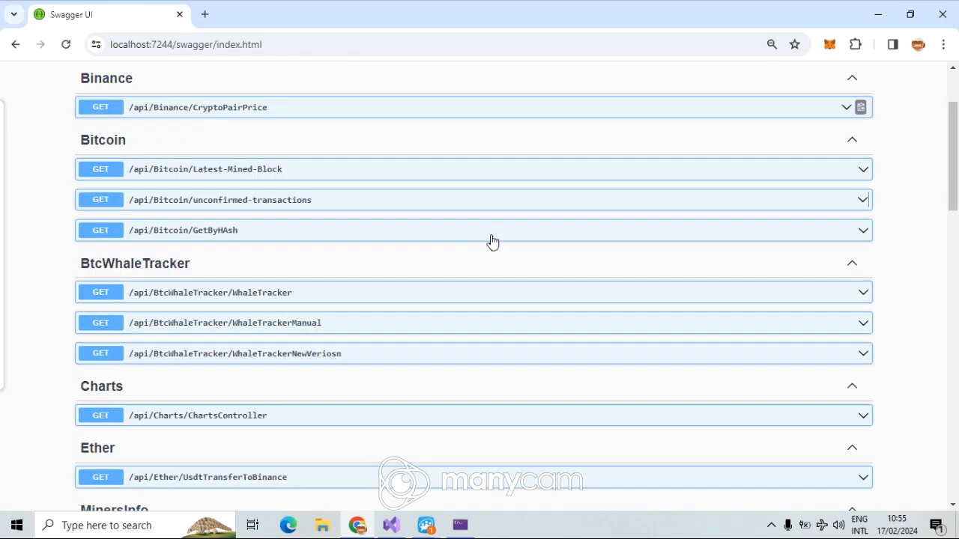
{"action": "scroll", "scroll_direction": "down", "scroll_amount": 3}
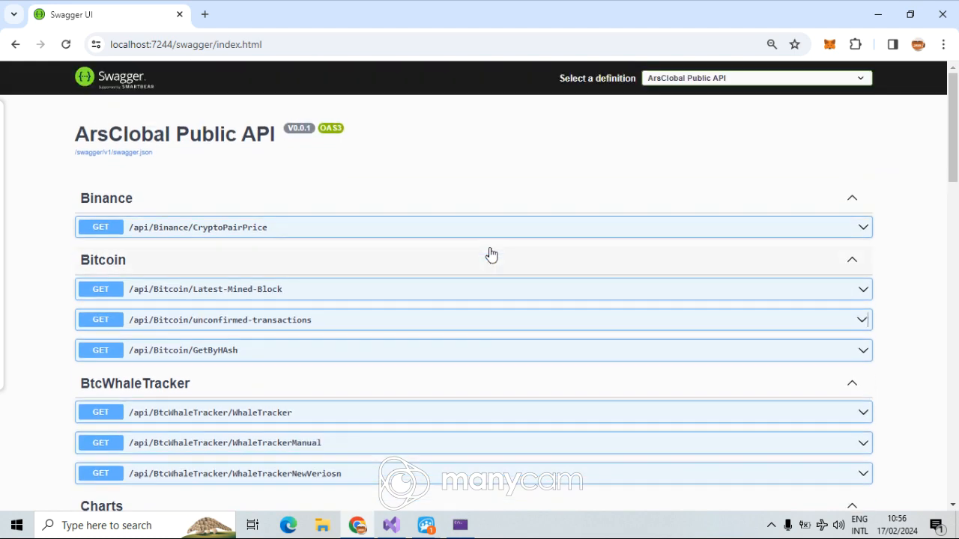
{"action": "scroll", "scroll_direction": "down", "scroll_amount": 3}
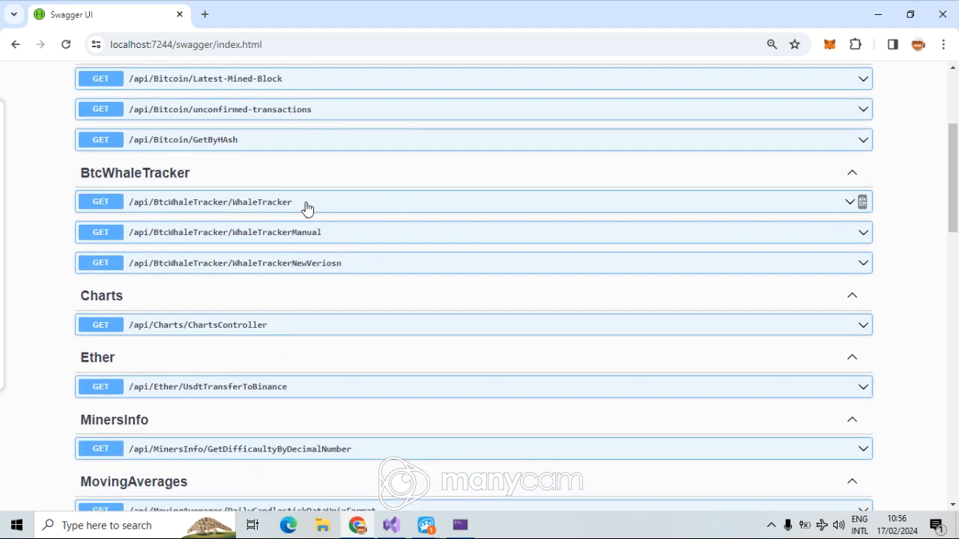
{"action": "mouse_move", "coordinate": [947, 147]}
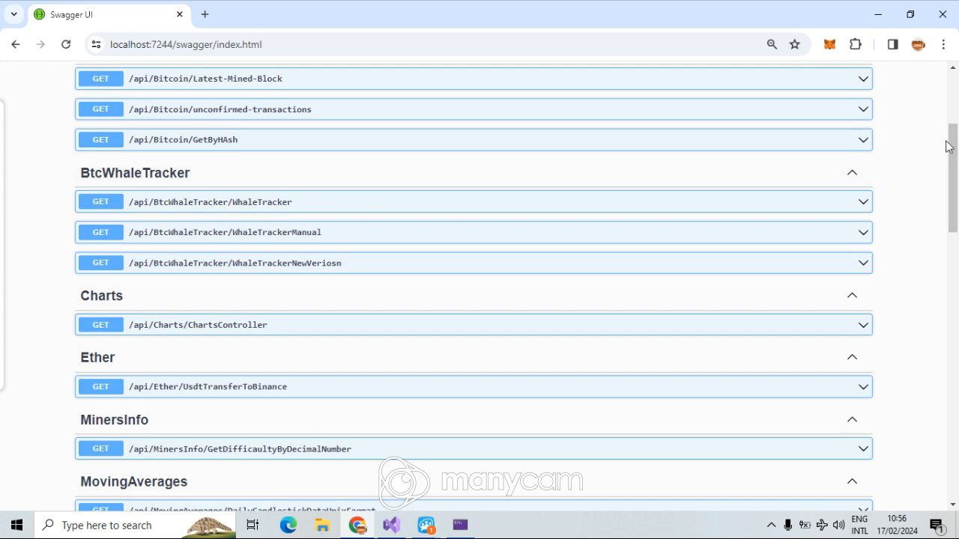
{"action": "mouse_move", "coordinate": [522, 168]}
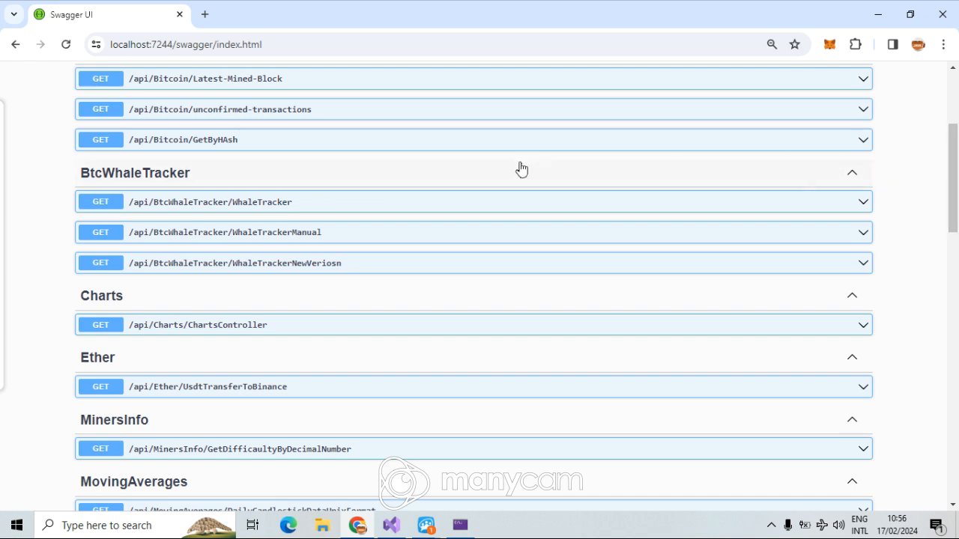
{"action": "scroll", "scroll_direction": "down", "scroll_amount": 3}
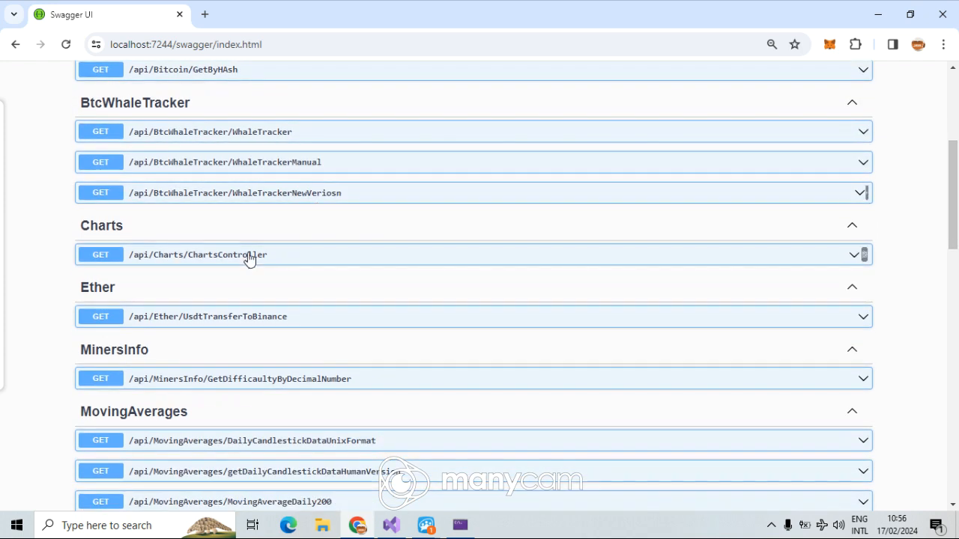
{"action": "mouse_move", "coordinate": [298, 324]}
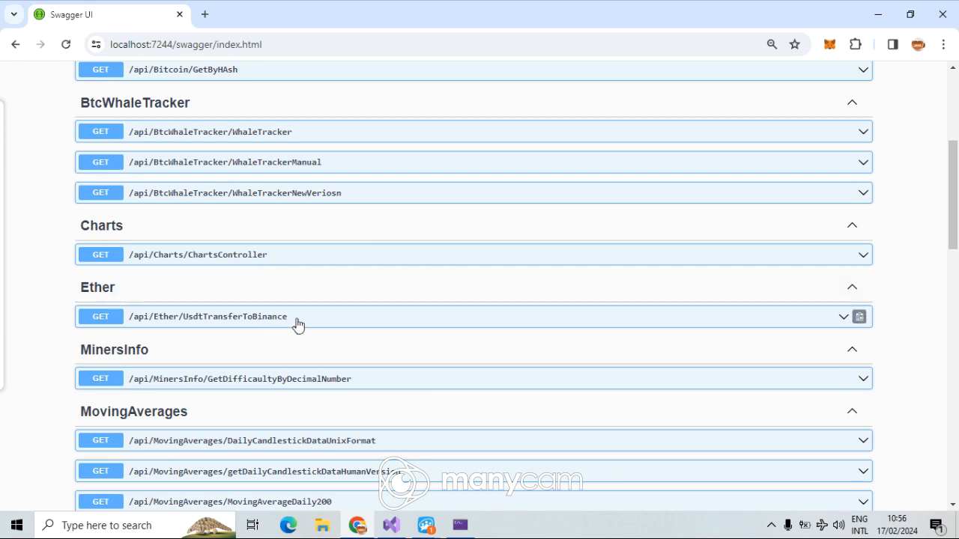
{"action": "scroll", "scroll_direction": "down", "scroll_amount": 3}
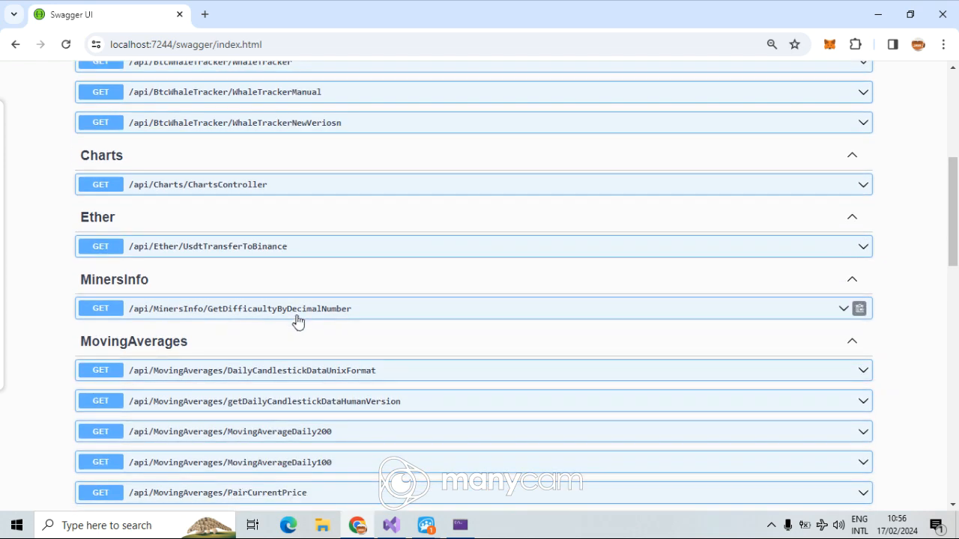
Reach the ShitCoin group and expand GET /api/ShitCoin/ShitcoinPrice to view its parameters.
{"action": "scroll", "scroll_direction": "down", "scroll_amount": 3}
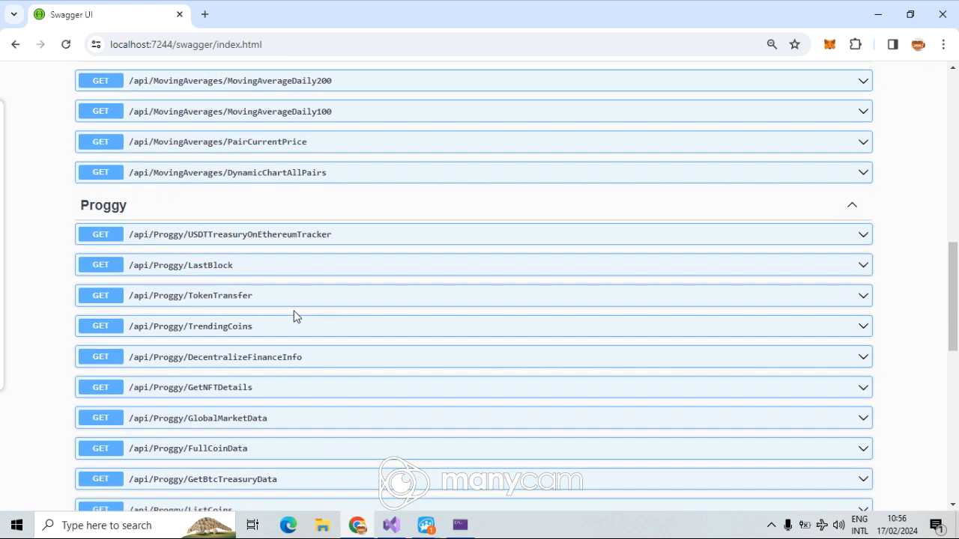
{"action": "scroll", "scroll_direction": "down", "scroll_amount": 3}
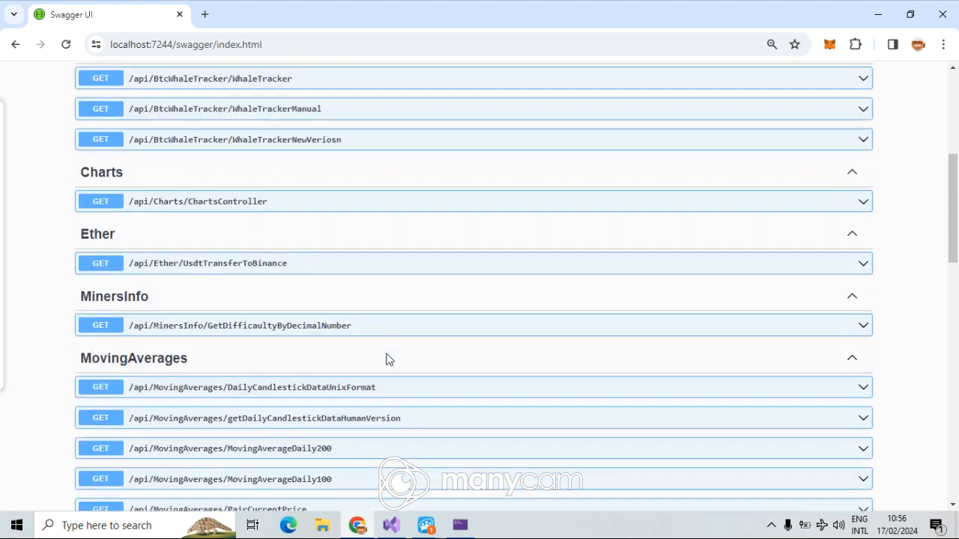
{"action": "scroll", "scroll_direction": "down", "scroll_amount": 3}
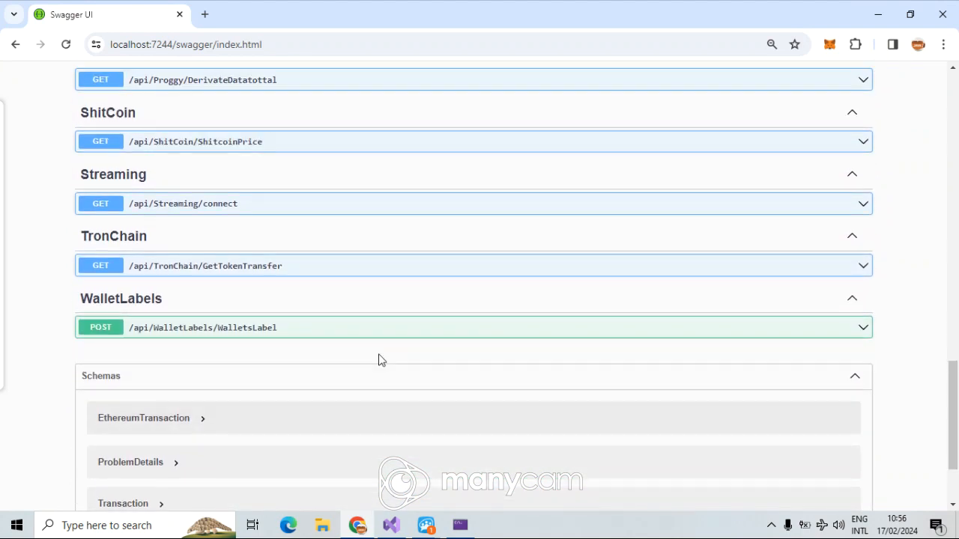
{"action": "mouse_move", "coordinate": [396, 355]}
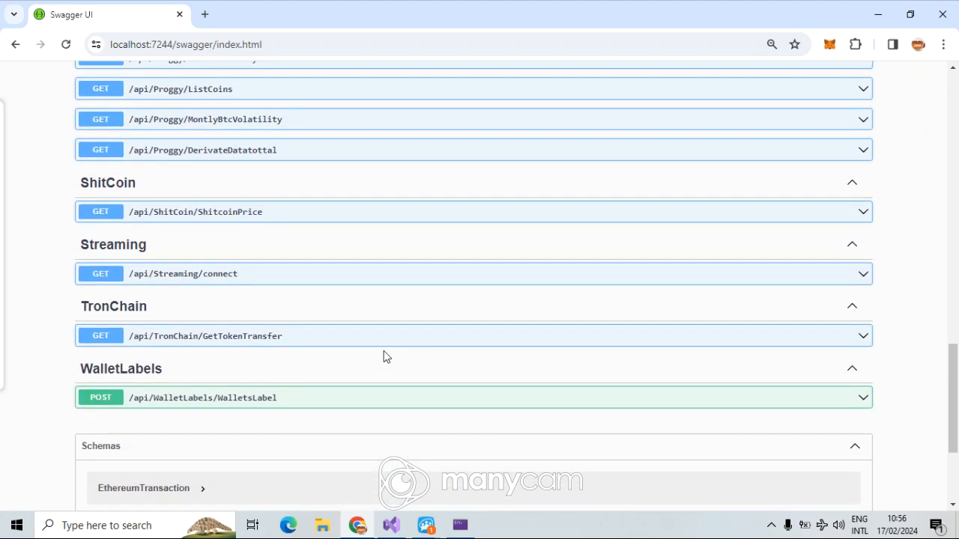
{"action": "mouse_move", "coordinate": [261, 237]}
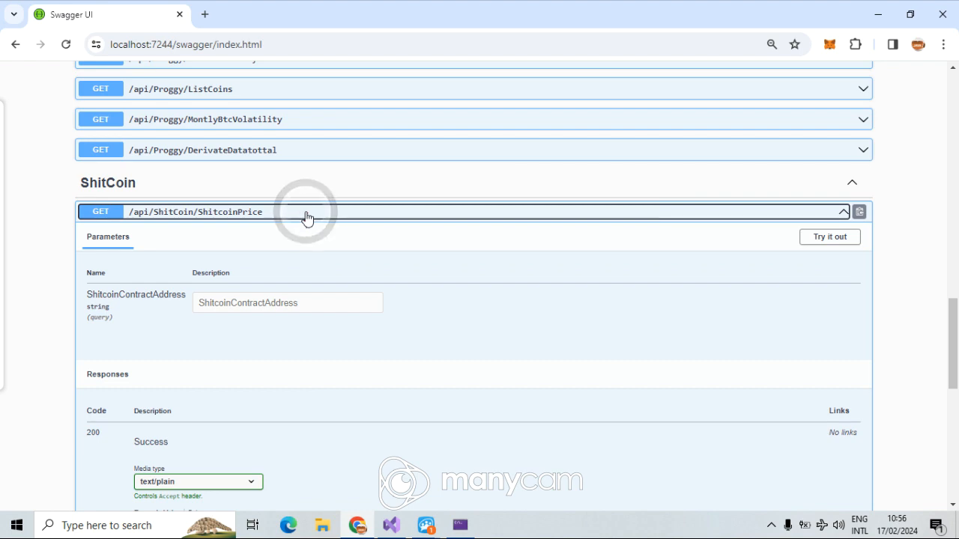
{"action": "left_click", "coordinate": [307, 212]}
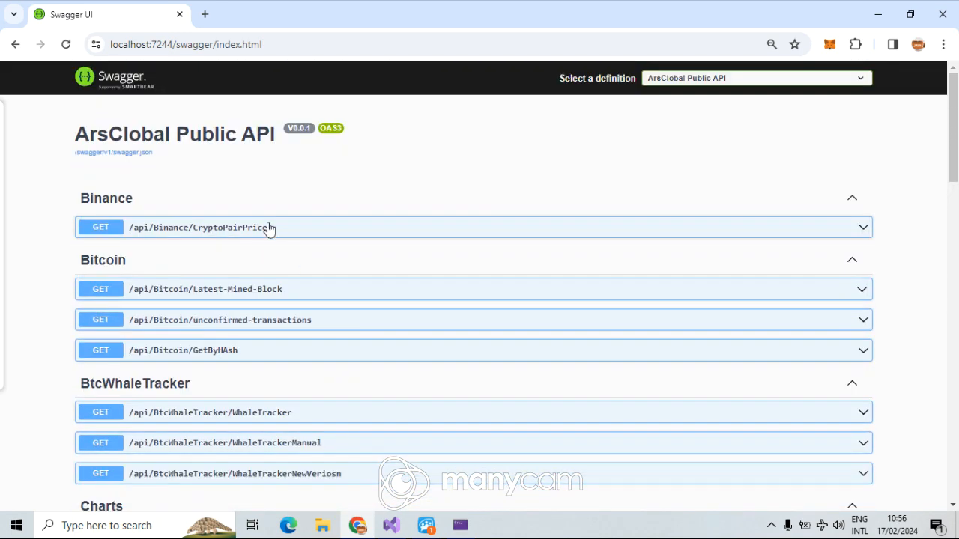
{"action": "left_click", "coordinate": [209, 45]}
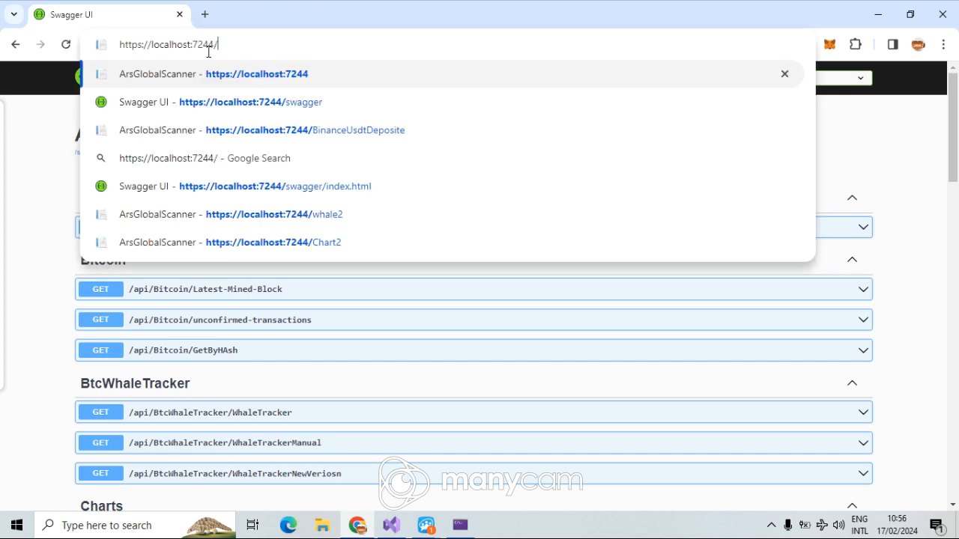
Load the localhost:7244 dashboard and open the ArsaR Intelligence page.
{"action": "key", "text": "Enter"}
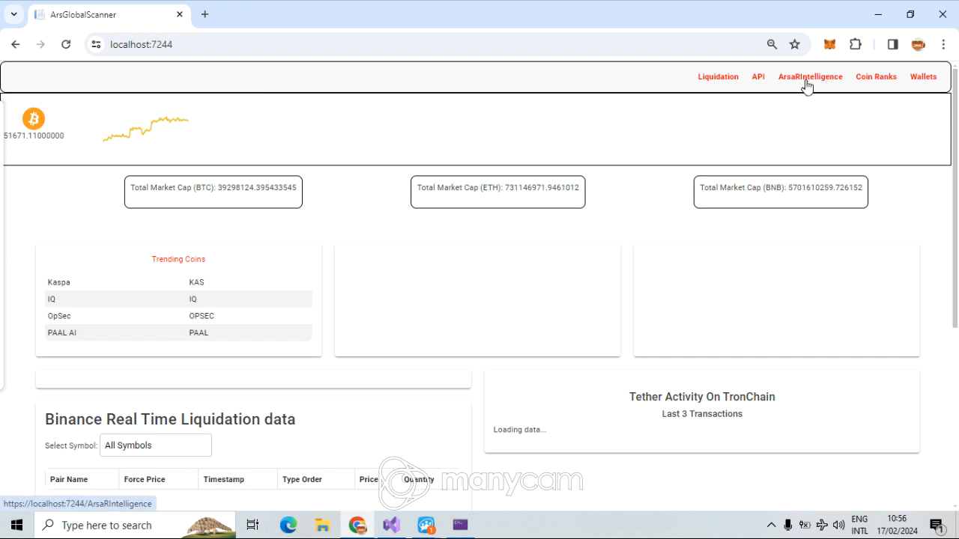
{"action": "left_click", "coordinate": [812, 76]}
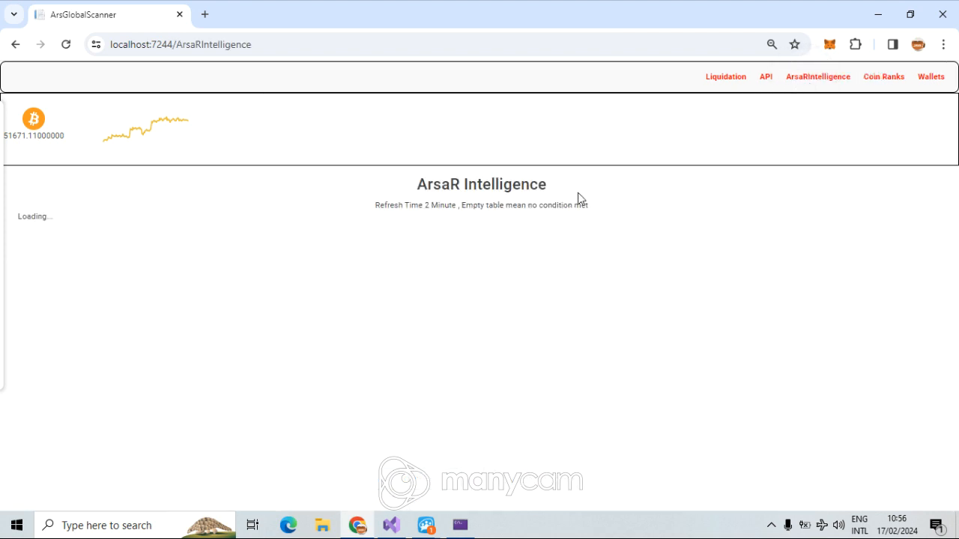
{"action": "mouse_move", "coordinate": [441, 202]}
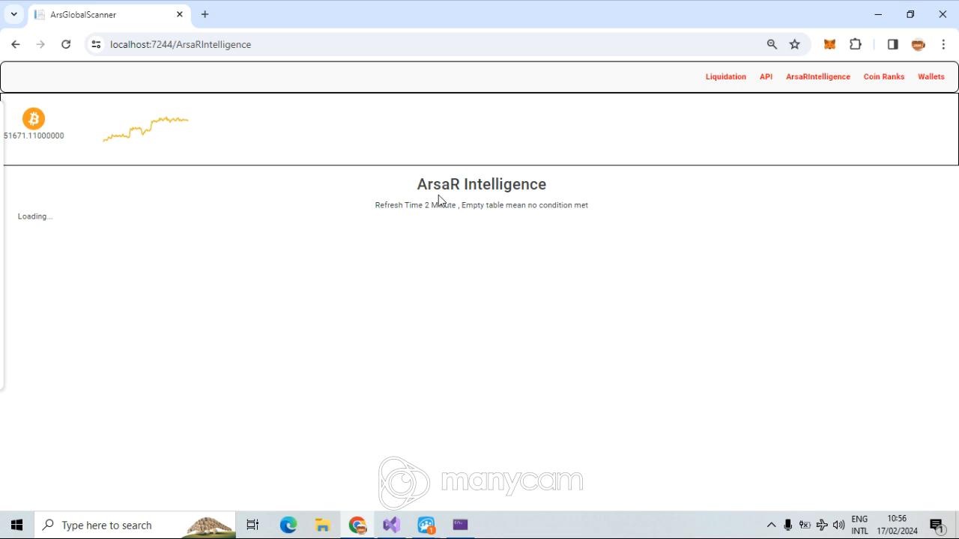
{"action": "mouse_move", "coordinate": [612, 204]}
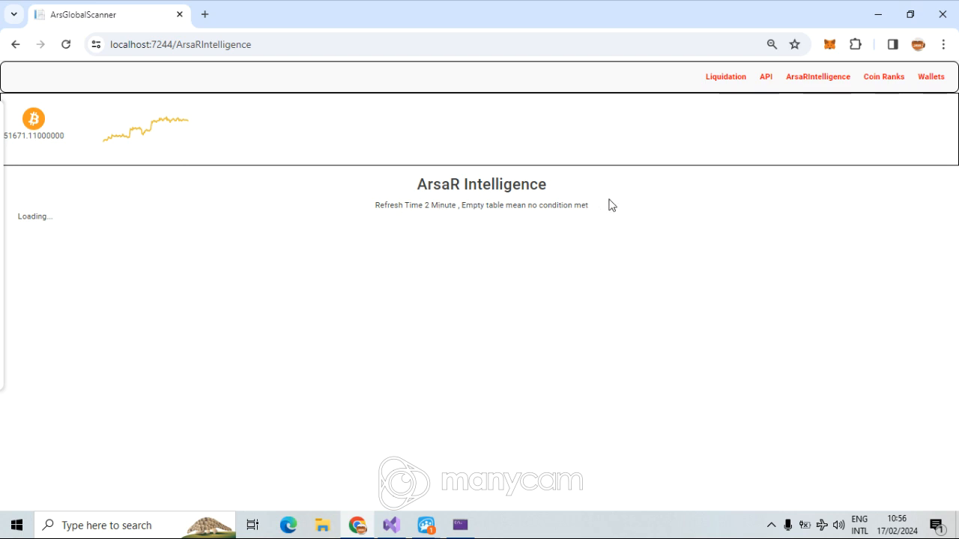
{"action": "mouse_move", "coordinate": [381, 218]}
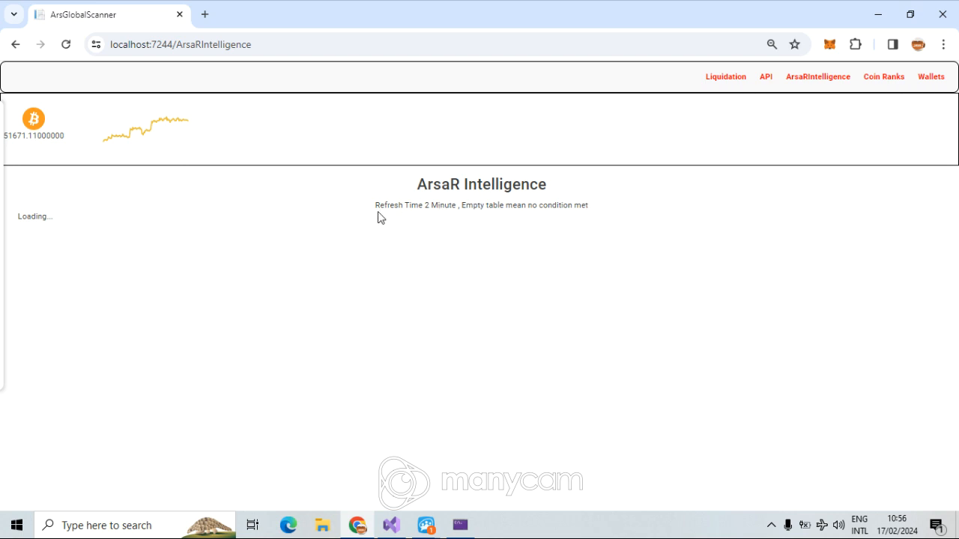
{"action": "mouse_move", "coordinate": [391, 219]}
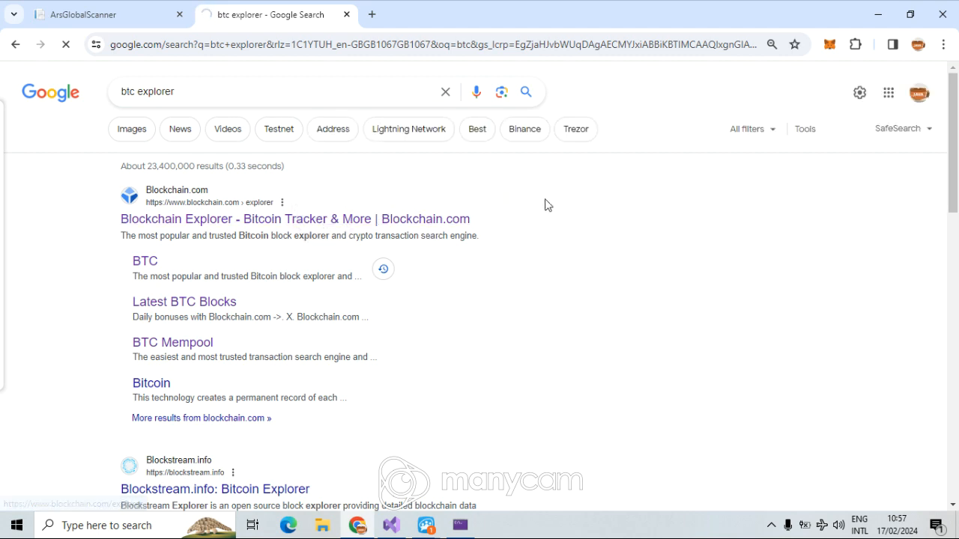
Open the Blockchain.com Bitcoin explorer in a new tab to read the latest block numbers.
{"action": "left_click", "coordinate": [294, 219]}
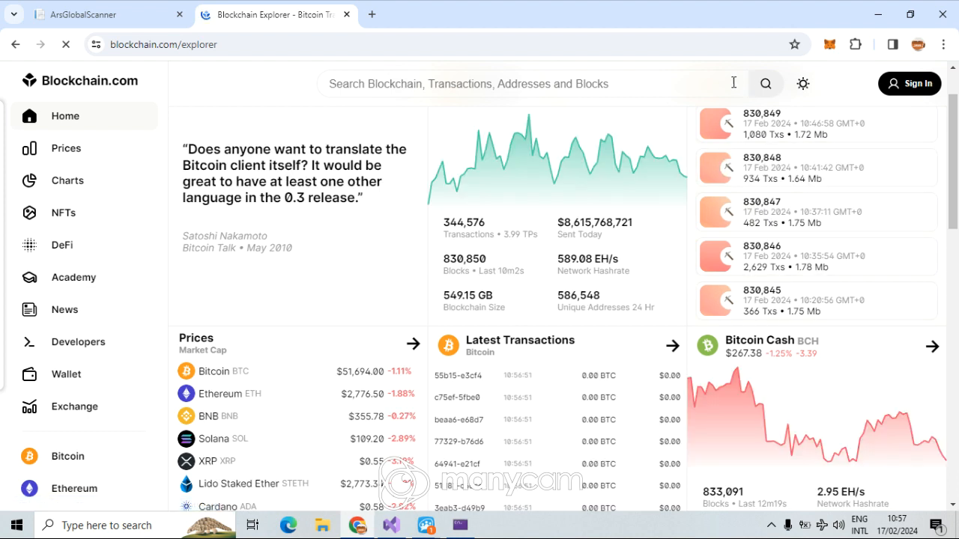
{"action": "left_click", "coordinate": [90, 15]}
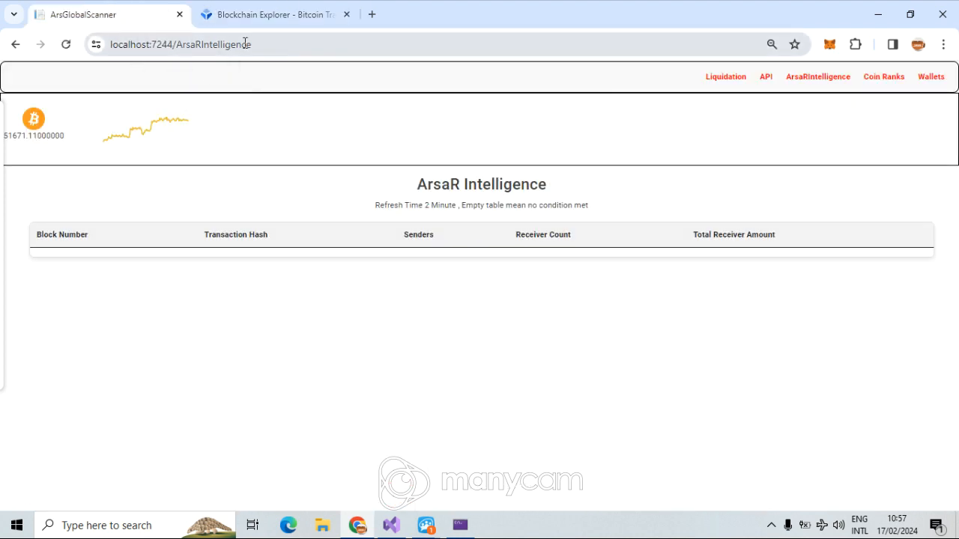
{"action": "double_click", "coordinate": [239, 43]}
{"action": "type", "text": "wagger/index.html"}
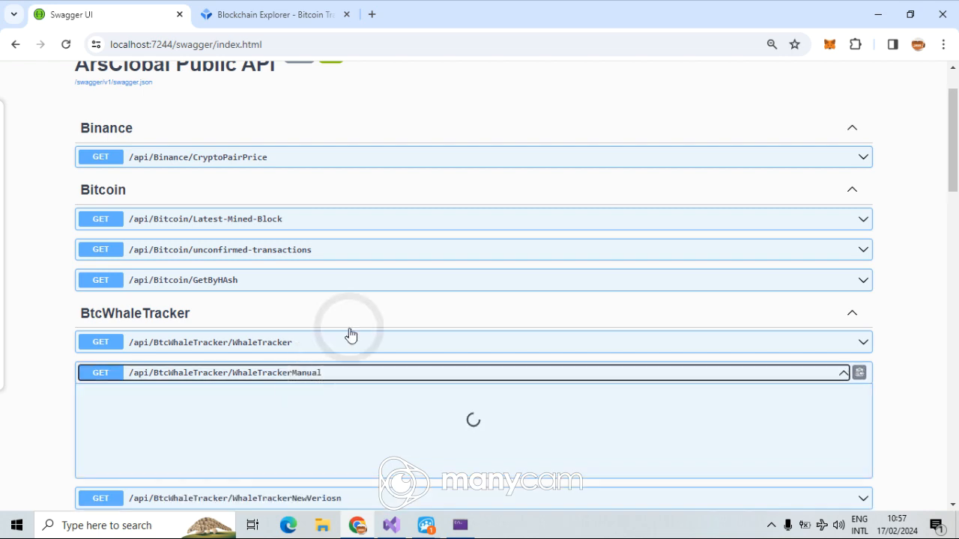
{"action": "left_click", "coordinate": [276, 15]}
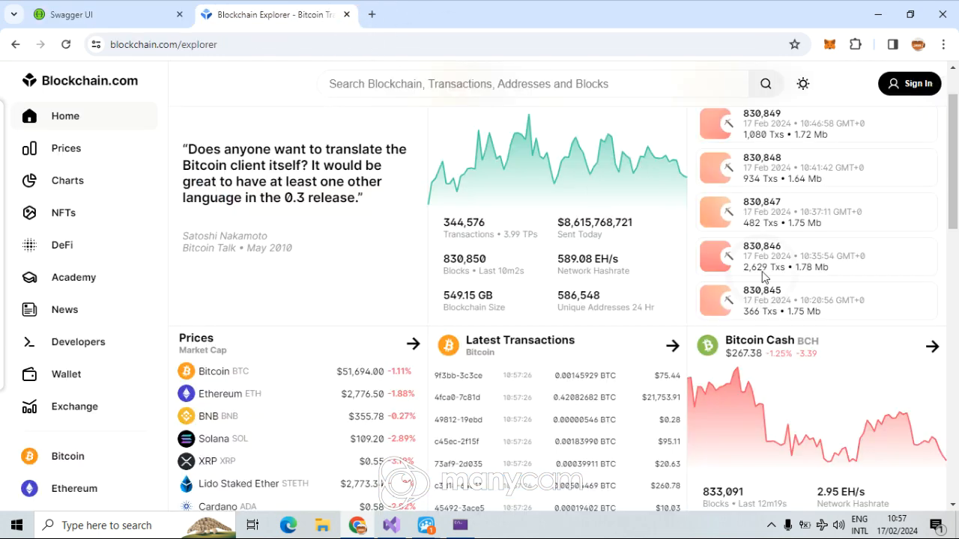
Run WhaleTrackerManual with blockHeight 830846 and scroll through the returned senders, receivers and BTC amounts.
{"action": "left_click", "coordinate": [72, 15]}
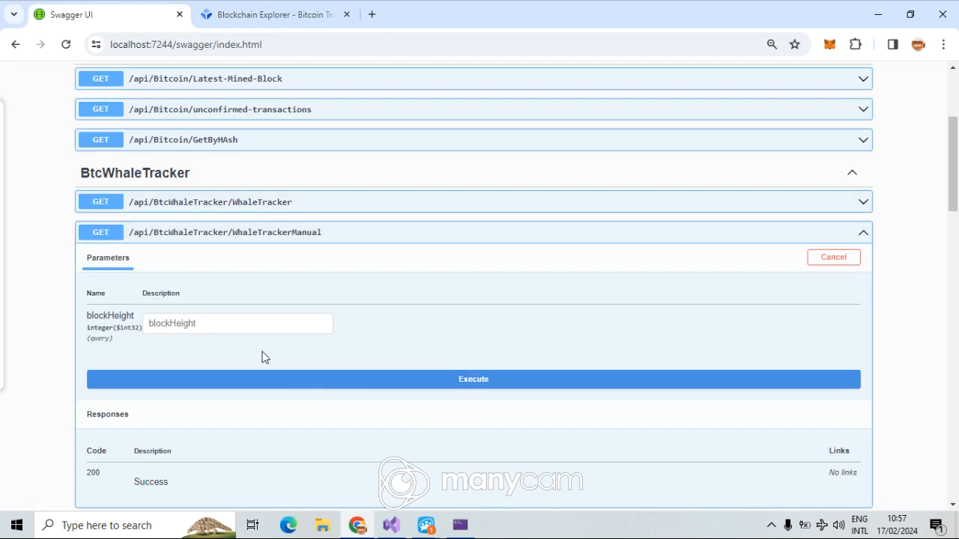
{"action": "type", "text": "830846"}
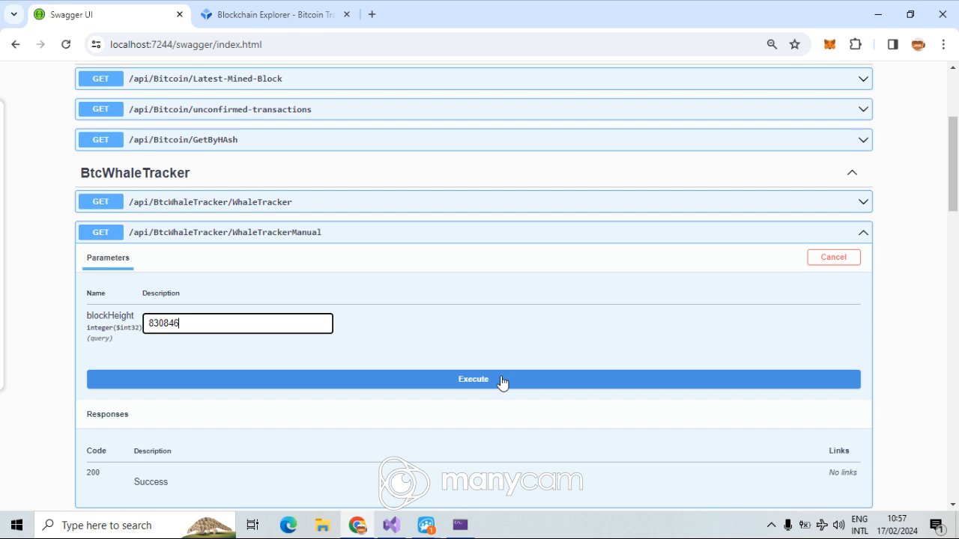
{"action": "left_click", "coordinate": [495, 381]}
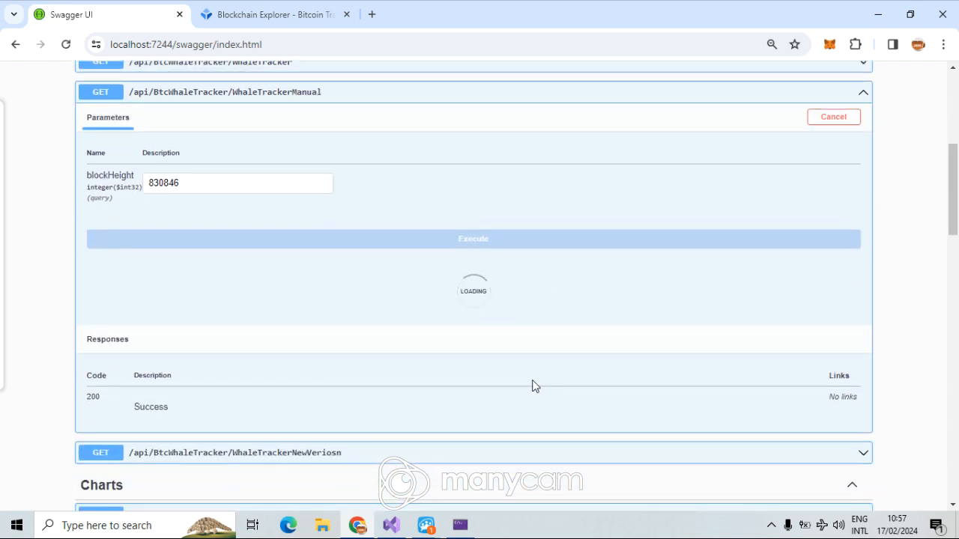
{"action": "mouse_move", "coordinate": [526, 384]}
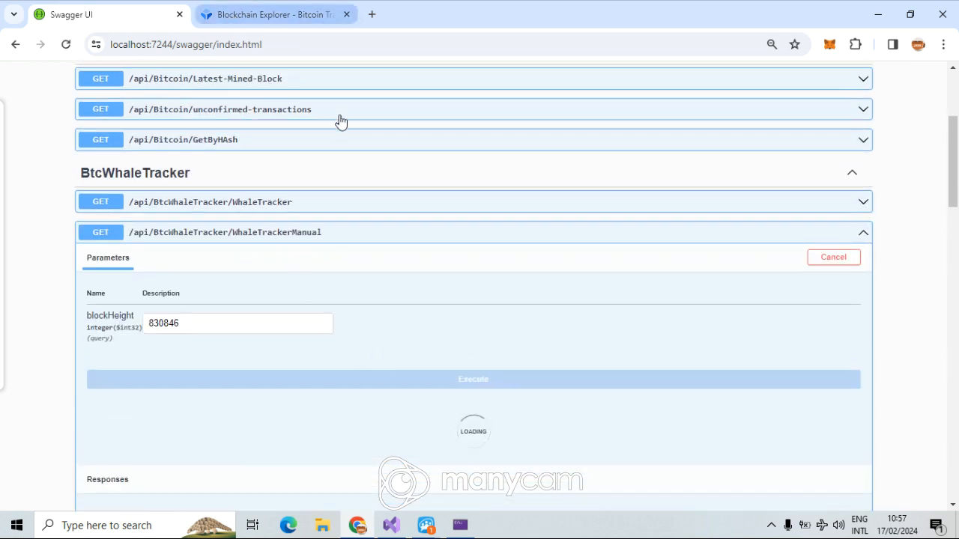
{"action": "scroll", "scroll_direction": "down", "scroll_amount": 3}
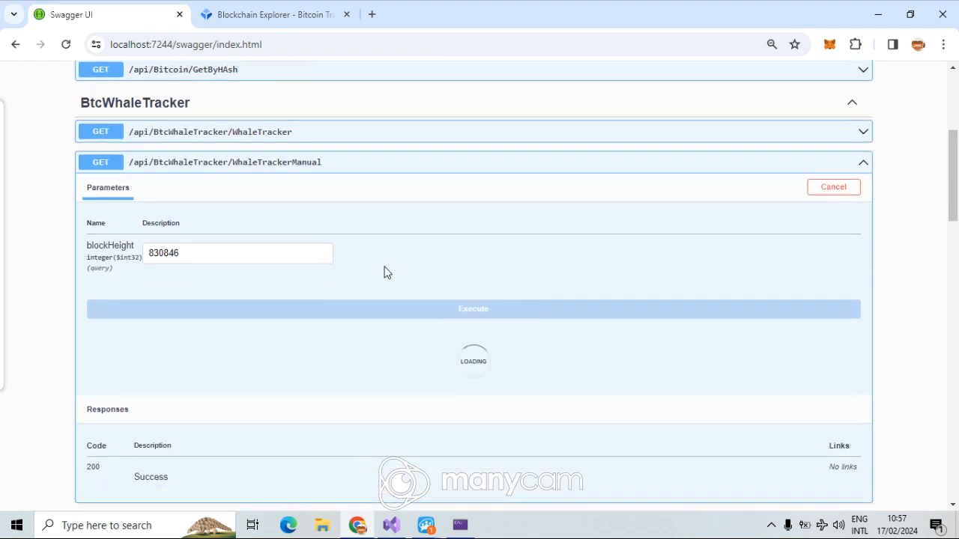
{"action": "mouse_move", "coordinate": [384, 273]}
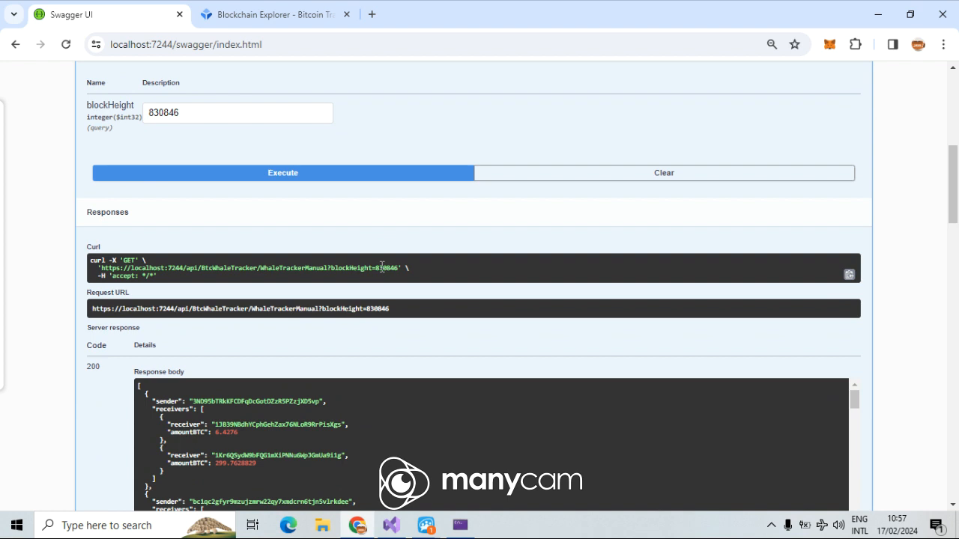
{"action": "scroll", "scroll_direction": "down", "scroll_amount": 3}
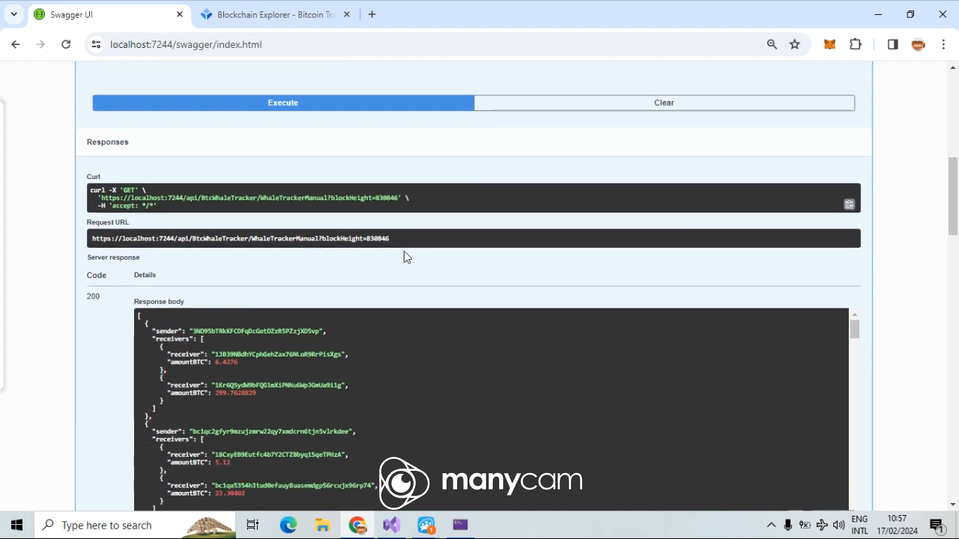
{"action": "scroll", "scroll_direction": "down", "scroll_amount": 3}
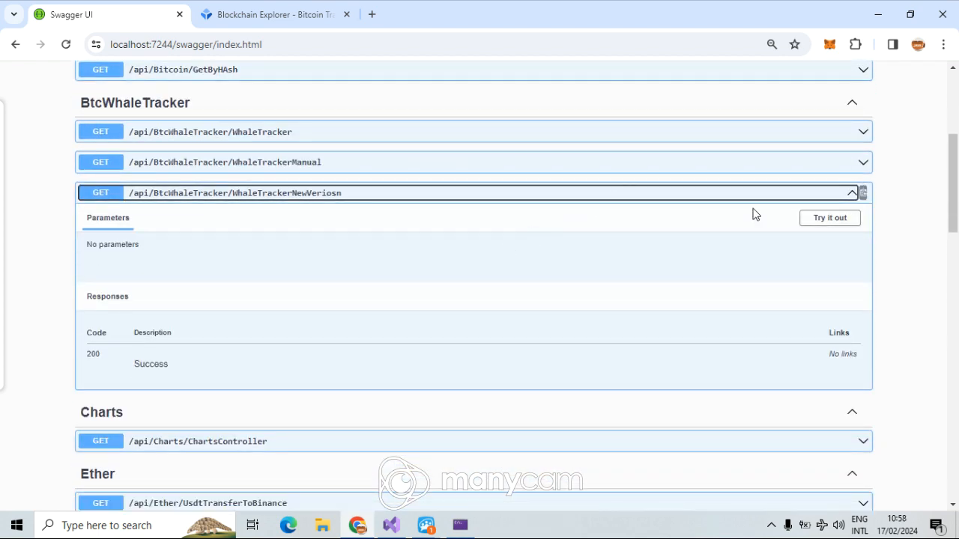
Execute WhaleTrackerNewVeriosn and see its 200 response with an empty [] body.
{"action": "left_click", "coordinate": [831, 219]}
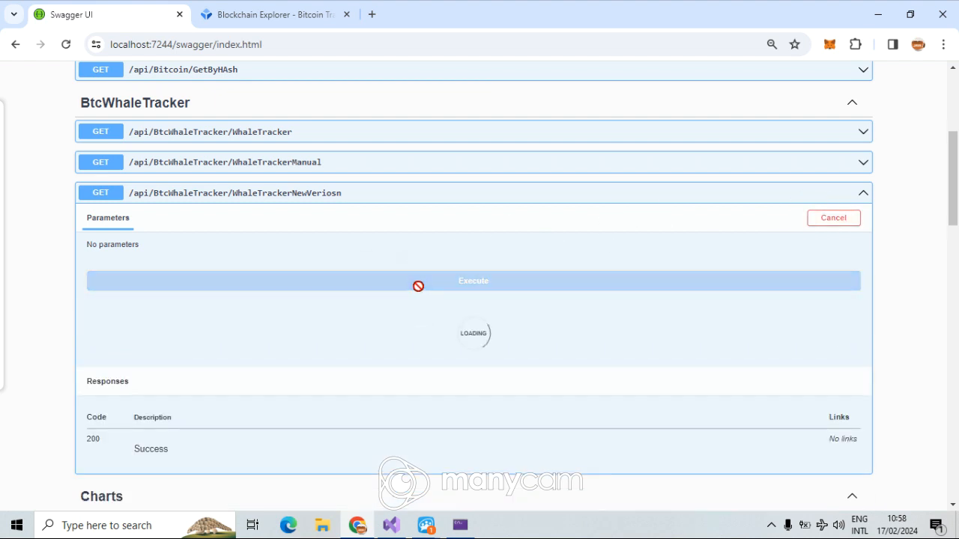
{"action": "mouse_move", "coordinate": [365, 173]}
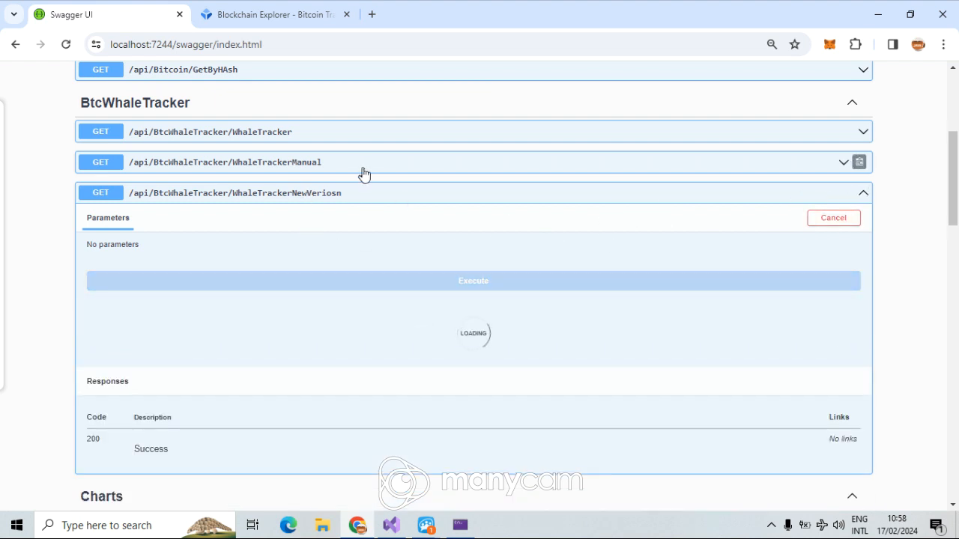
{"action": "mouse_move", "coordinate": [358, 178]}
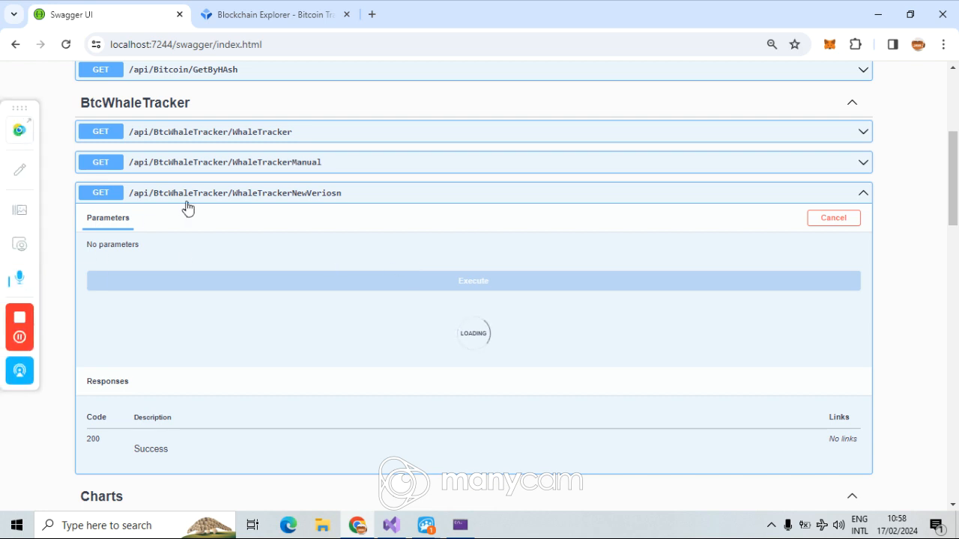
{"action": "left_click", "coordinate": [474, 282]}
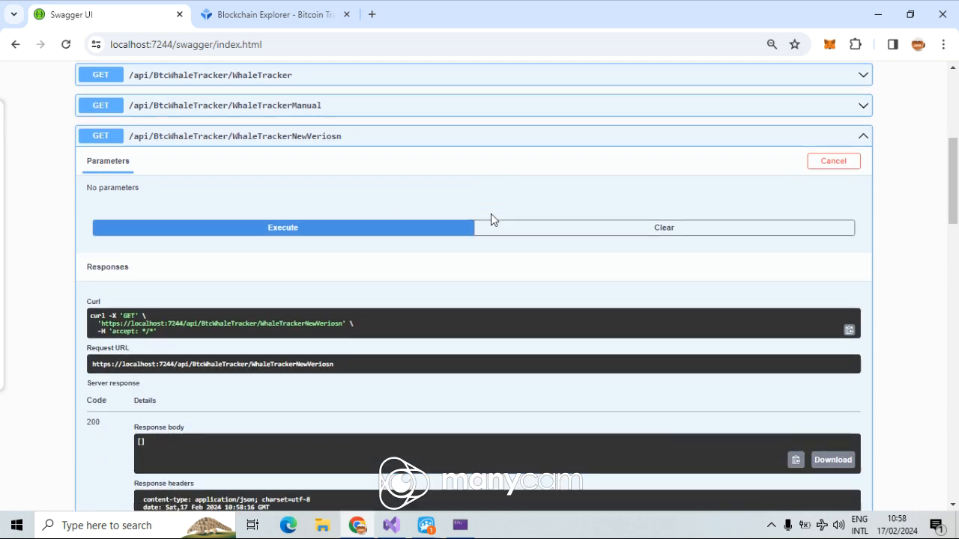
{"action": "scroll", "scroll_direction": "down", "scroll_amount": 3}
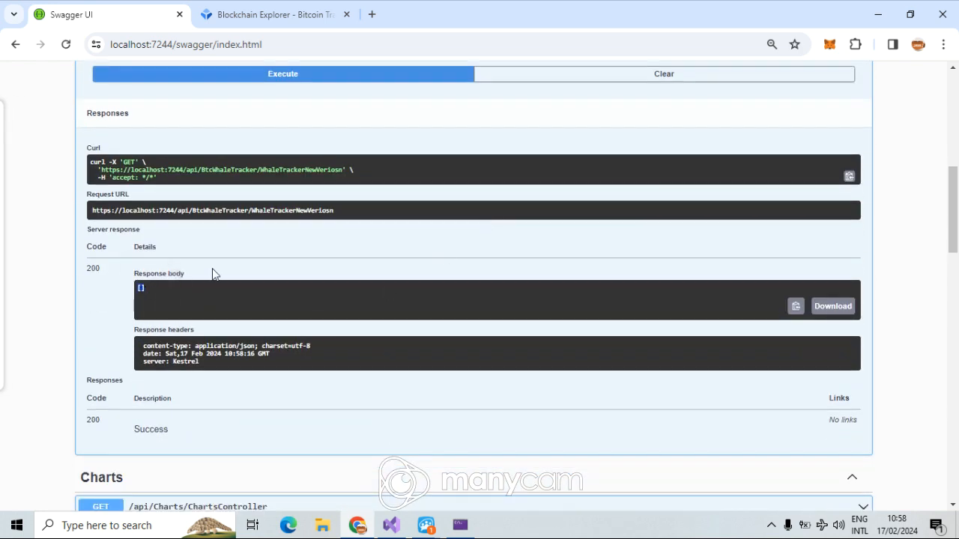
{"action": "scroll", "scroll_direction": "up", "scroll_amount": 3}
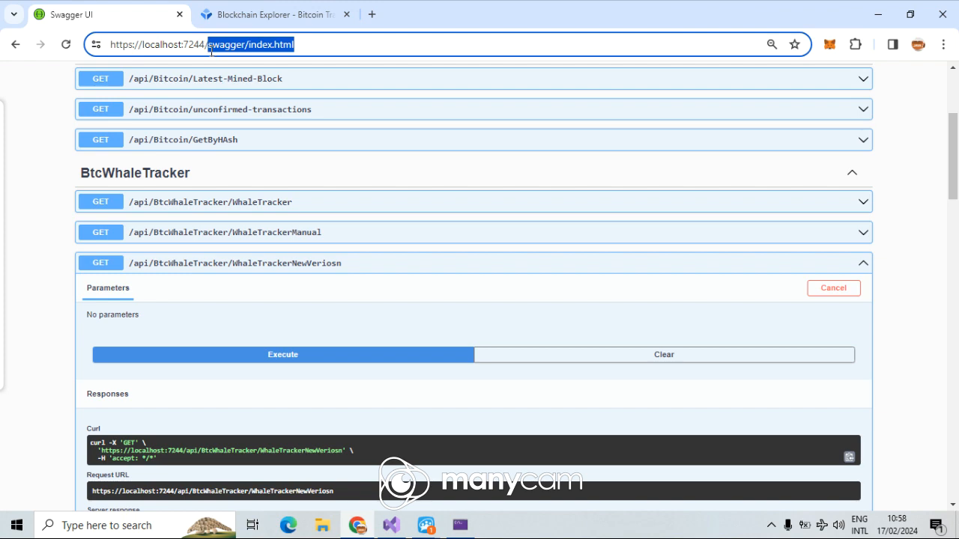
Reload the dashboard, open ArsaR Intelligence with its empty whale table, and hide the console window.
{"action": "key", "text": "Enter"}
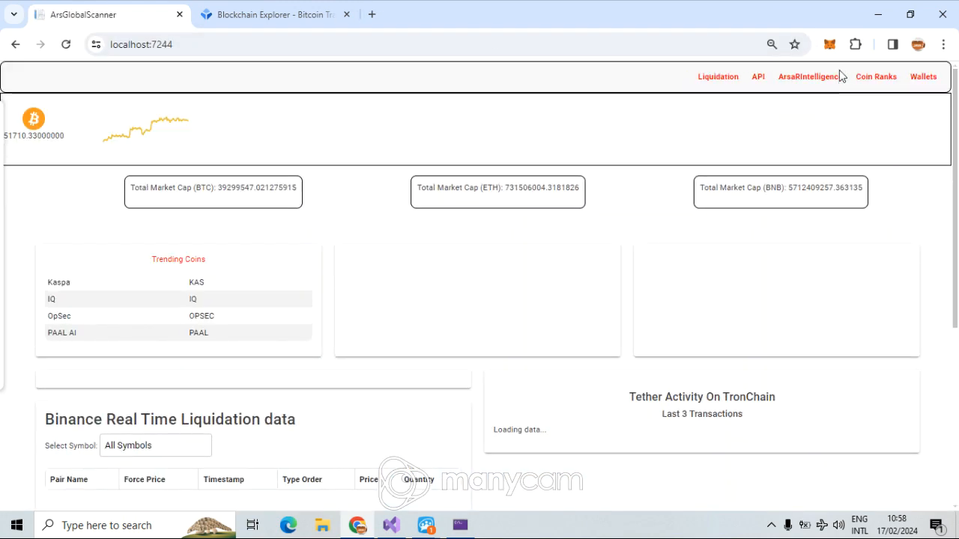
{"action": "left_click", "coordinate": [812, 76]}
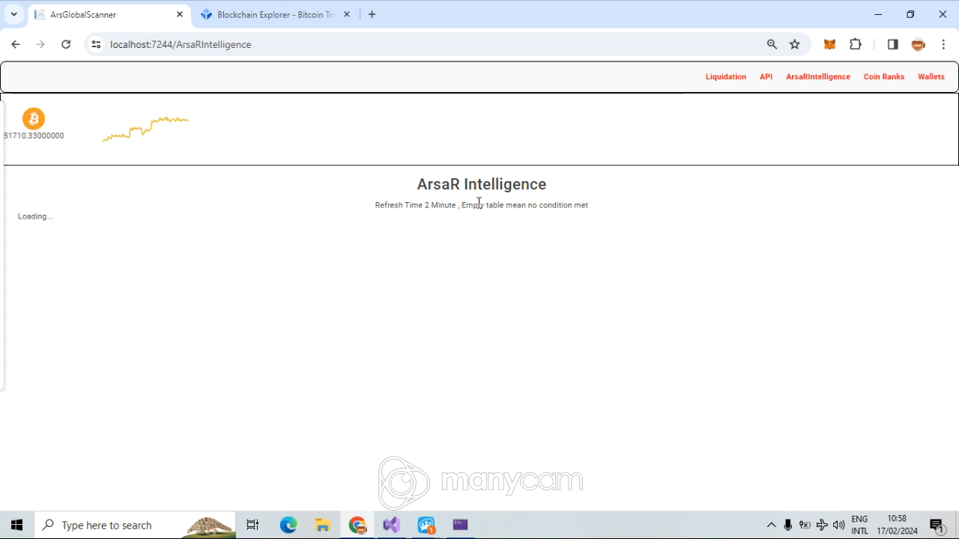
{"action": "mouse_move", "coordinate": [339, 239]}
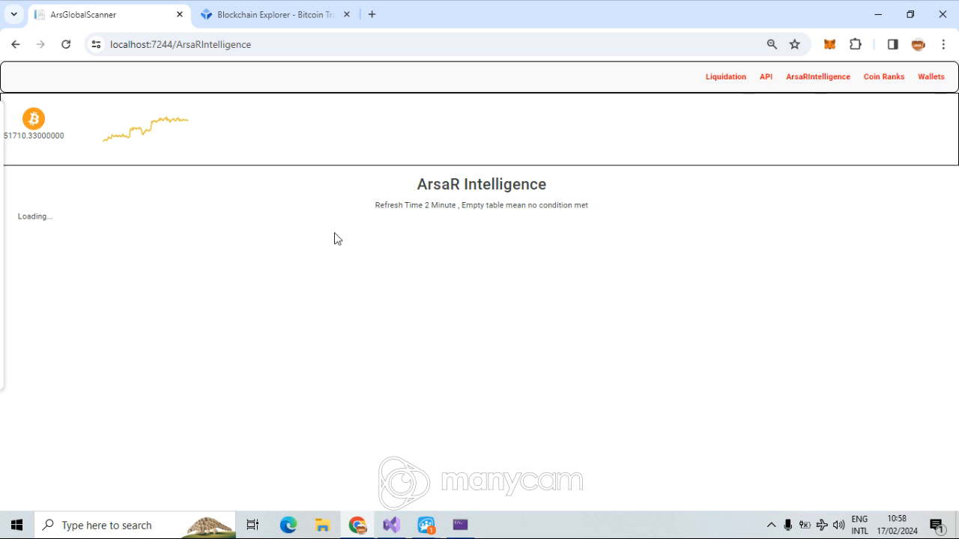
{"action": "mouse_move", "coordinate": [180, 229]}
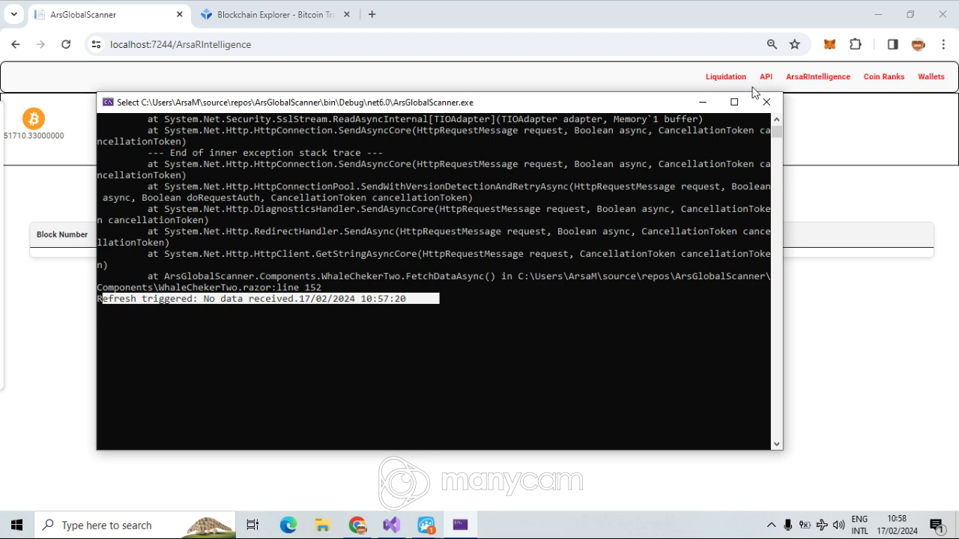
{"action": "left_click", "coordinate": [767, 102]}
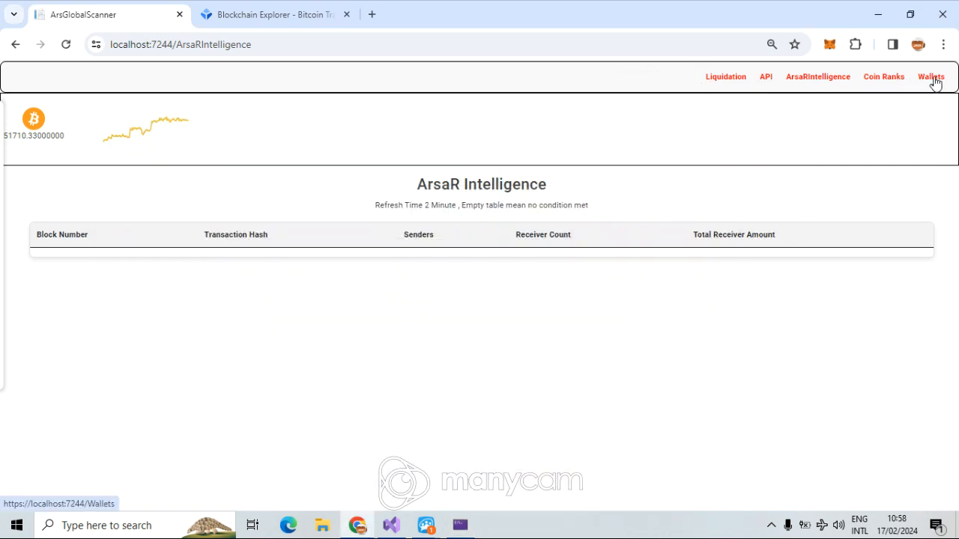
Open the Wallets page and try company searches 'Coin' and 'binance', then reload the page.
{"action": "left_click", "coordinate": [931, 77]}
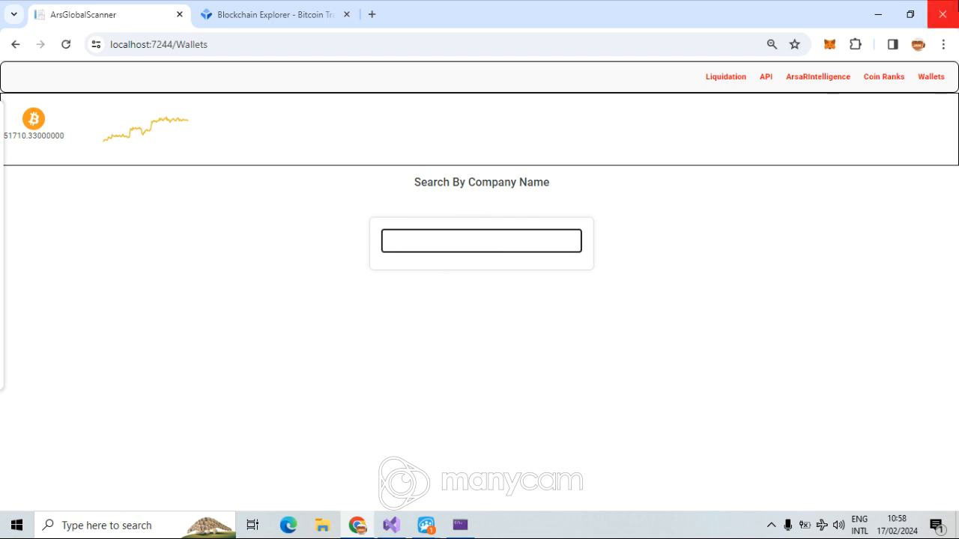
{"action": "mouse_move", "coordinate": [944, 14]}
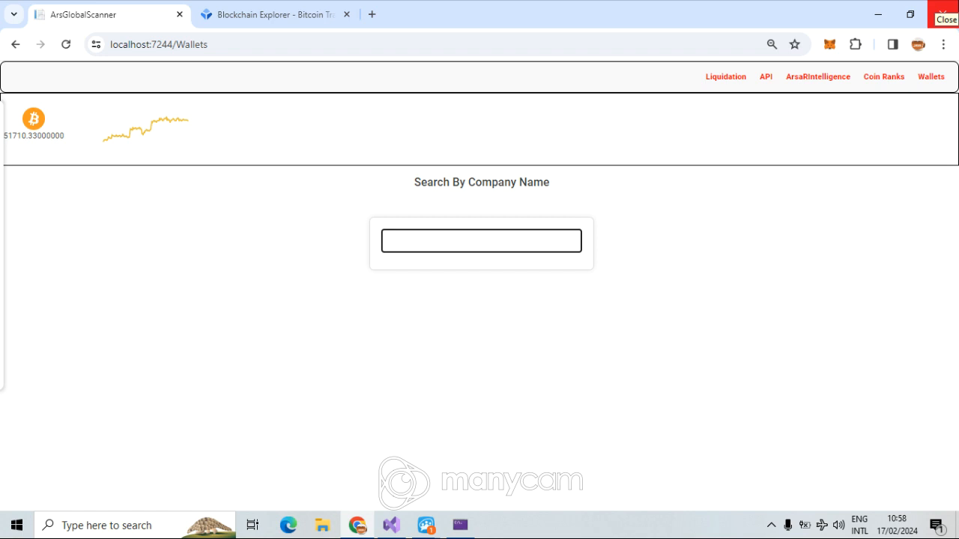
{"action": "left_click", "coordinate": [481, 240]}
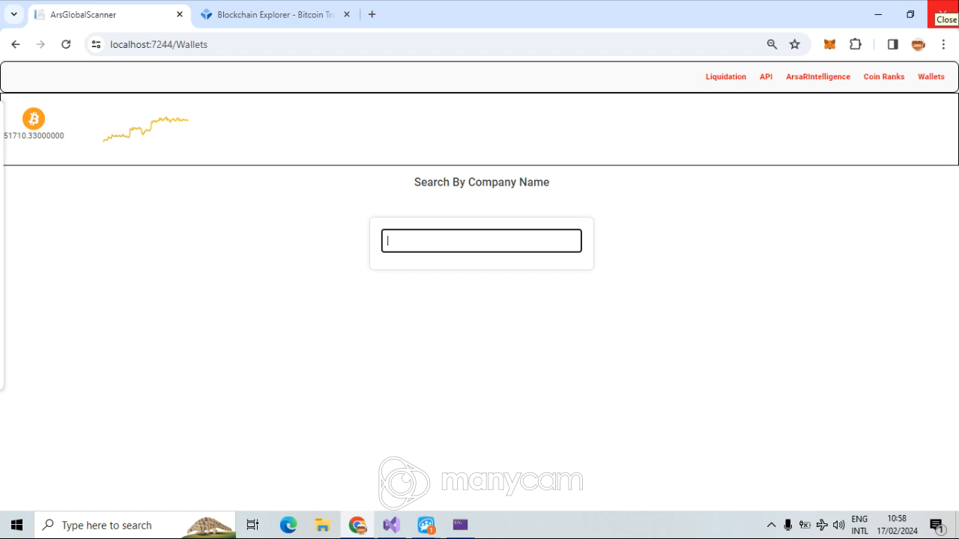
{"action": "type", "text": "Coinbase"}
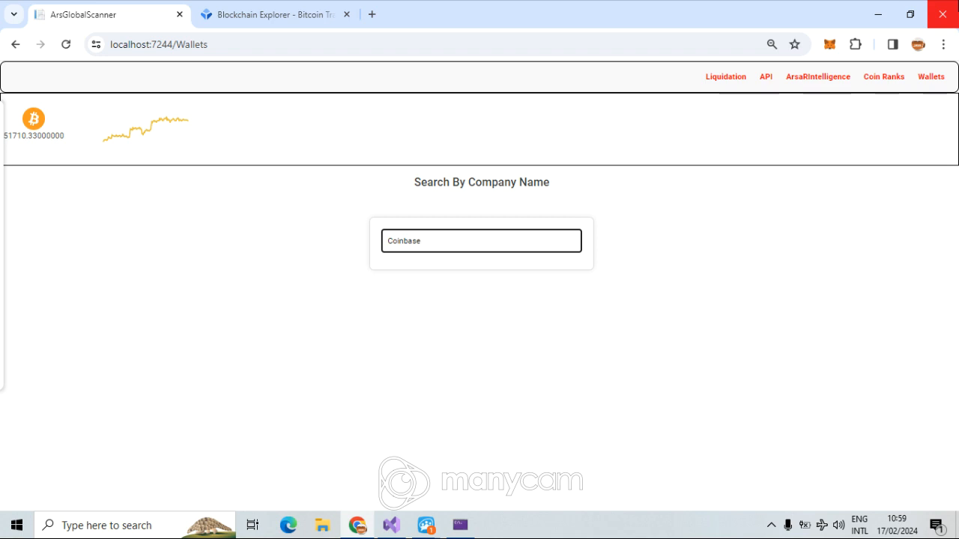
{"action": "type", "text": "b"}
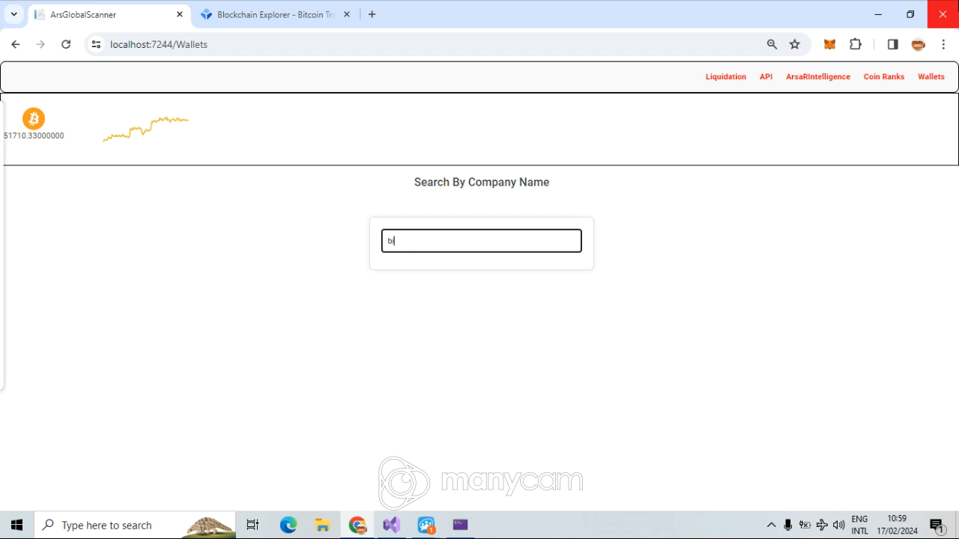
{"action": "type", "text": "inance"}
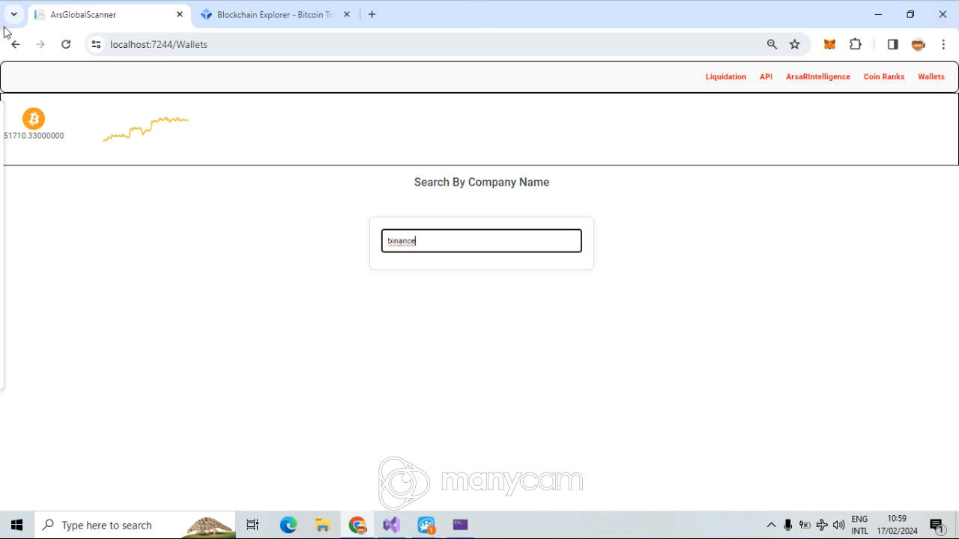
{"action": "left_click", "coordinate": [66, 45]}
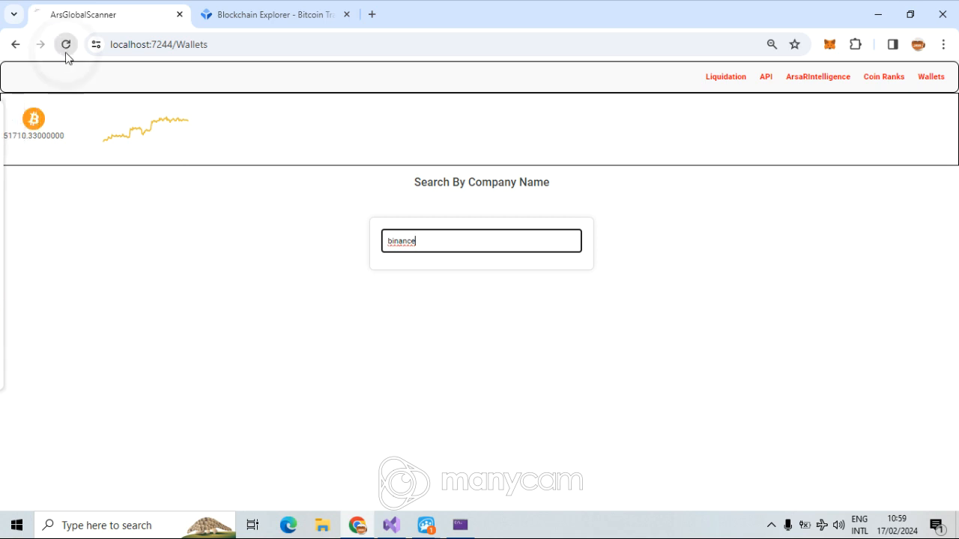
{"action": "left_click", "coordinate": [66, 45]}
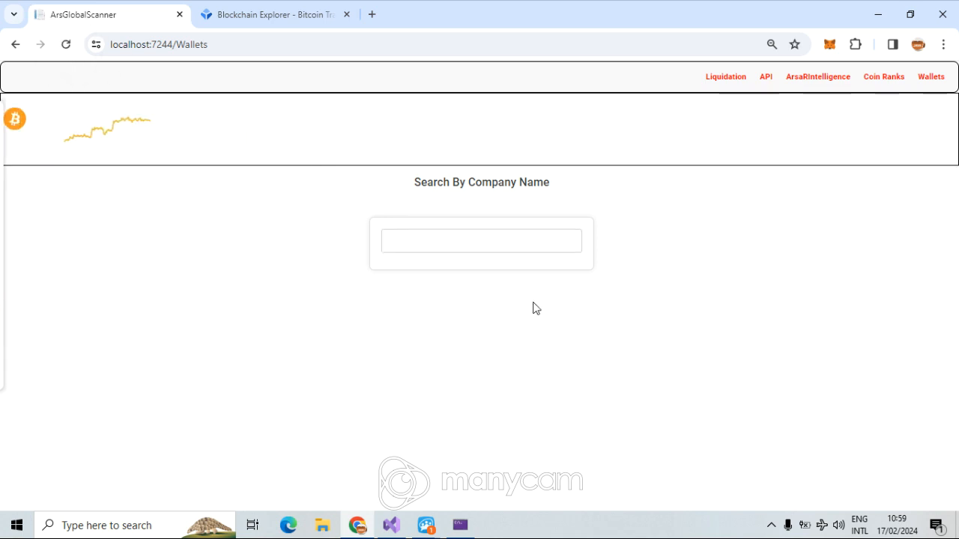
Search Binance and Bitfinex wallets, then 'ok' to list OKX wallet addresses.
{"action": "type", "text": "binance"}
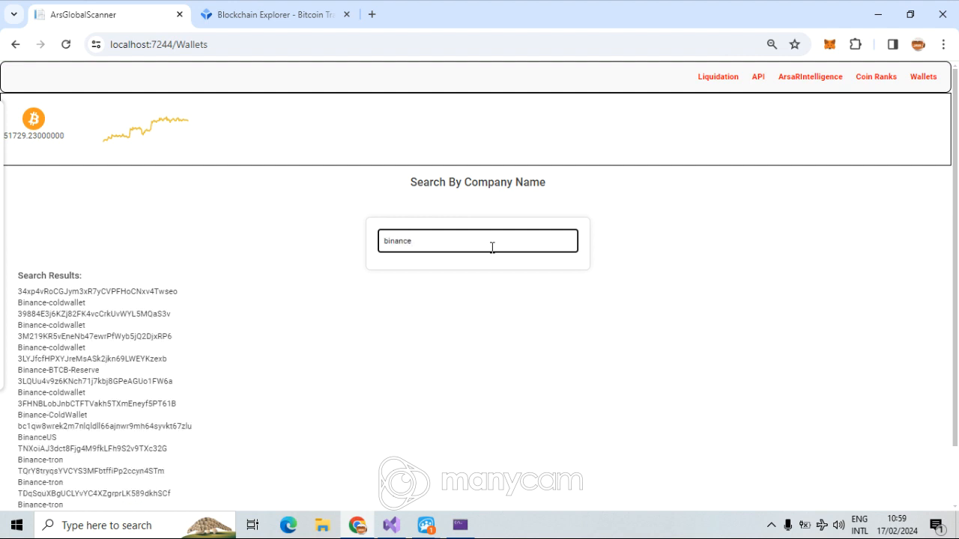
{"action": "scroll", "scroll_direction": "down", "scroll_amount": 3}
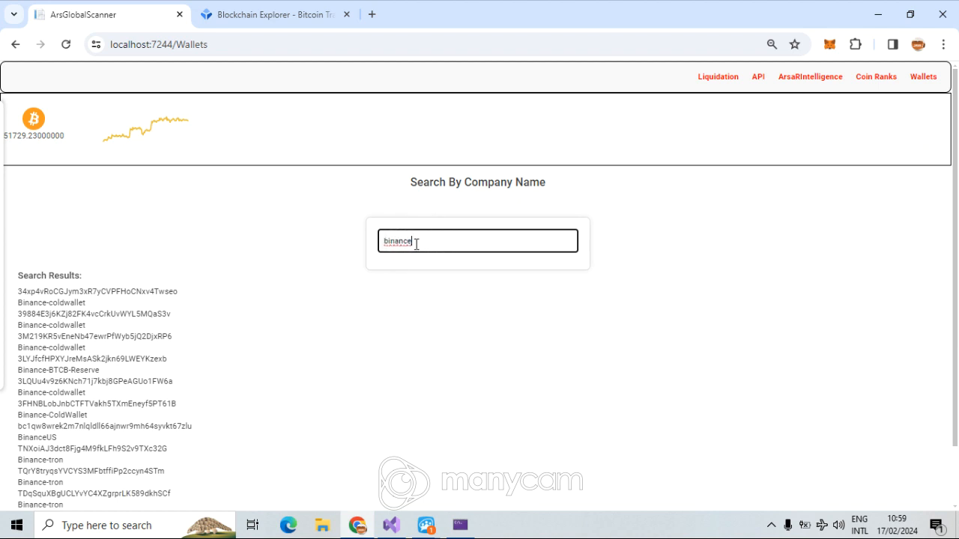
{"action": "double_click", "coordinate": [396, 241]}
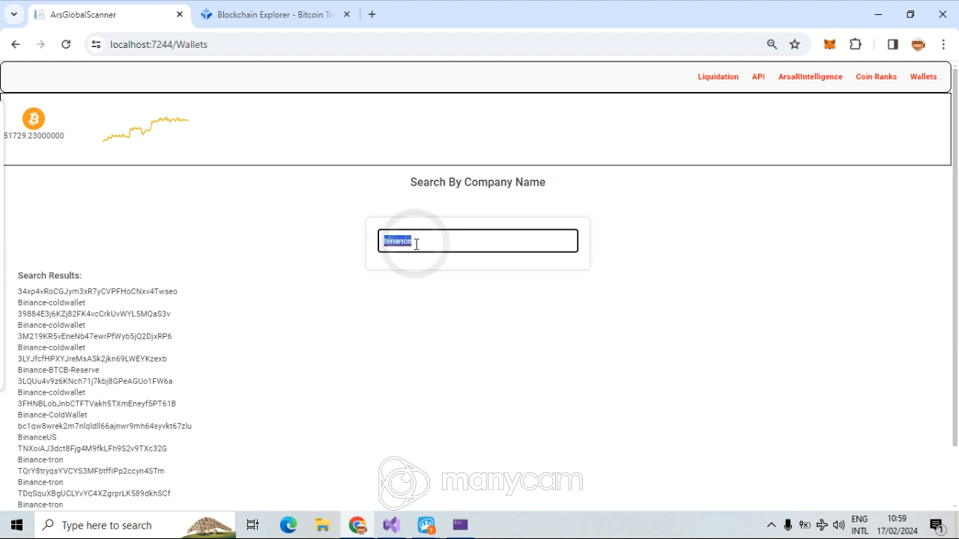
{"action": "type", "text": "coin"}
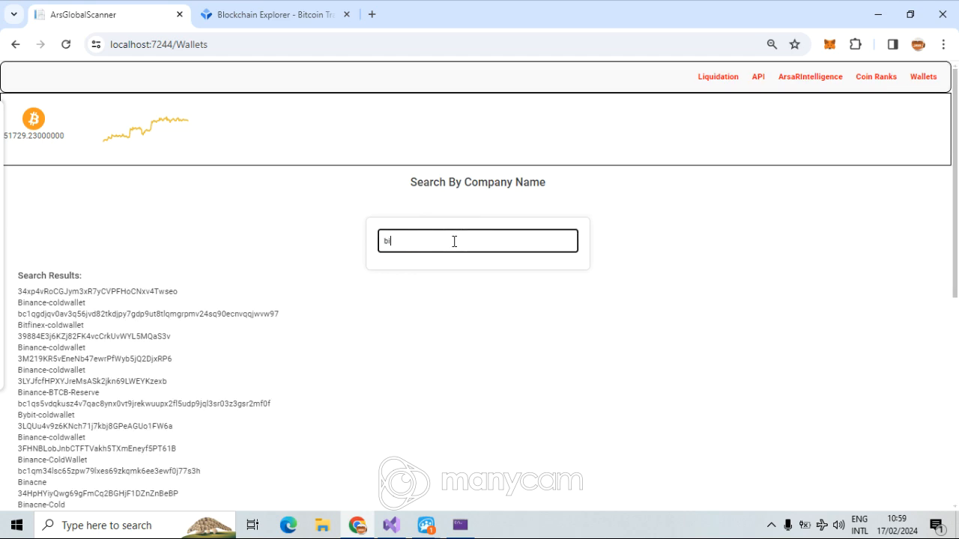
{"action": "type", "text": "tv"}
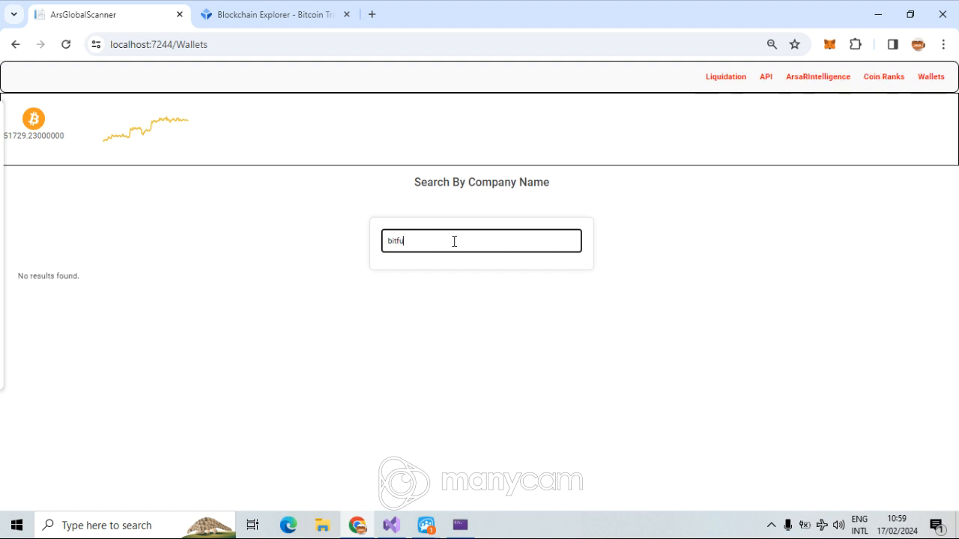
{"action": "key", "text": "Backspace"}
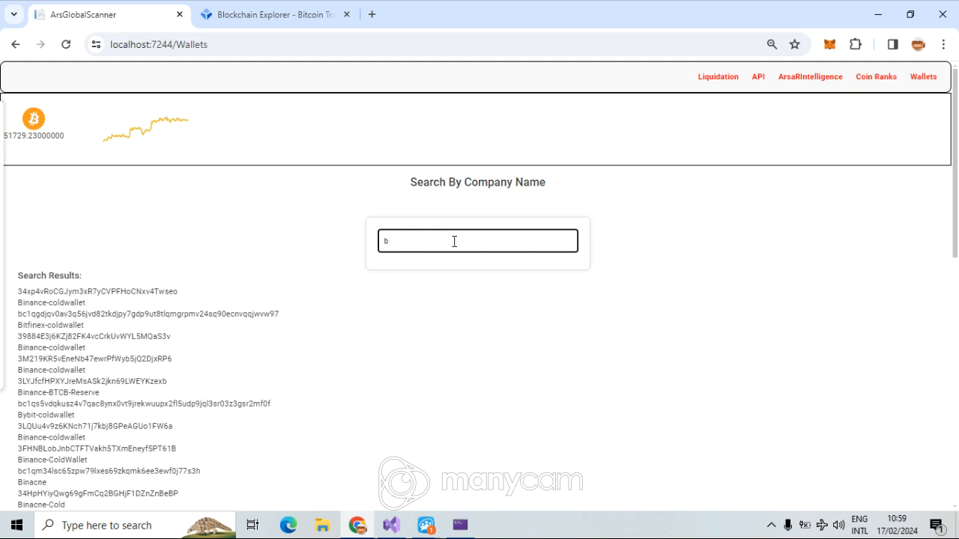
{"action": "key", "text": "Backspace"}
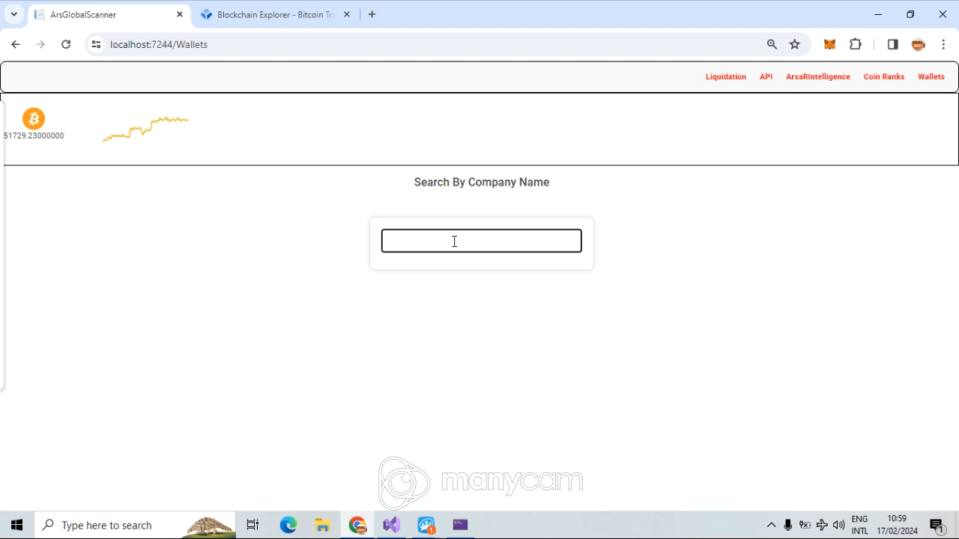
{"action": "type", "text": "ok"}
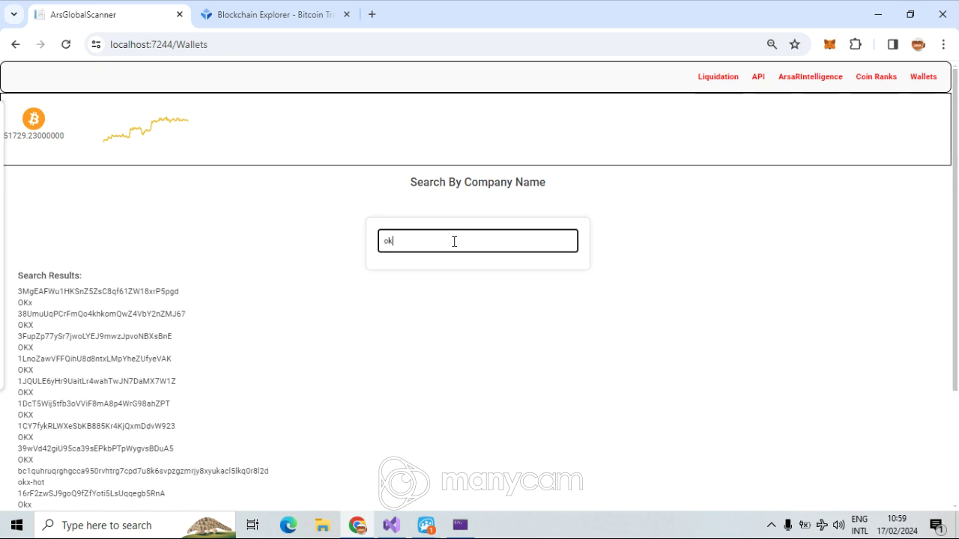
{"action": "scroll", "scroll_direction": "down", "scroll_amount": 3}
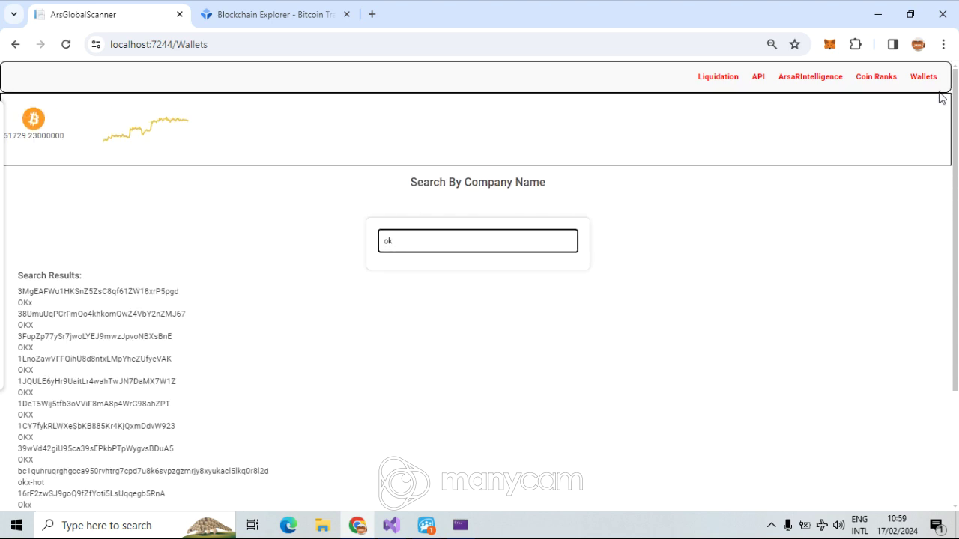
{"action": "mouse_move", "coordinate": [529, 222]}
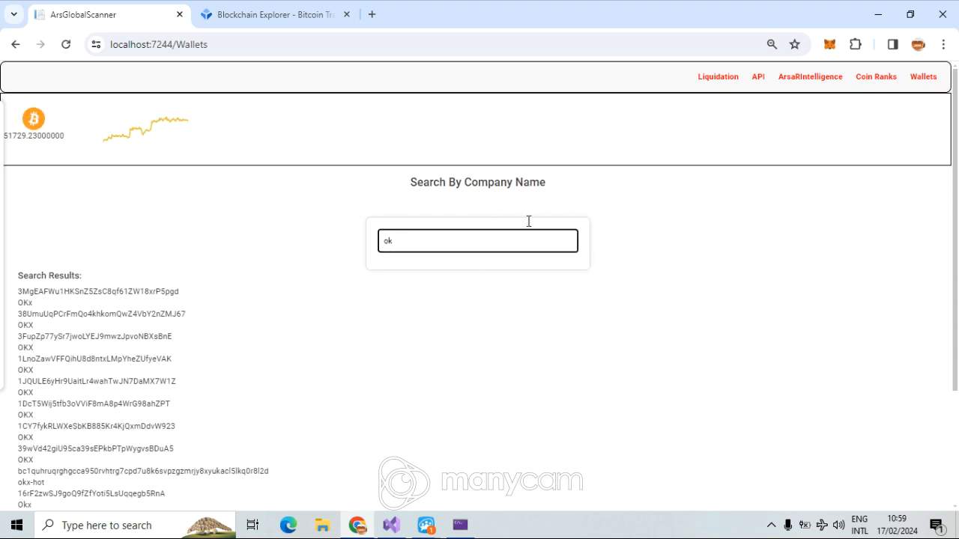
{"action": "mouse_move", "coordinate": [719, 85]}
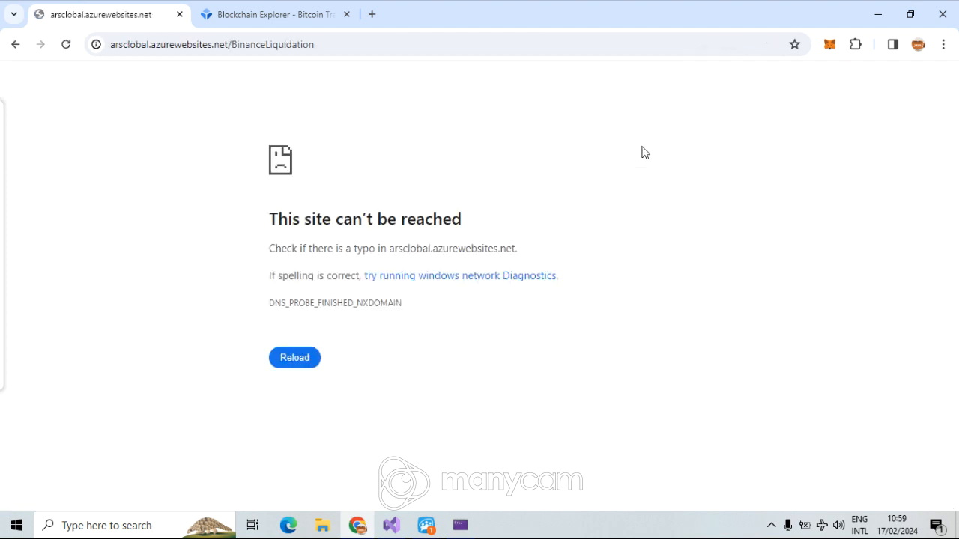
Load the Binance Real Time Liquidation page on localhost:7244 and filter it to ETHUSDT.
{"action": "type", "text": "localhost:7244/Wallets"}
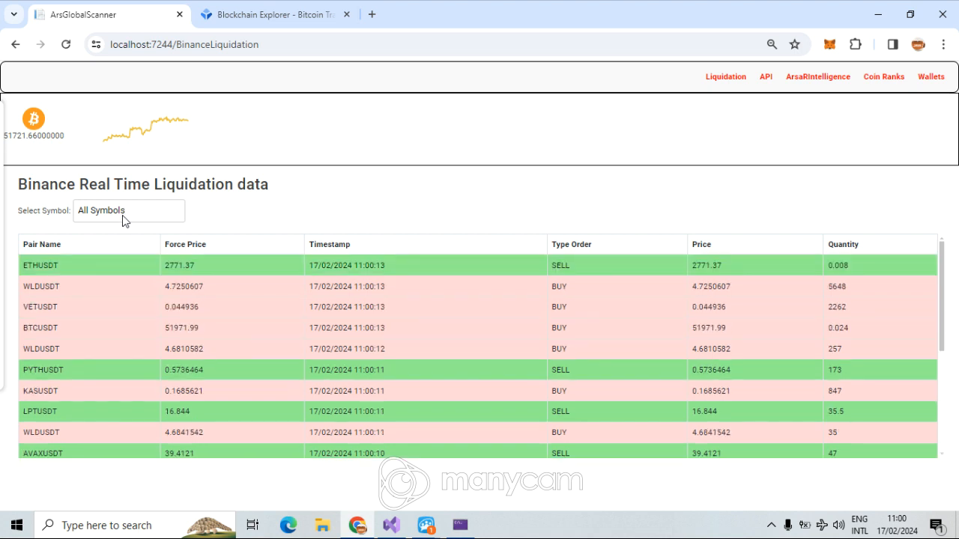
{"action": "left_click", "coordinate": [127, 210]}
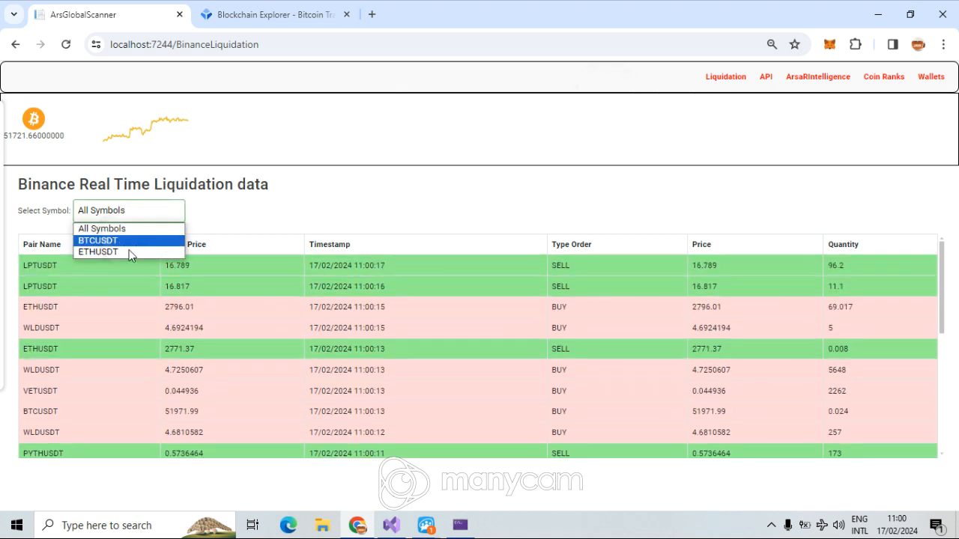
{"action": "left_click", "coordinate": [99, 251]}
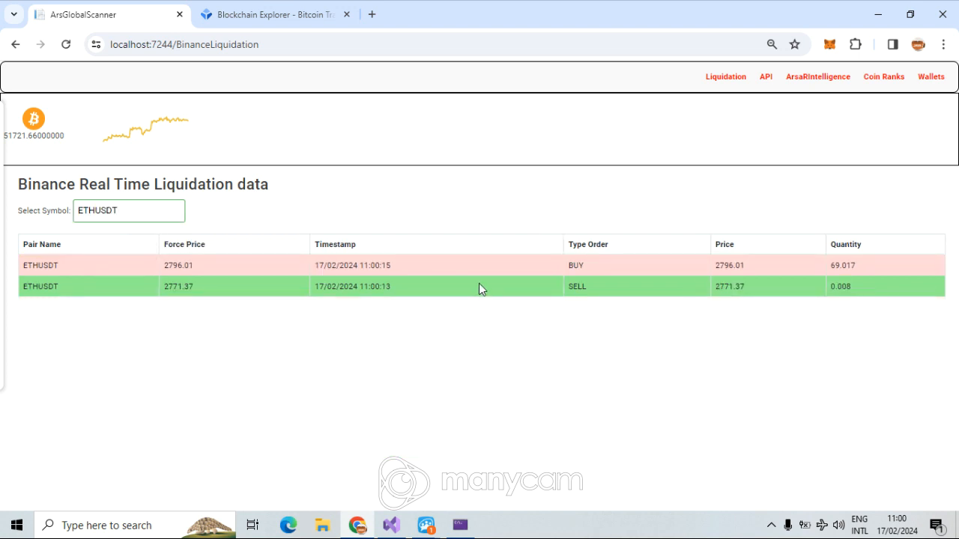
{"action": "mouse_move", "coordinate": [885, 76]}
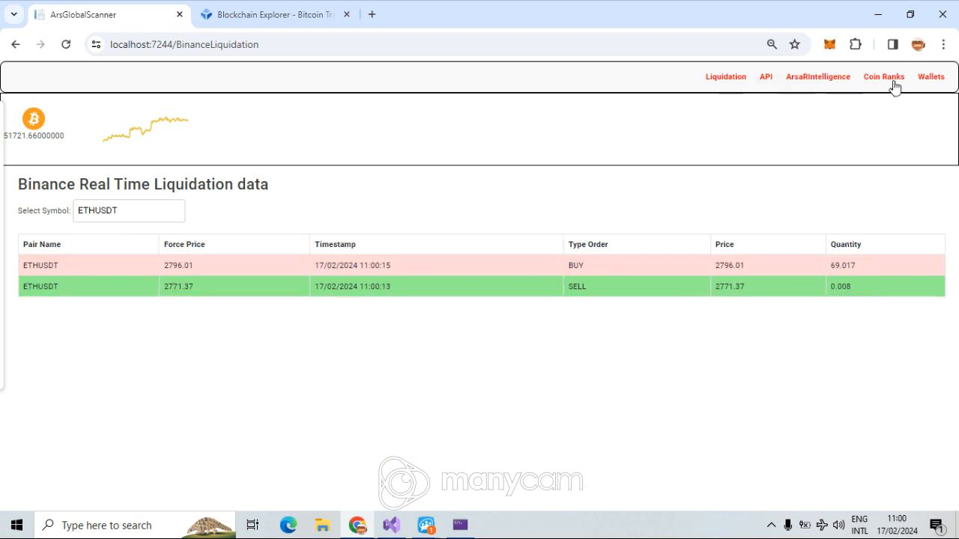
Show the Coin Ranks page and scroll through coins with their 24h change, price and market cap.
{"action": "left_click", "coordinate": [884, 76]}
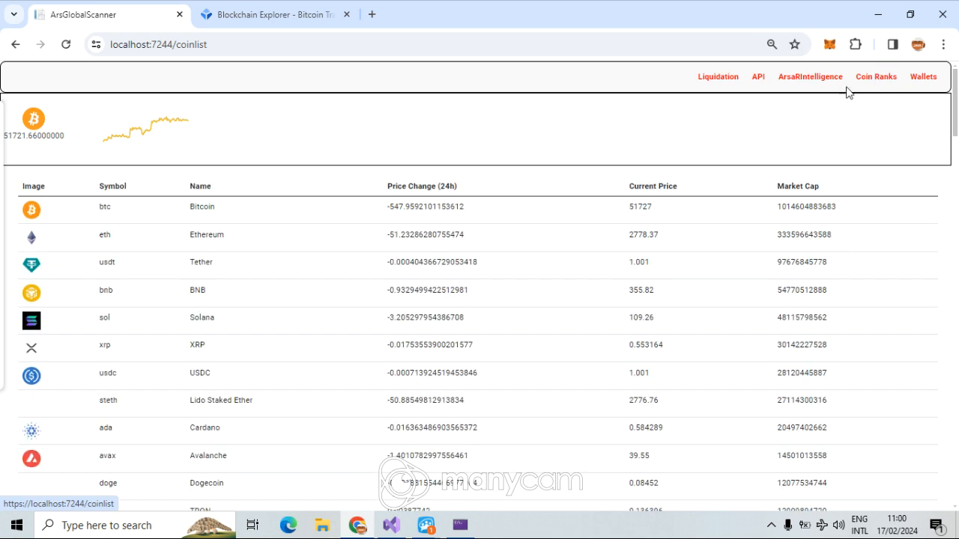
{"action": "scroll", "scroll_direction": "down", "scroll_amount": 3}
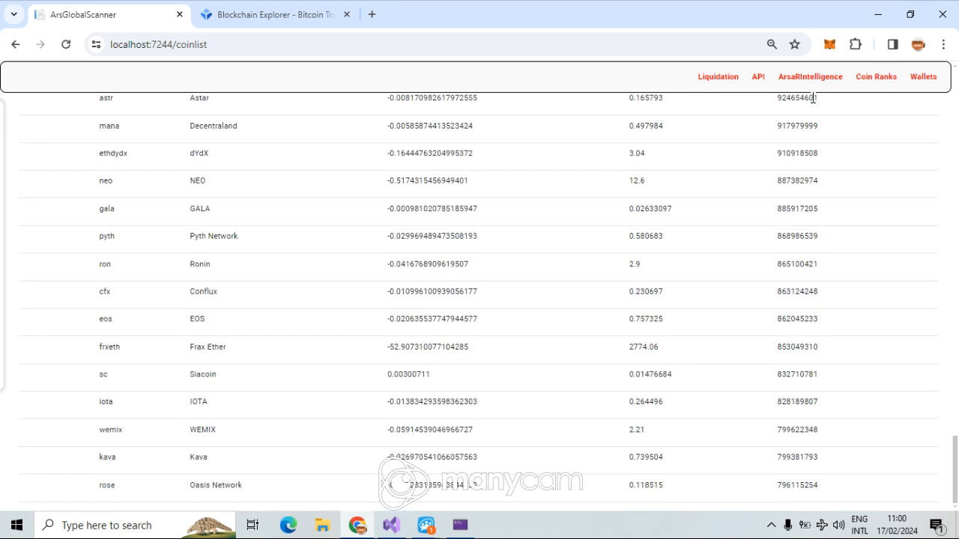
{"action": "scroll", "scroll_direction": "down", "scroll_amount": 3}
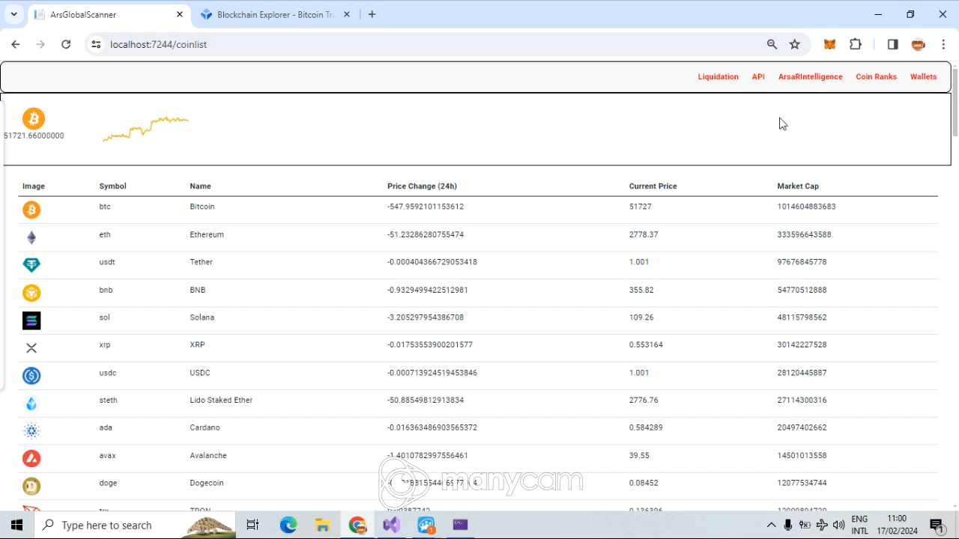
{"action": "scroll", "scroll_direction": "down", "scroll_amount": 3}
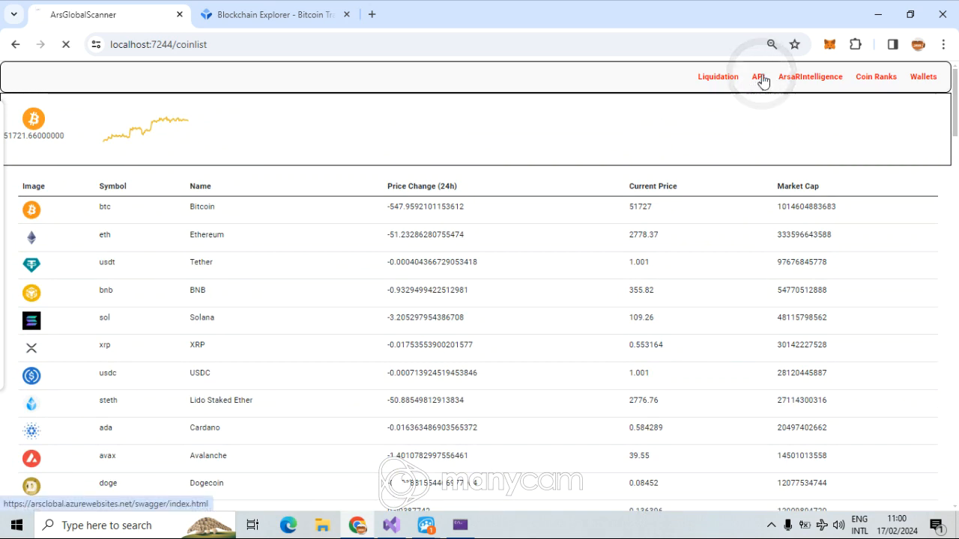
Load the ArsGlobal Public API Swagger docs from localhost:7244 after the hosted link fails.
{"action": "left_click", "coordinate": [758, 76]}
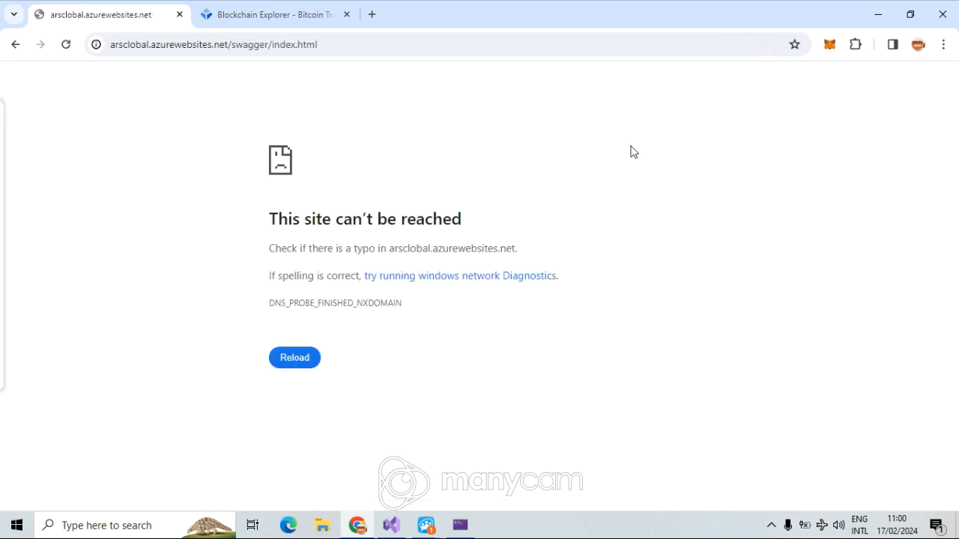
{"action": "type", "text": "localhost:7244/coinlist"}
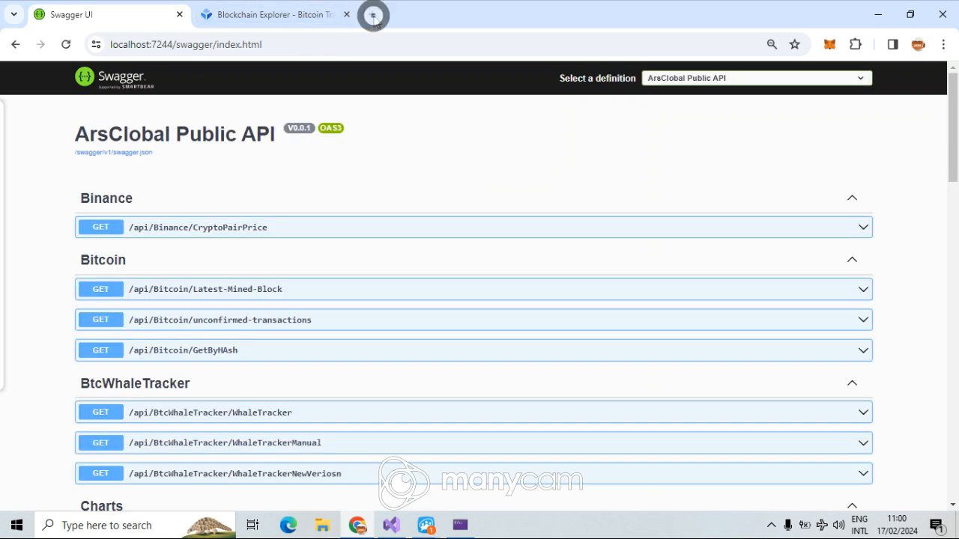
View the ArsaR Intelligence X profile's whale-alert post screenshot in a new tab, then return to the scanner.
{"action": "left_click", "coordinate": [375, 15]}
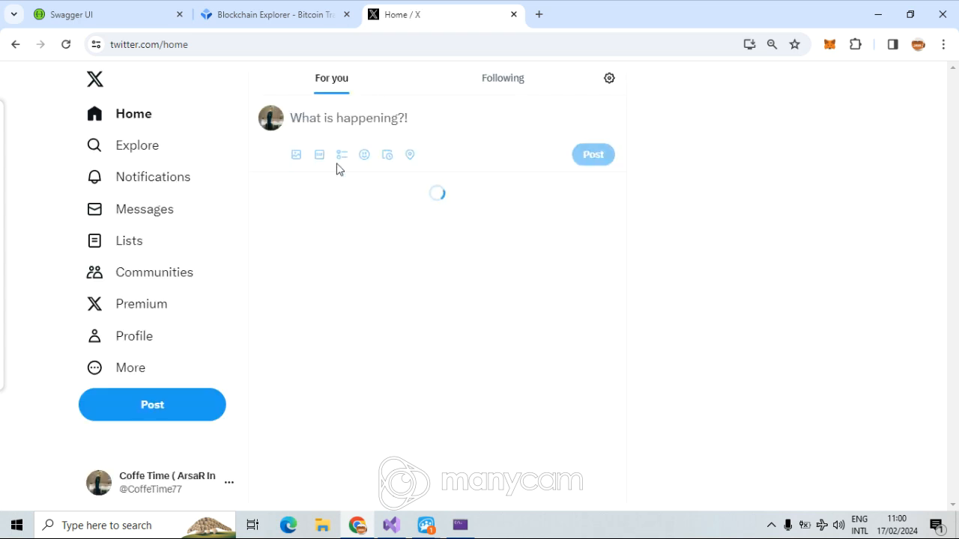
{"action": "left_click", "coordinate": [133, 335]}
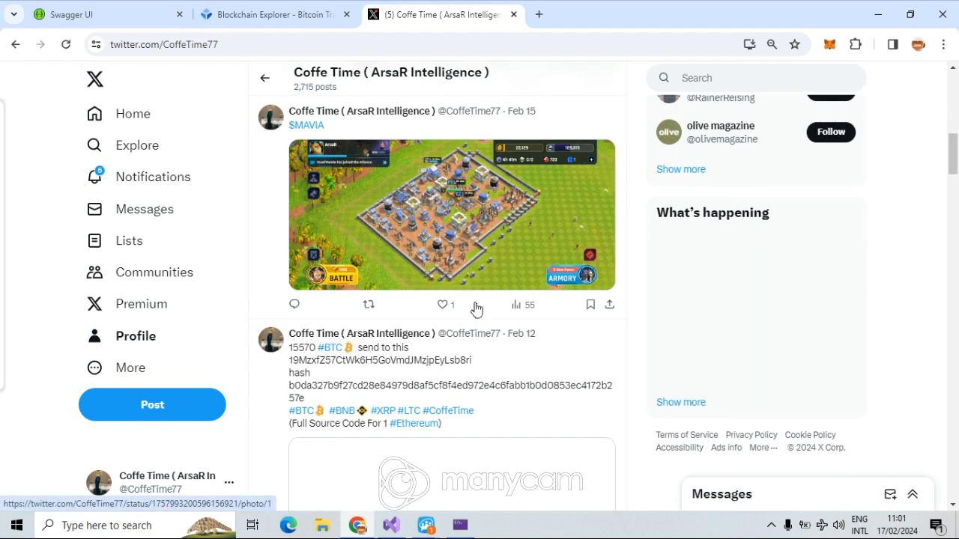
{"action": "scroll", "scroll_direction": "down", "scroll_amount": 3}
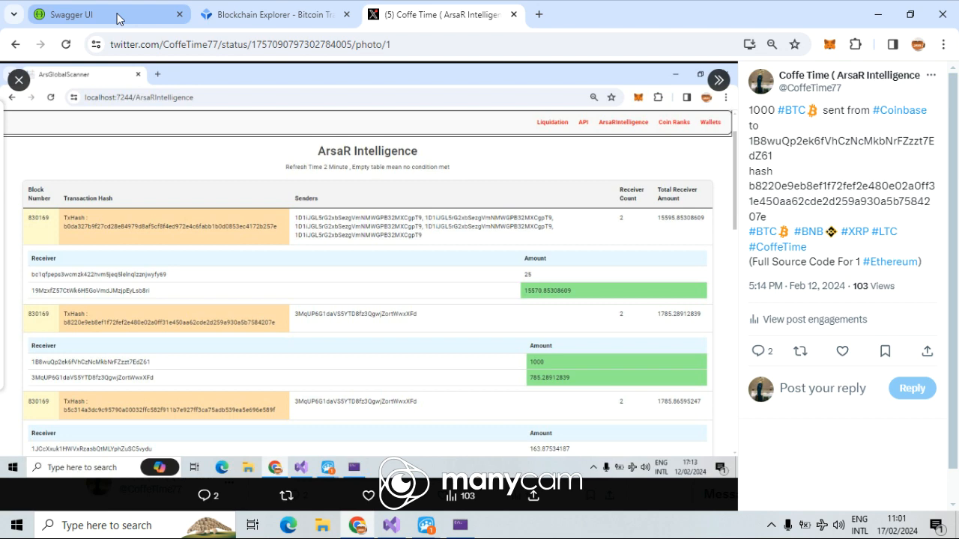
{"action": "left_click", "coordinate": [75, 15]}
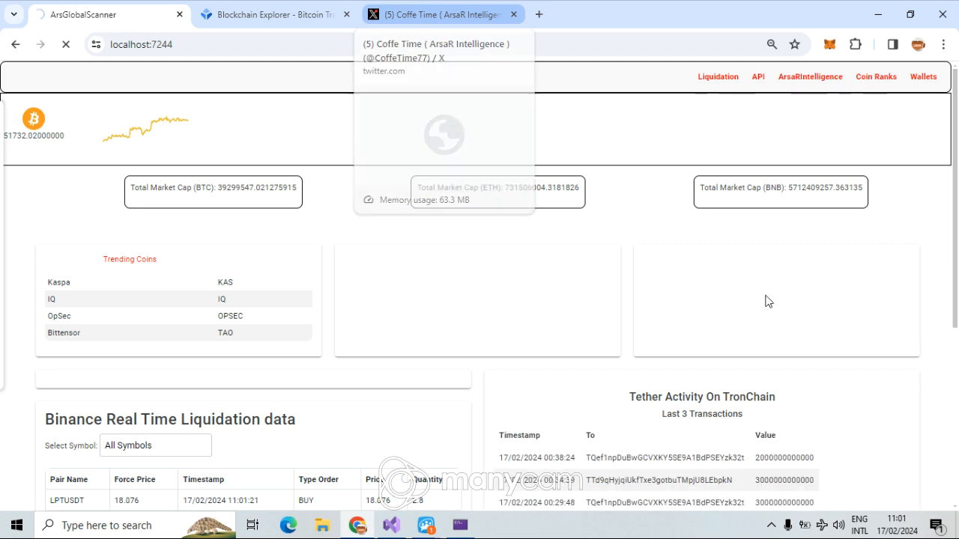
Scroll the dashboard down to the Binance liquidation data and Tether TronChain transactions.
{"action": "scroll", "scroll_direction": "down", "scroll_amount": 3}
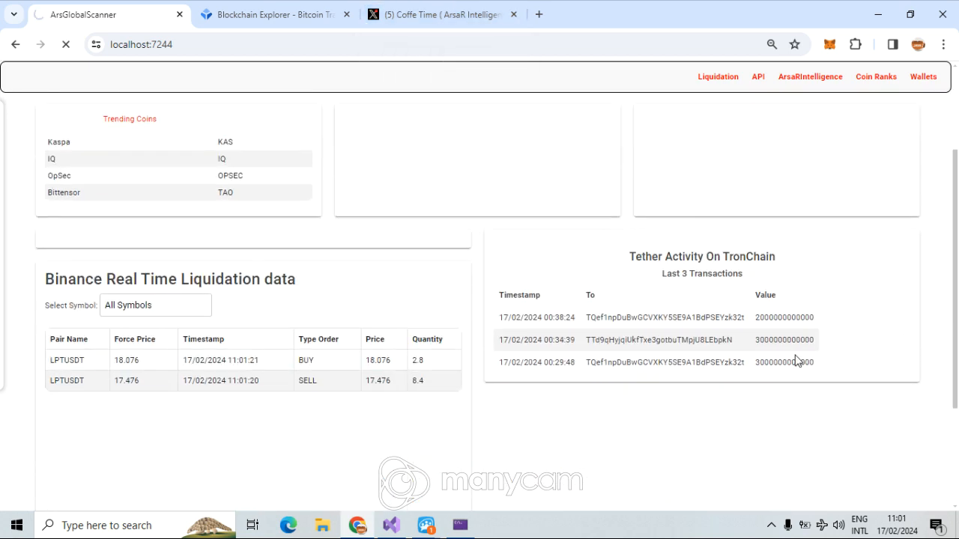
{"action": "mouse_move", "coordinate": [729, 376]}
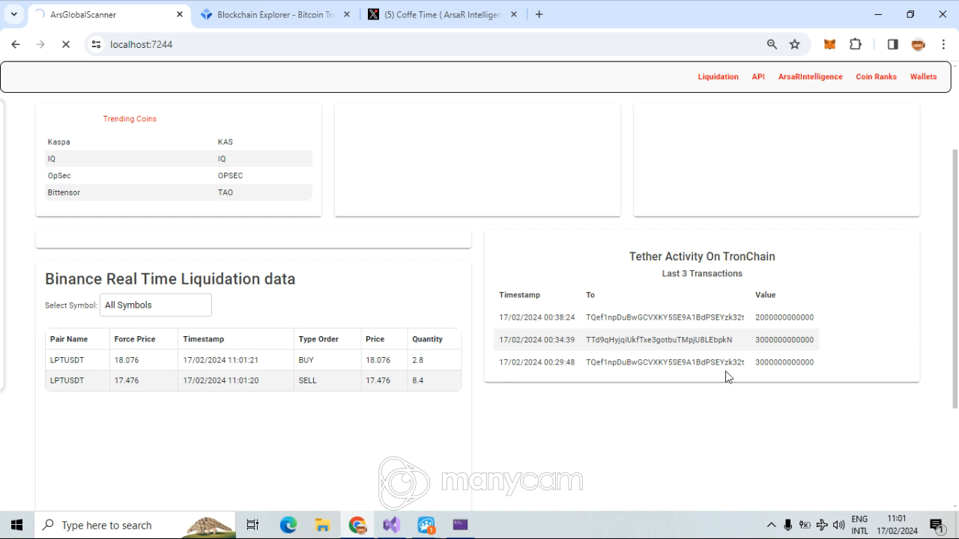
{"action": "mouse_move", "coordinate": [691, 258]}
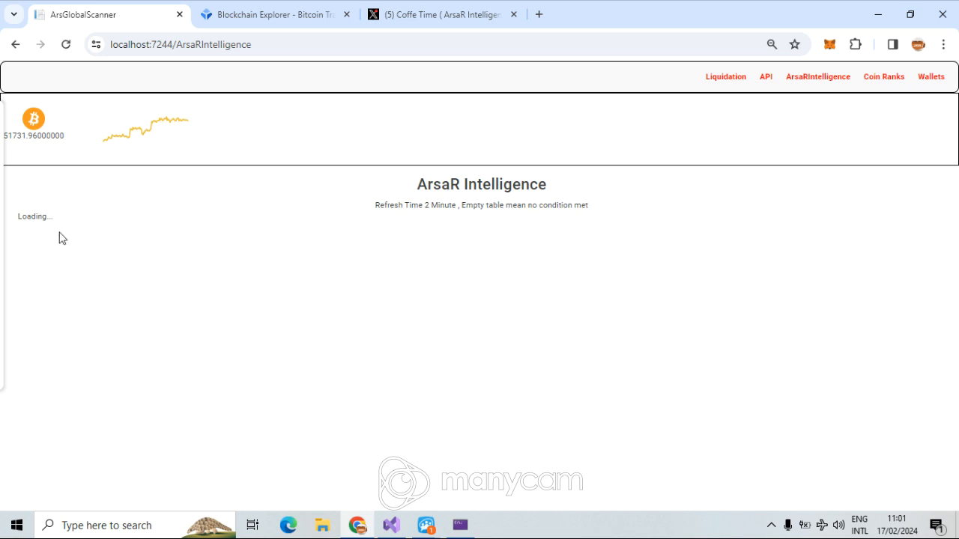
{"action": "mouse_move", "coordinate": [462, 208]}
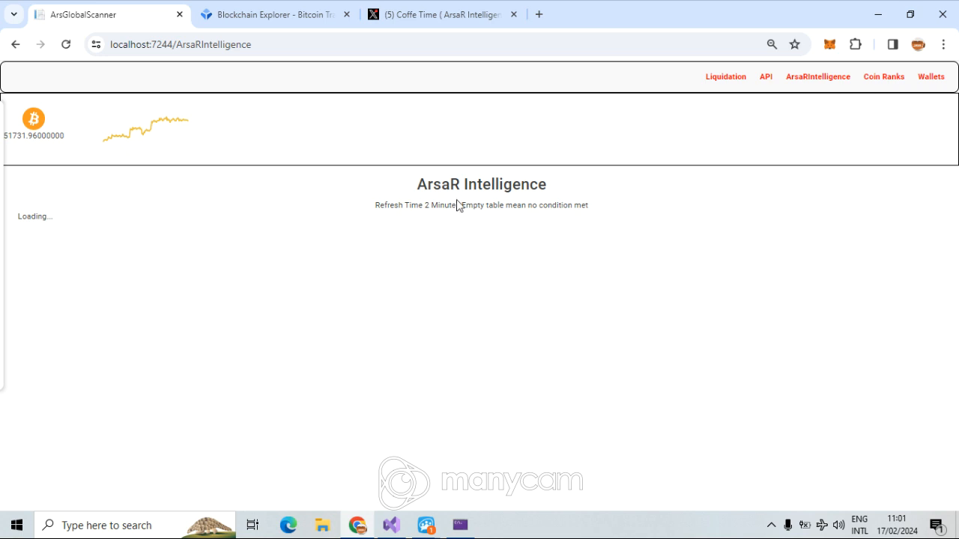
{"action": "mouse_move", "coordinate": [465, 201]}
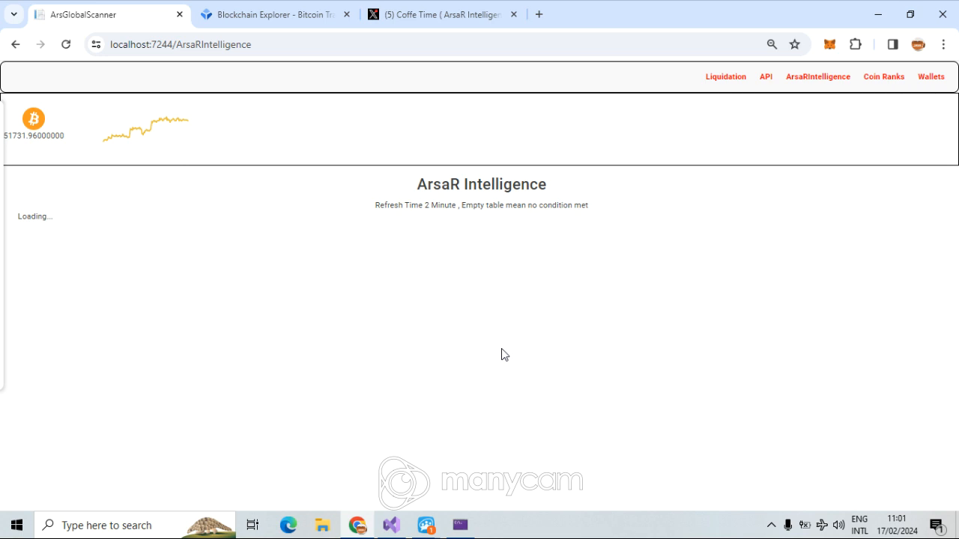
Scroll through older BTC whale-alert posts on the X profile, then return to the scanner dashboard.
{"action": "left_click", "coordinate": [442, 15]}
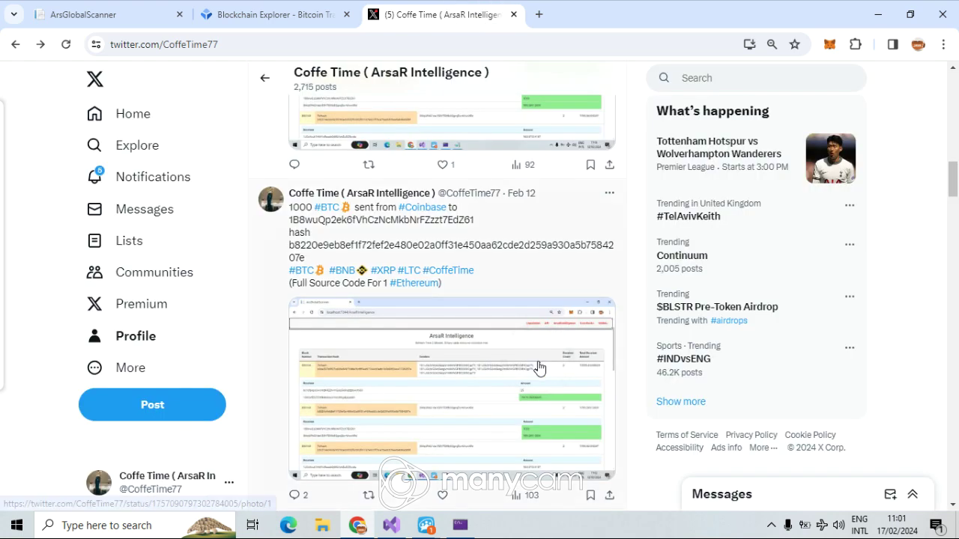
{"action": "scroll", "scroll_direction": "down", "scroll_amount": 3}
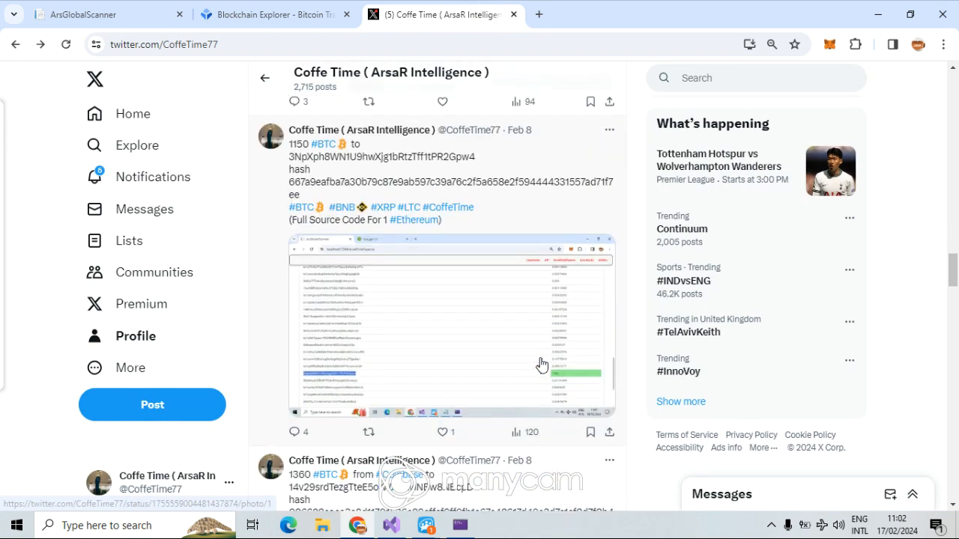
{"action": "scroll", "scroll_direction": "down", "scroll_amount": 3}
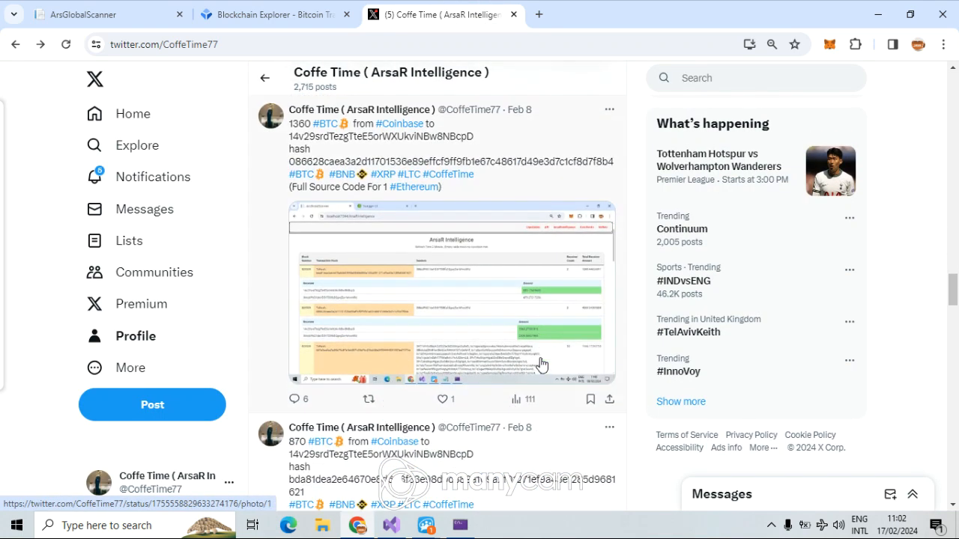
{"action": "scroll", "scroll_direction": "down", "scroll_amount": 3}
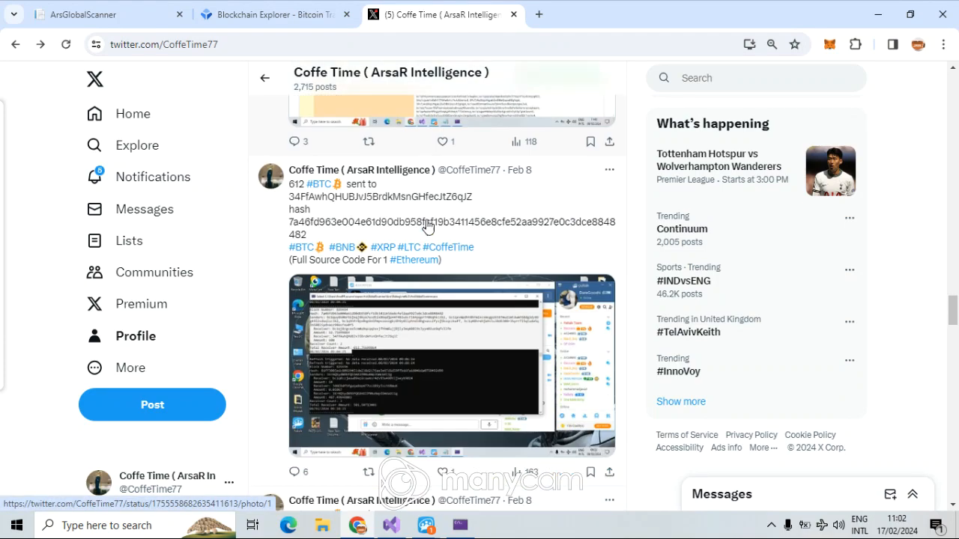
{"action": "scroll", "scroll_direction": "down", "scroll_amount": 3}
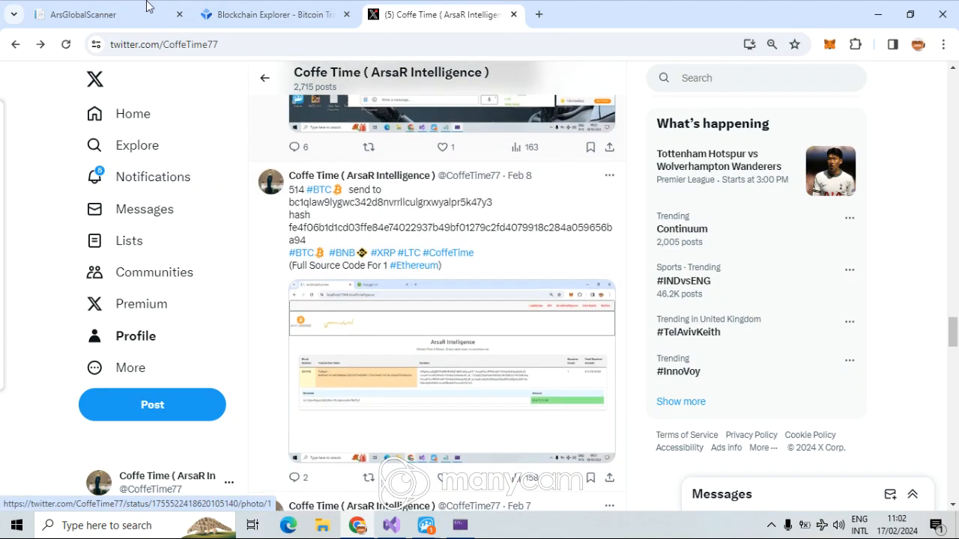
{"action": "left_click", "coordinate": [82, 13]}
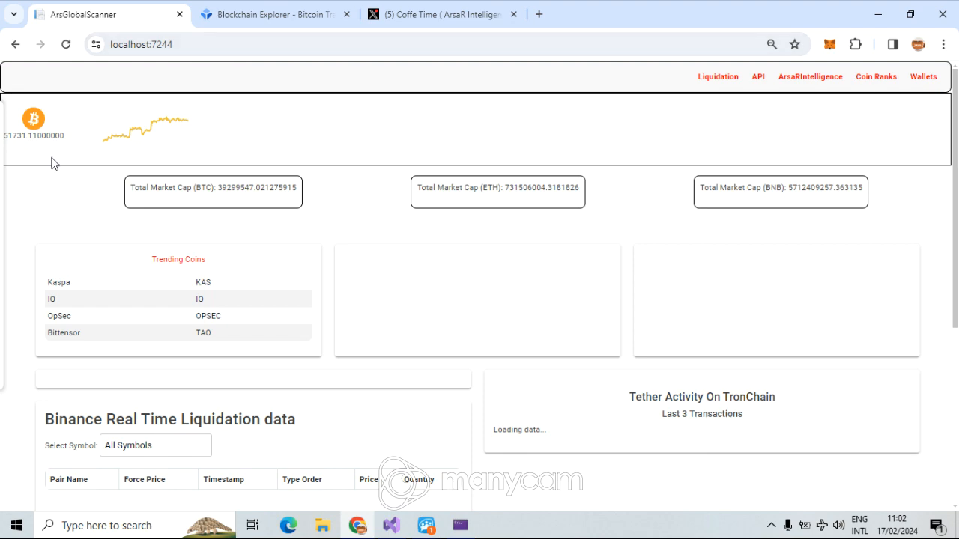
Scroll the dashboard back to the top and close the Blockchain.com Explorer tab.
{"action": "scroll", "scroll_direction": "down", "scroll_amount": 3}
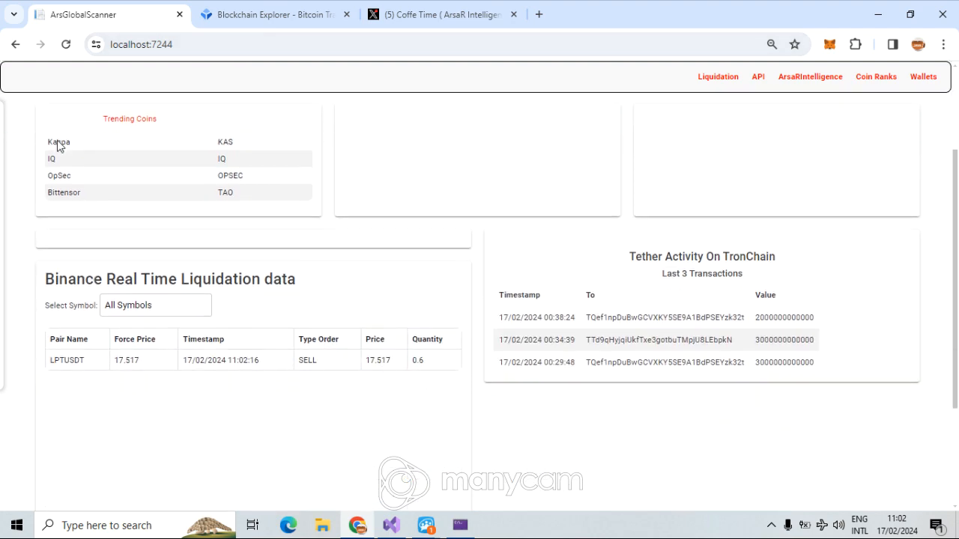
{"action": "scroll", "scroll_direction": "up", "scroll_amount": 3}
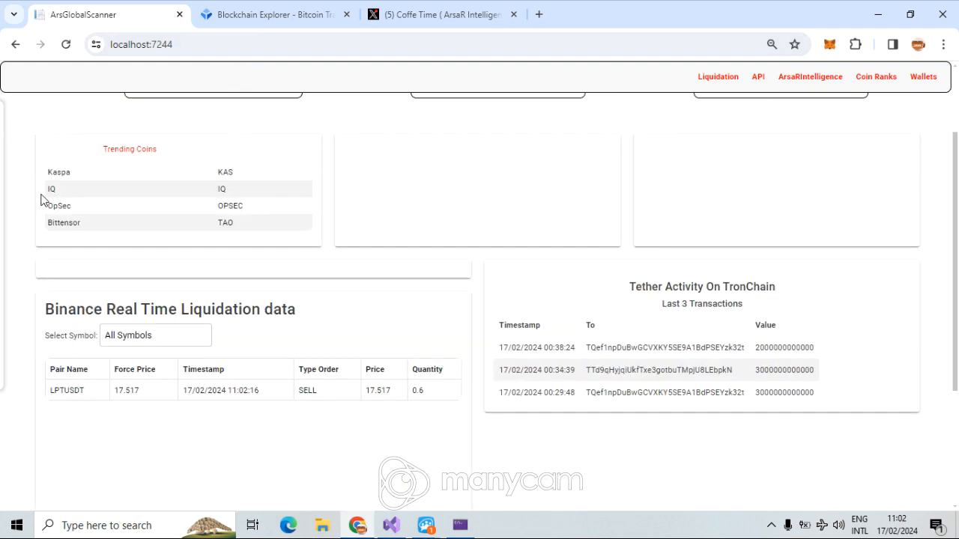
{"action": "scroll", "scroll_direction": "up", "scroll_amount": 3}
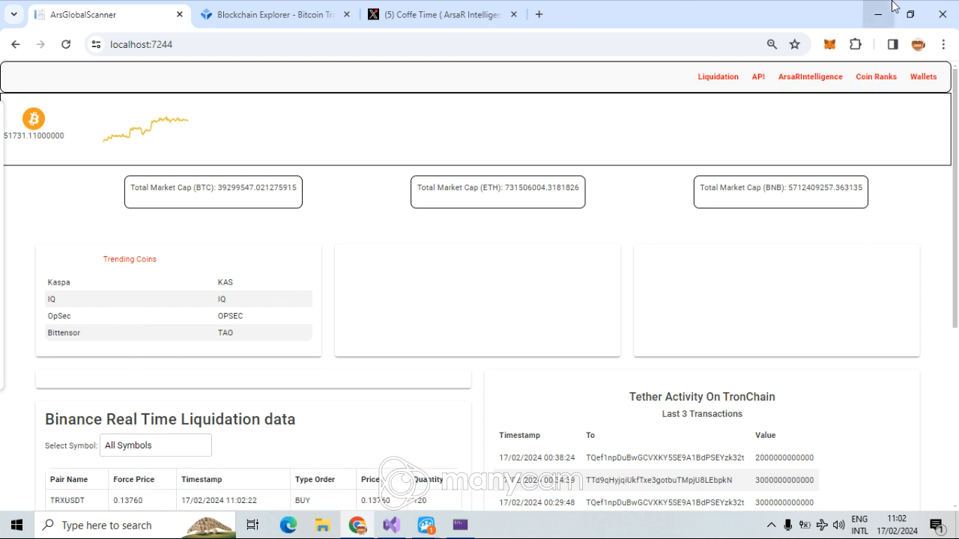
{"action": "left_click", "coordinate": [270, 15]}
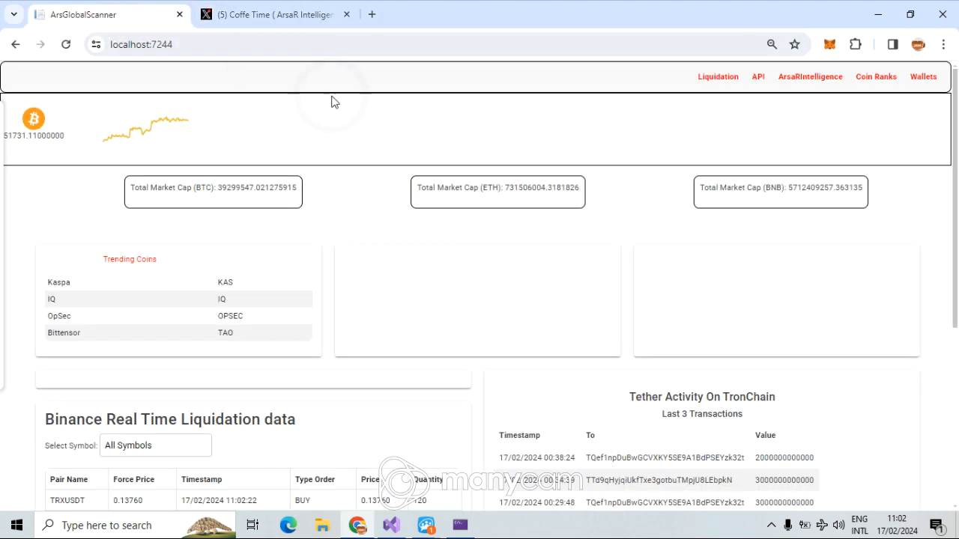
Show the ArsaR Intelligence page's empty whale table, then minimise Chrome to reveal WhaleChekerTwo.razor.
{"action": "left_click", "coordinate": [817, 76]}
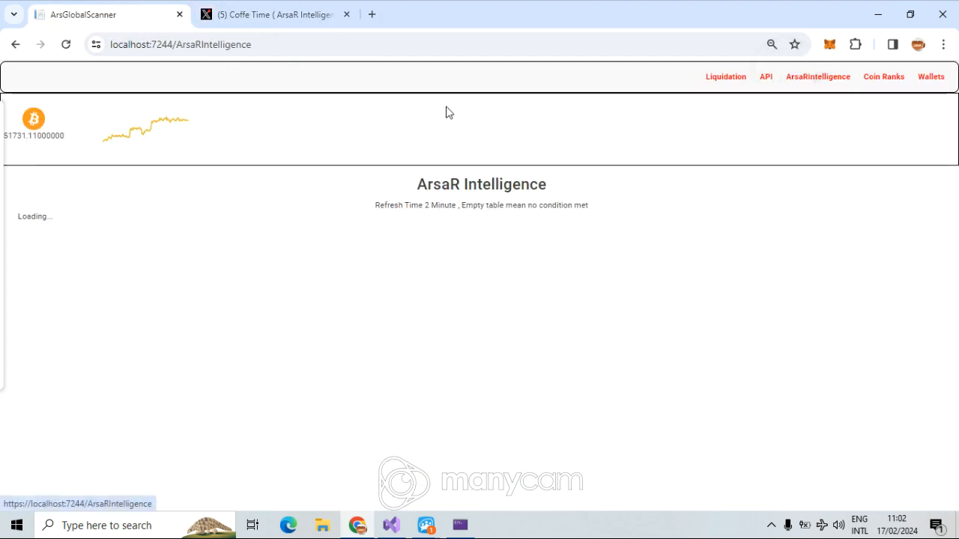
{"action": "mouse_move", "coordinate": [449, 96]}
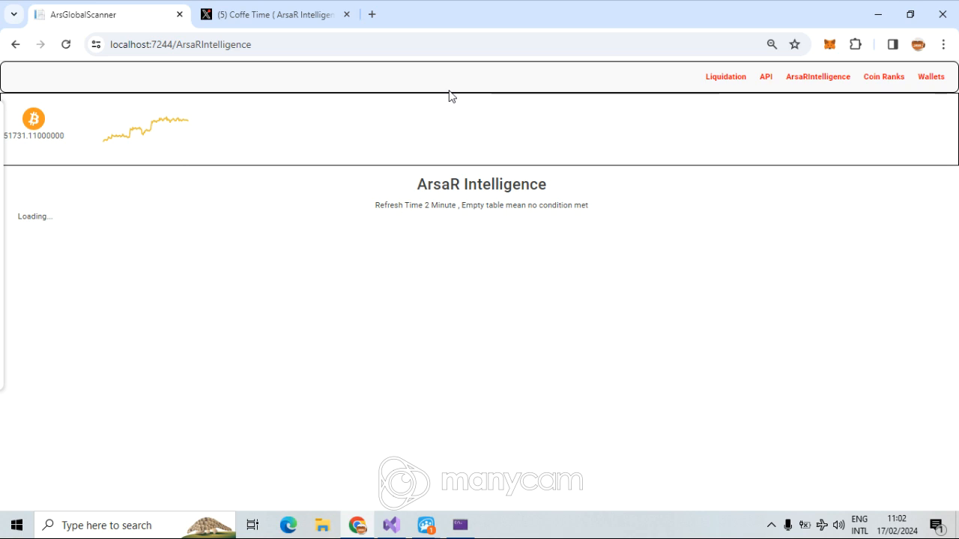
{"action": "mouse_move", "coordinate": [516, 327]}
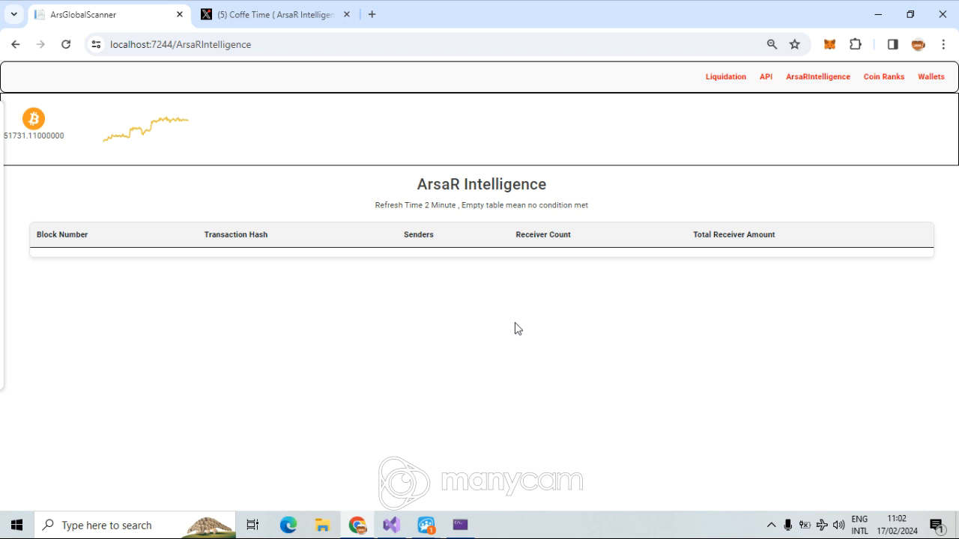
{"action": "mouse_move", "coordinate": [517, 324]}
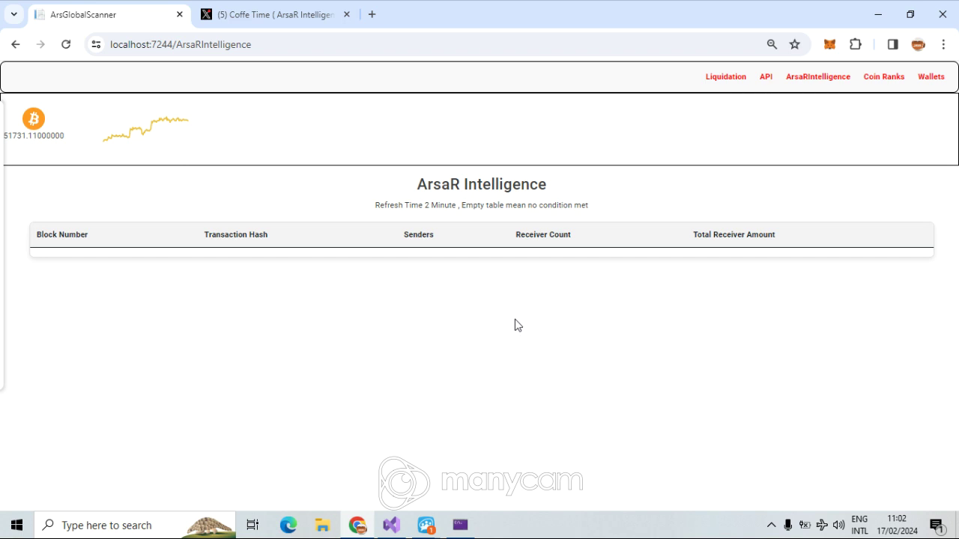
{"action": "mouse_move", "coordinate": [462, 328]}
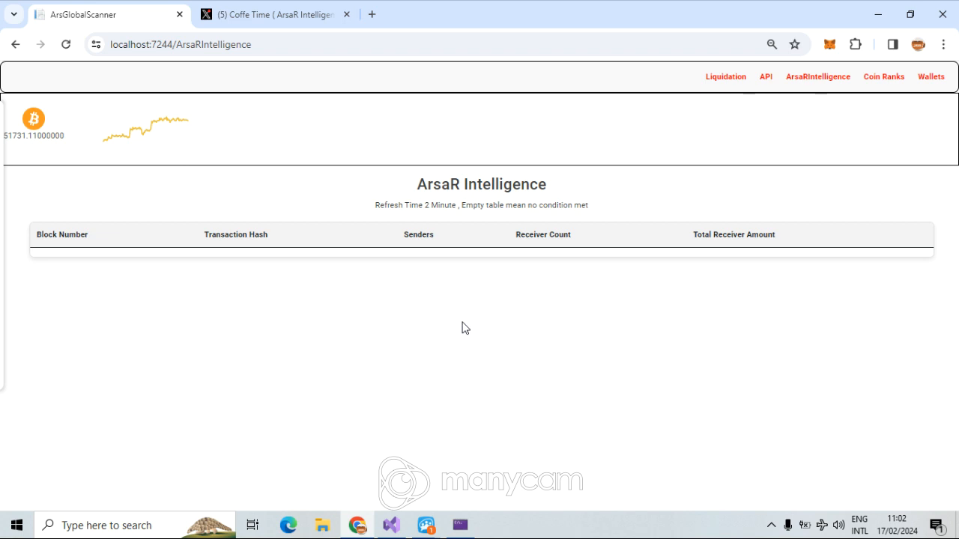
{"action": "mouse_move", "coordinate": [681, 194]}
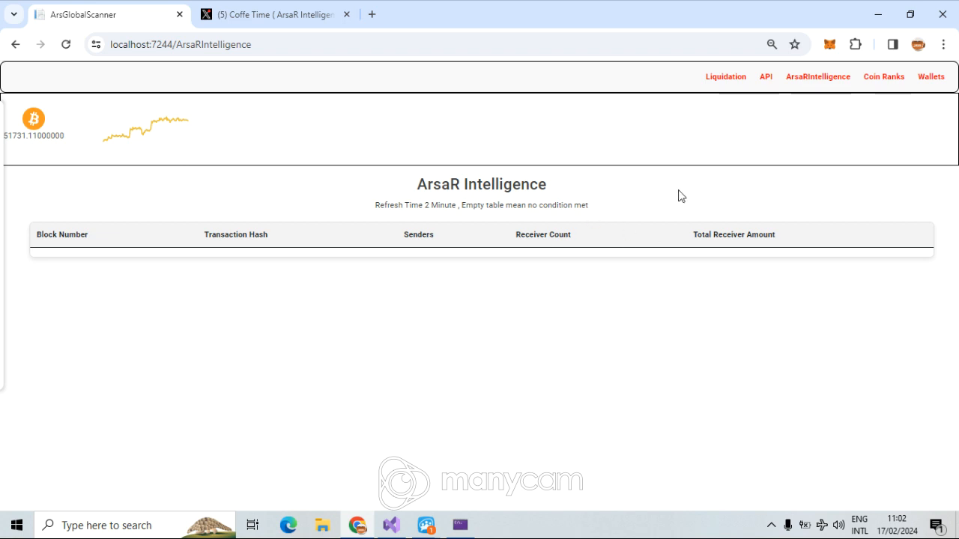
{"action": "mouse_move", "coordinate": [664, 189]}
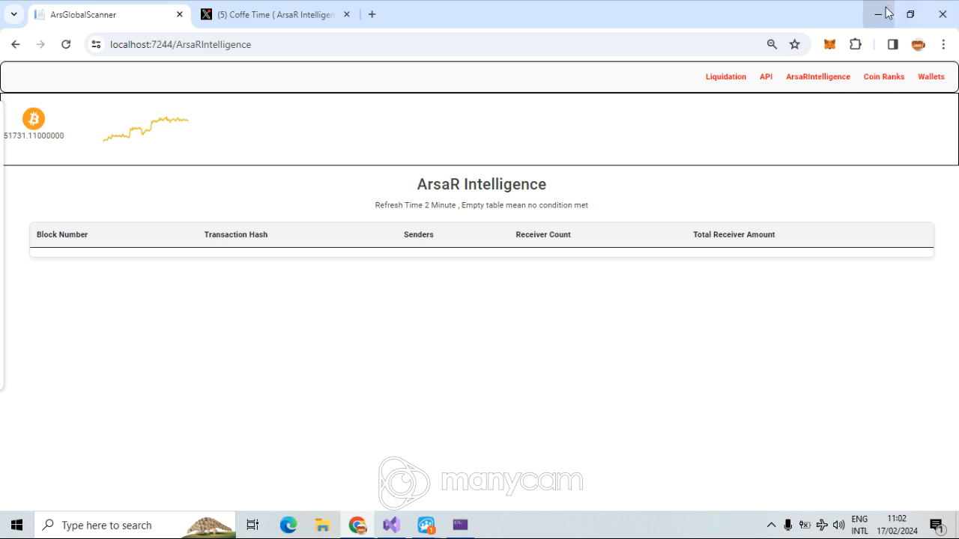
{"action": "mouse_move", "coordinate": [892, 17]}
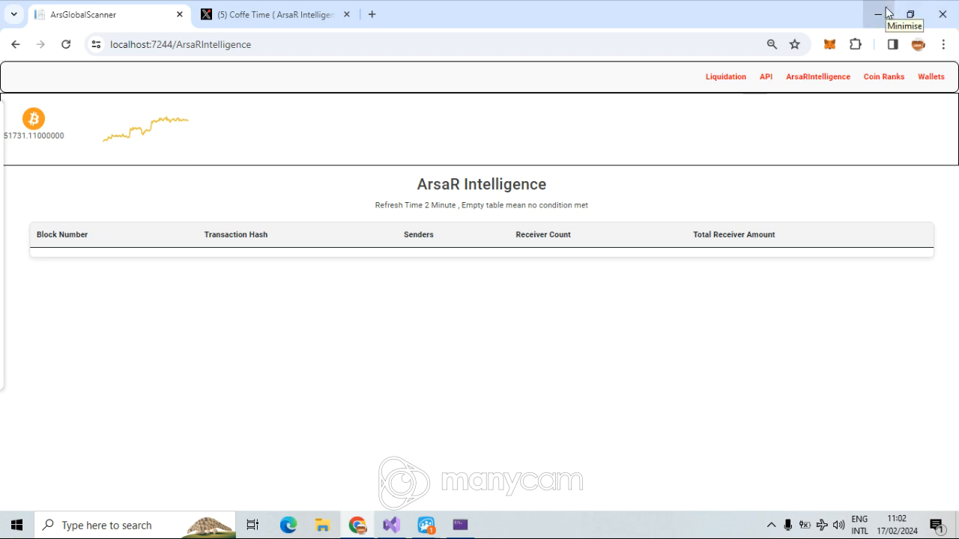
{"action": "mouse_move", "coordinate": [779, 15]}
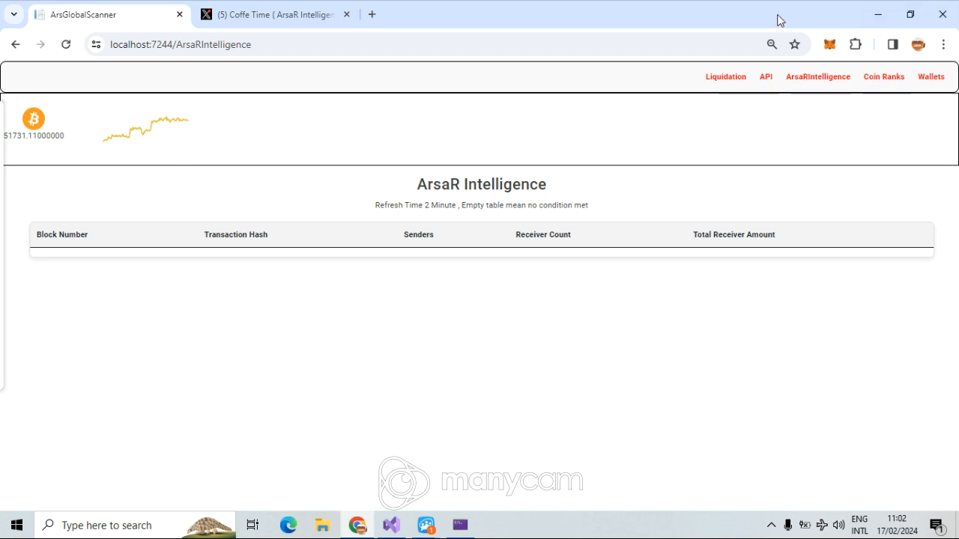
{"action": "mouse_move", "coordinate": [874, 13]}
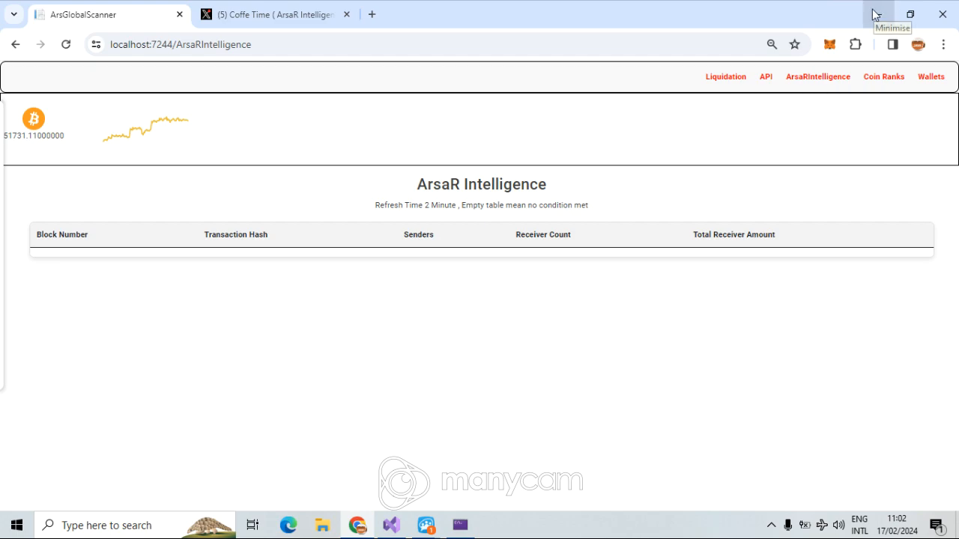
{"action": "left_click", "coordinate": [877, 12]}
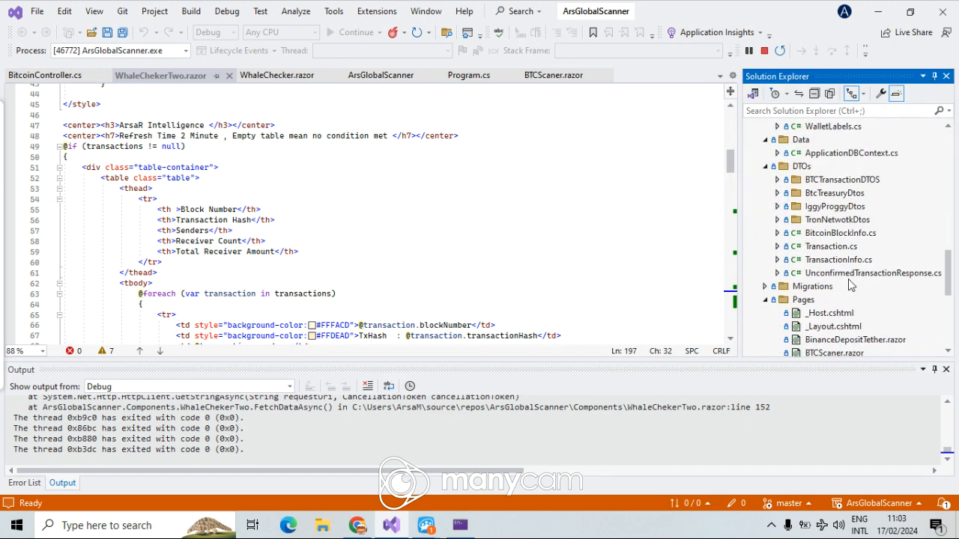
{"action": "left_click", "coordinate": [777, 165]}
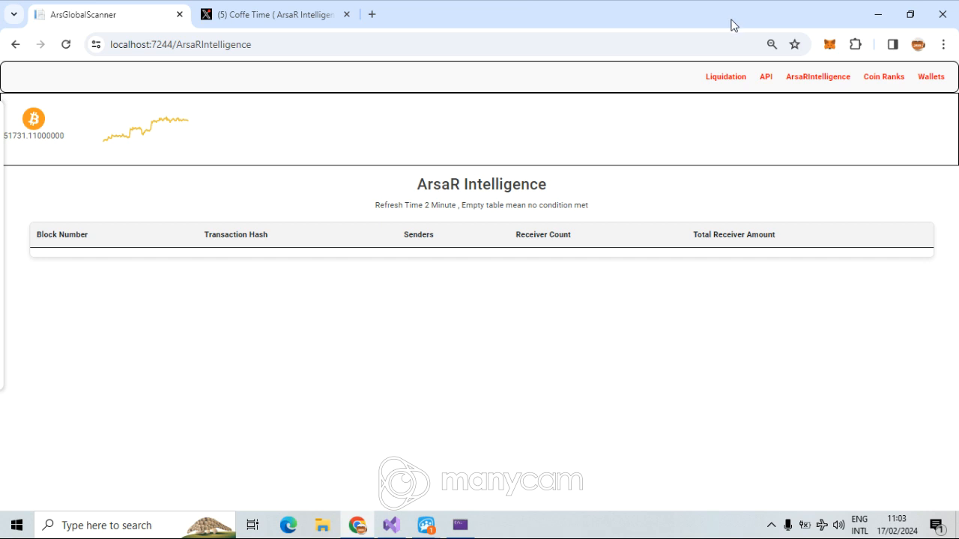
{"action": "mouse_move", "coordinate": [650, 296]}
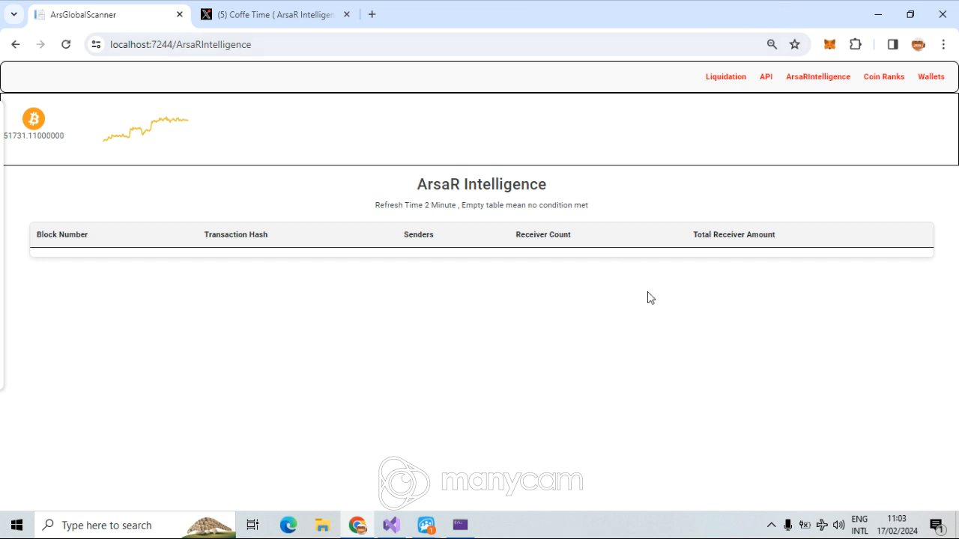
{"action": "mouse_move", "coordinate": [647, 291]}
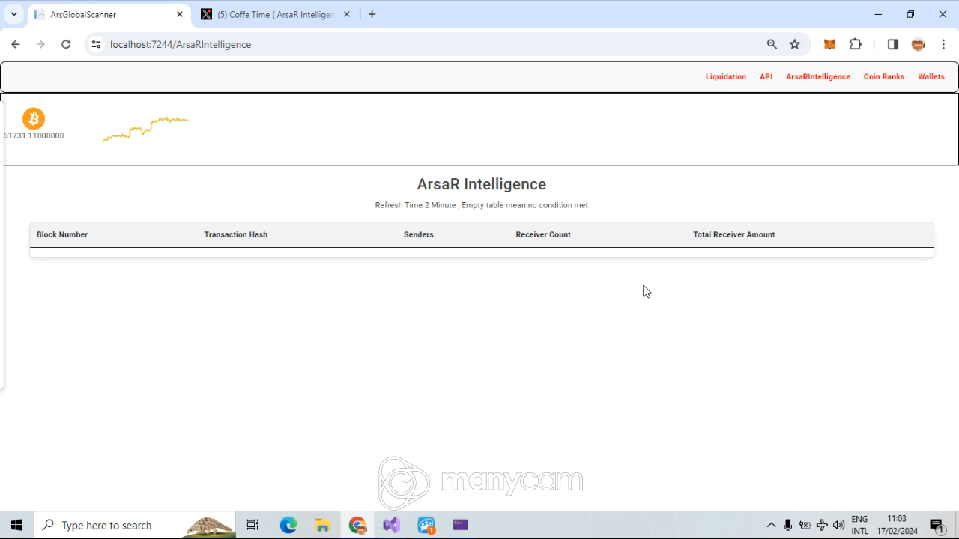
{"action": "mouse_move", "coordinate": [650, 297]}
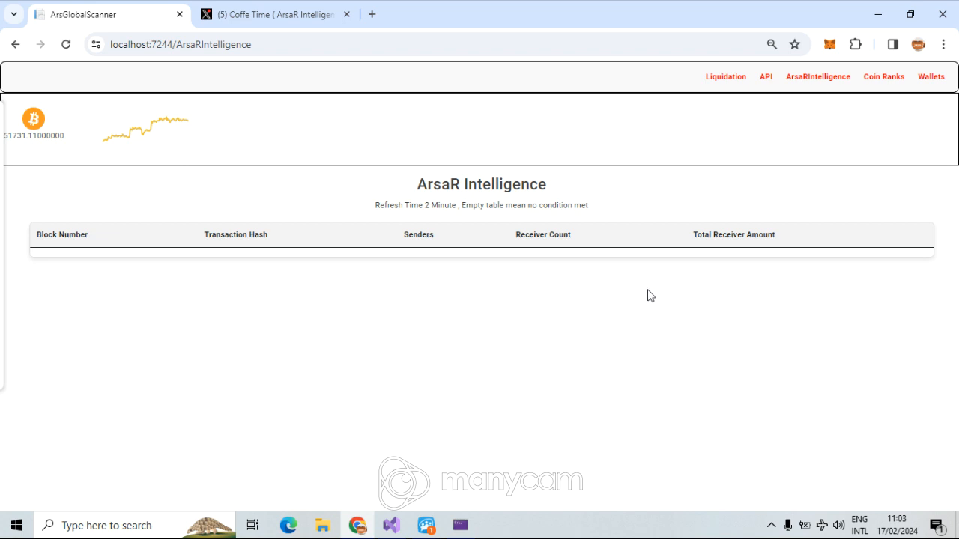
{"action": "mouse_move", "coordinate": [686, 330]}
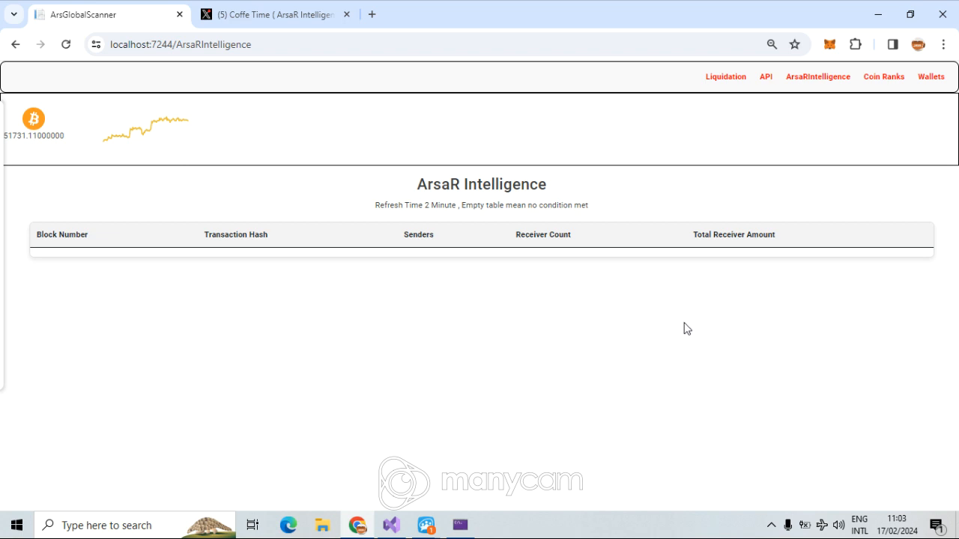
{"action": "mouse_move", "coordinate": [686, 325]}
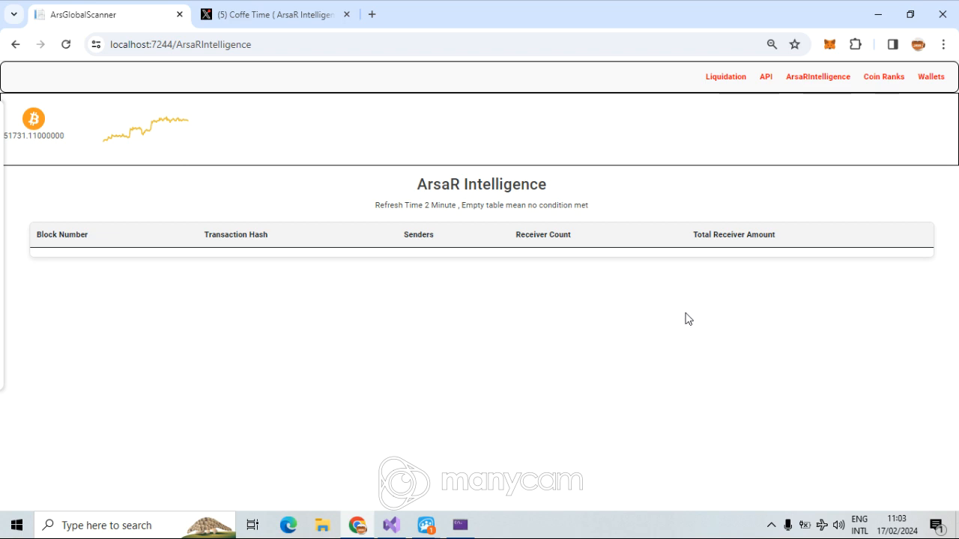
{"action": "mouse_move", "coordinate": [685, 318]}
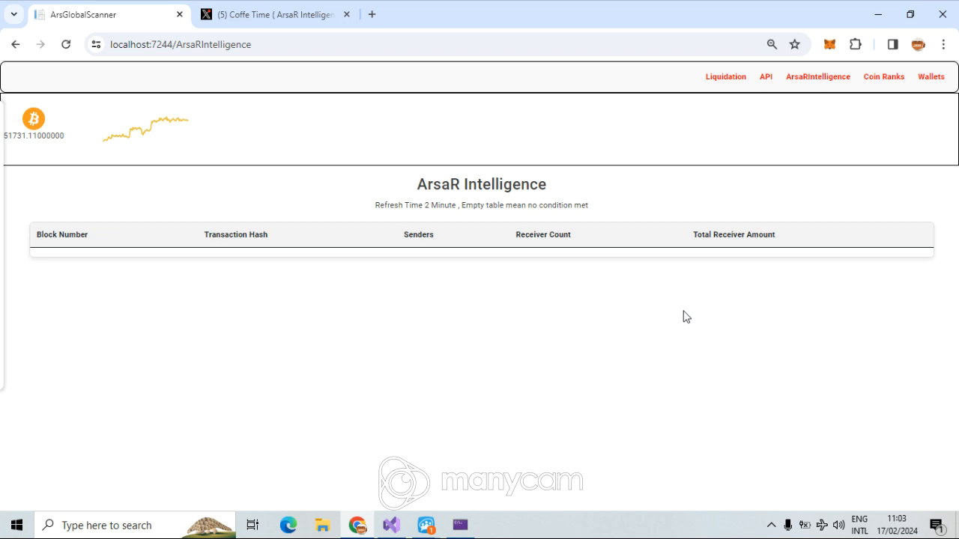
{"action": "mouse_move", "coordinate": [929, 298]}
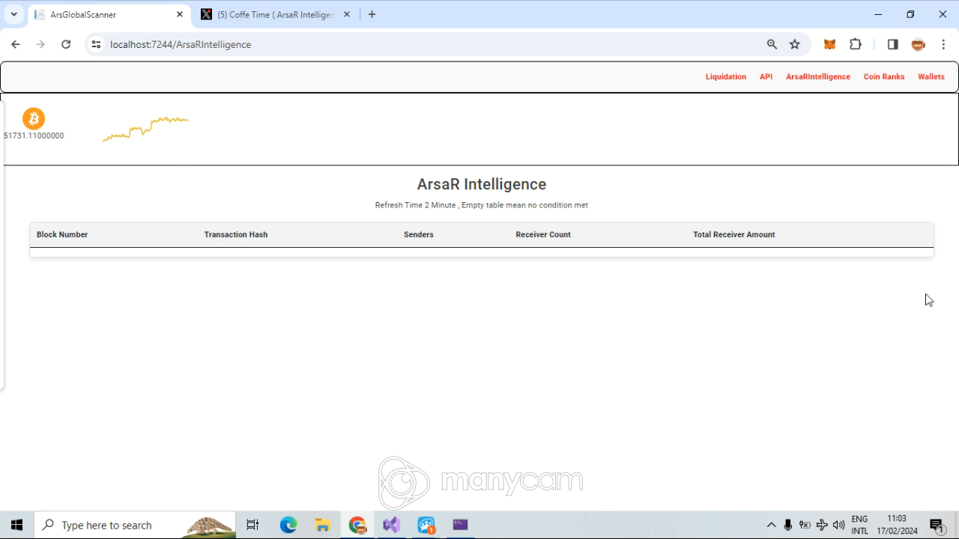
{"action": "mouse_move", "coordinate": [725, 289]}
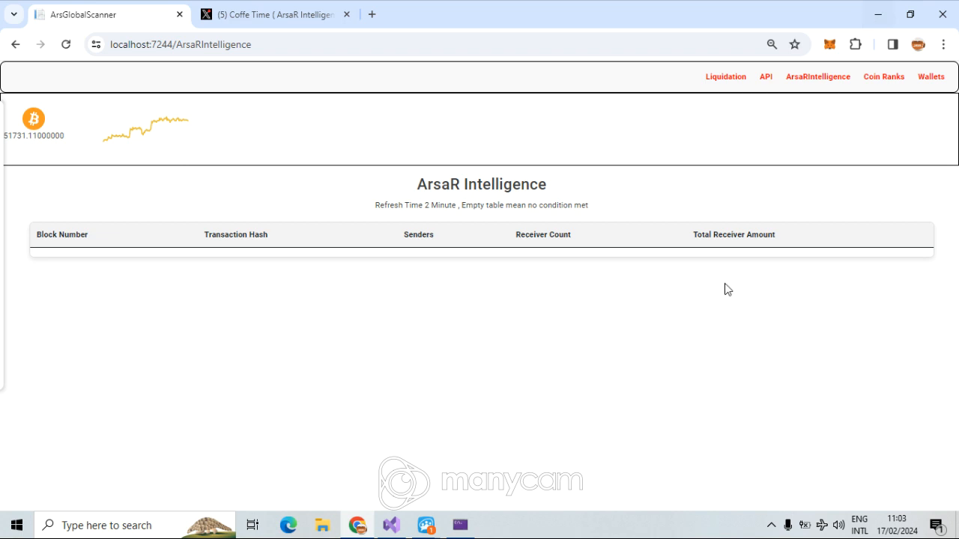